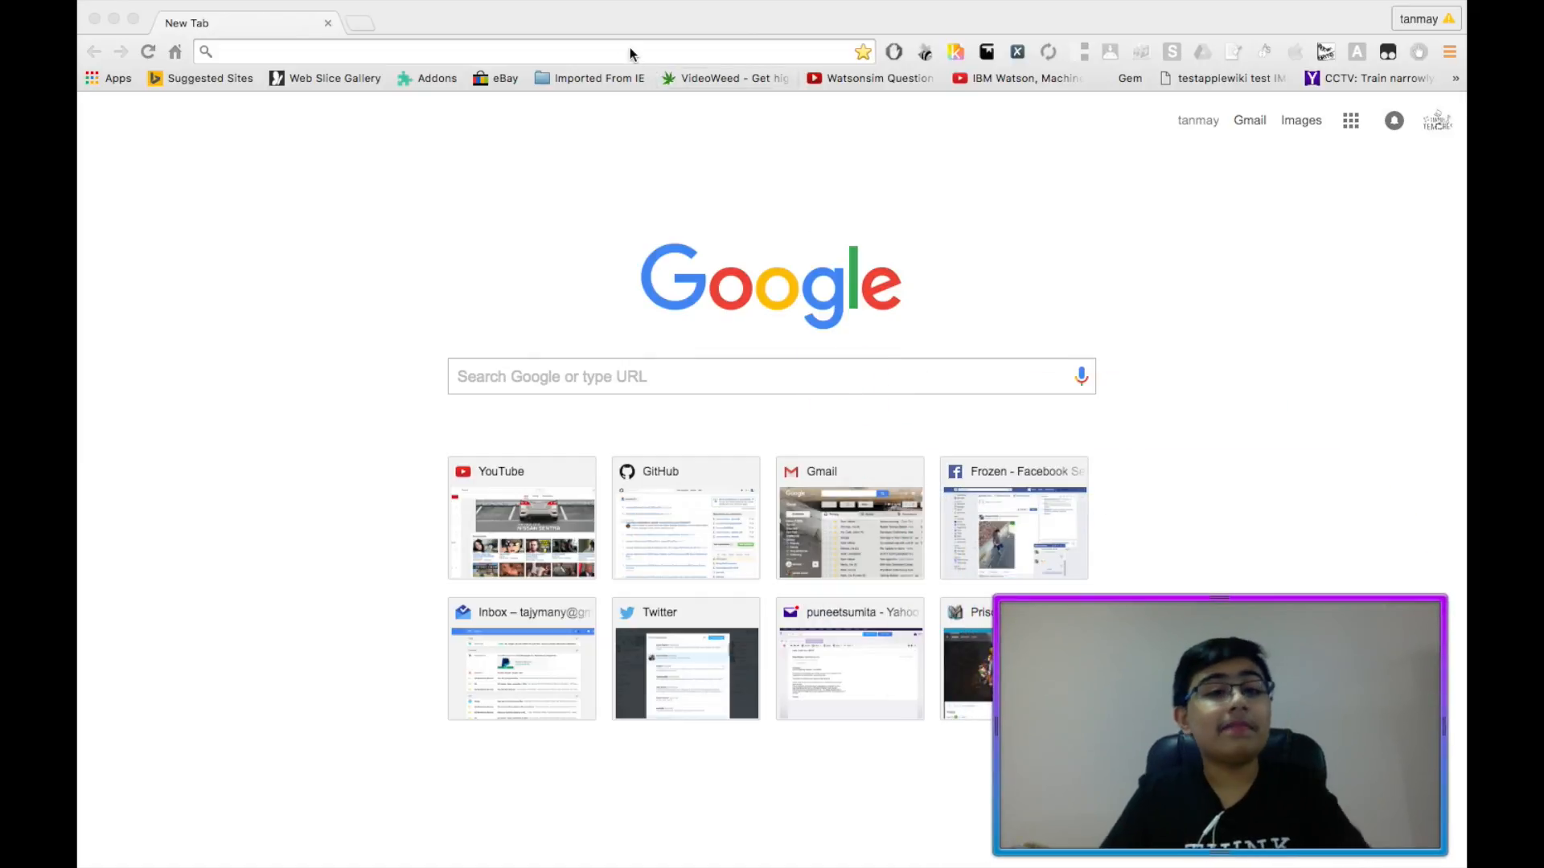
- Go to swift.org's Download page, Releases section, and scroll to the Trunk Development snapshots
text(swift.org)
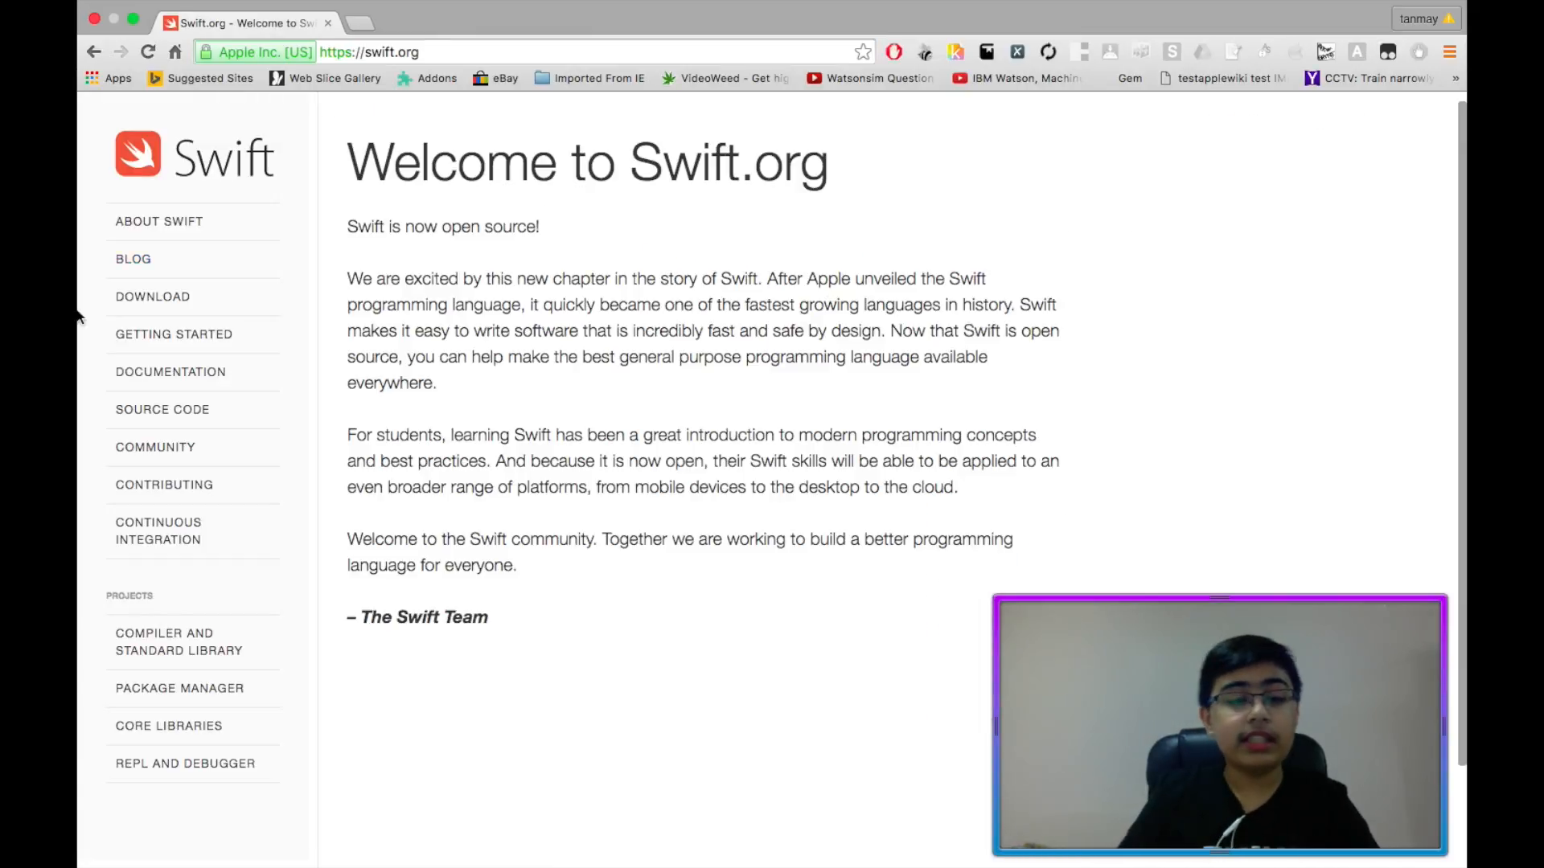
click(152, 296)
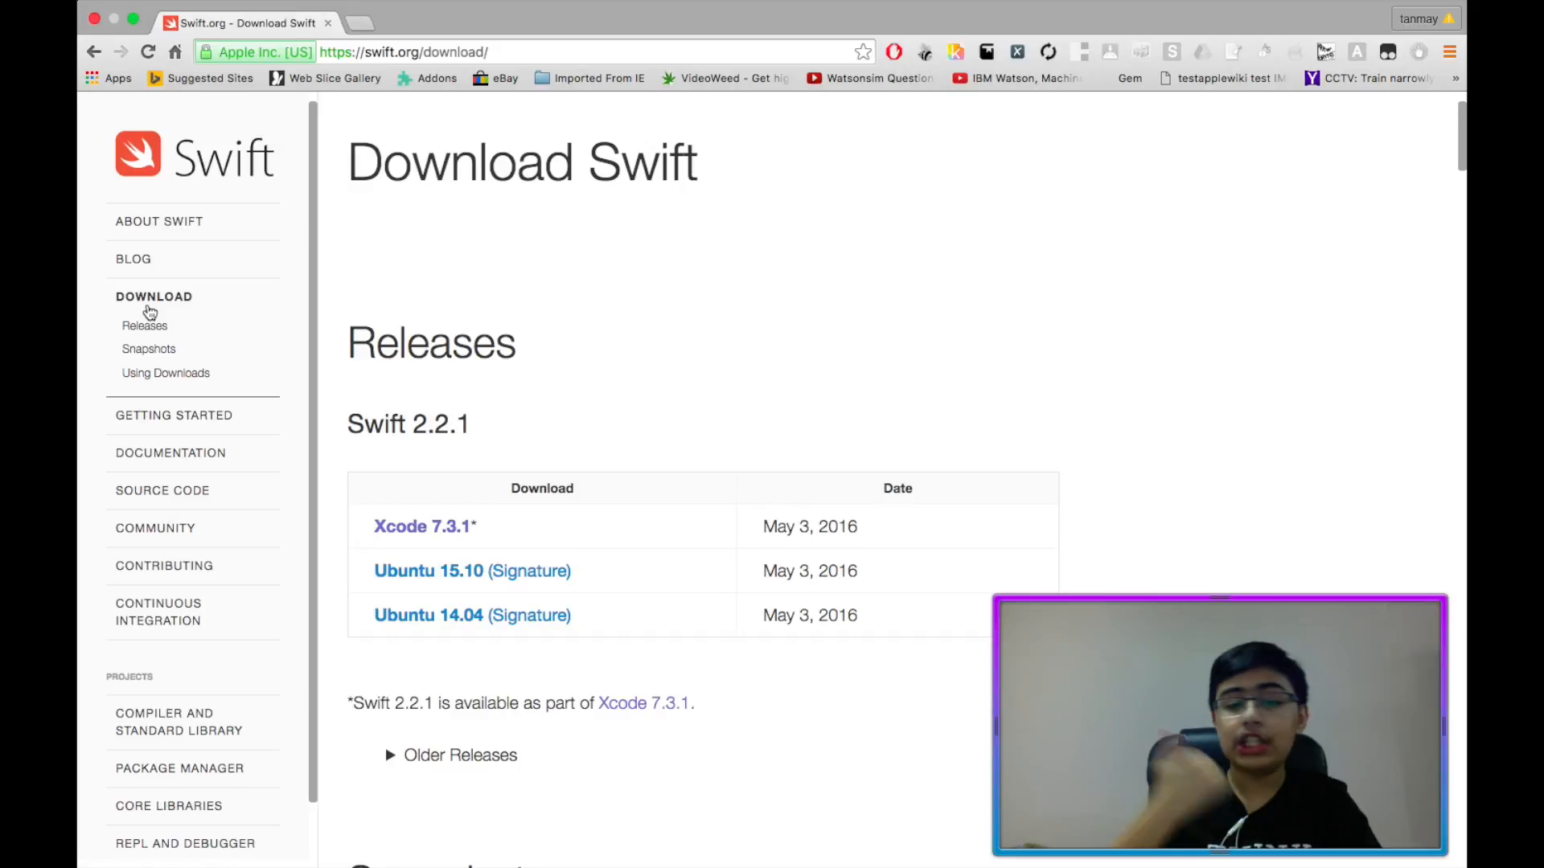
click(145, 325)
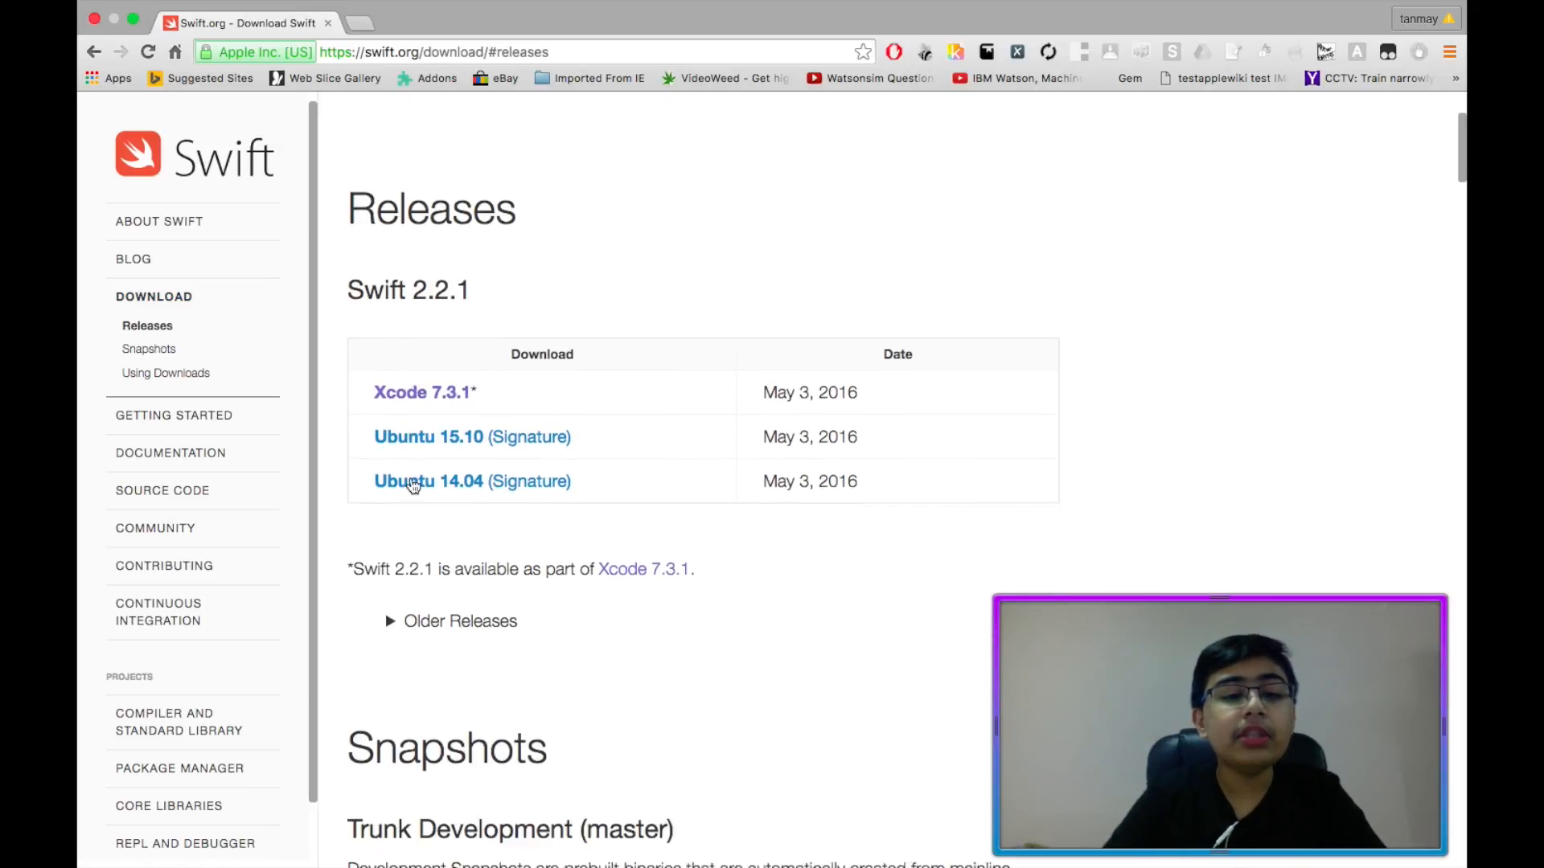
scroll(down, 3)
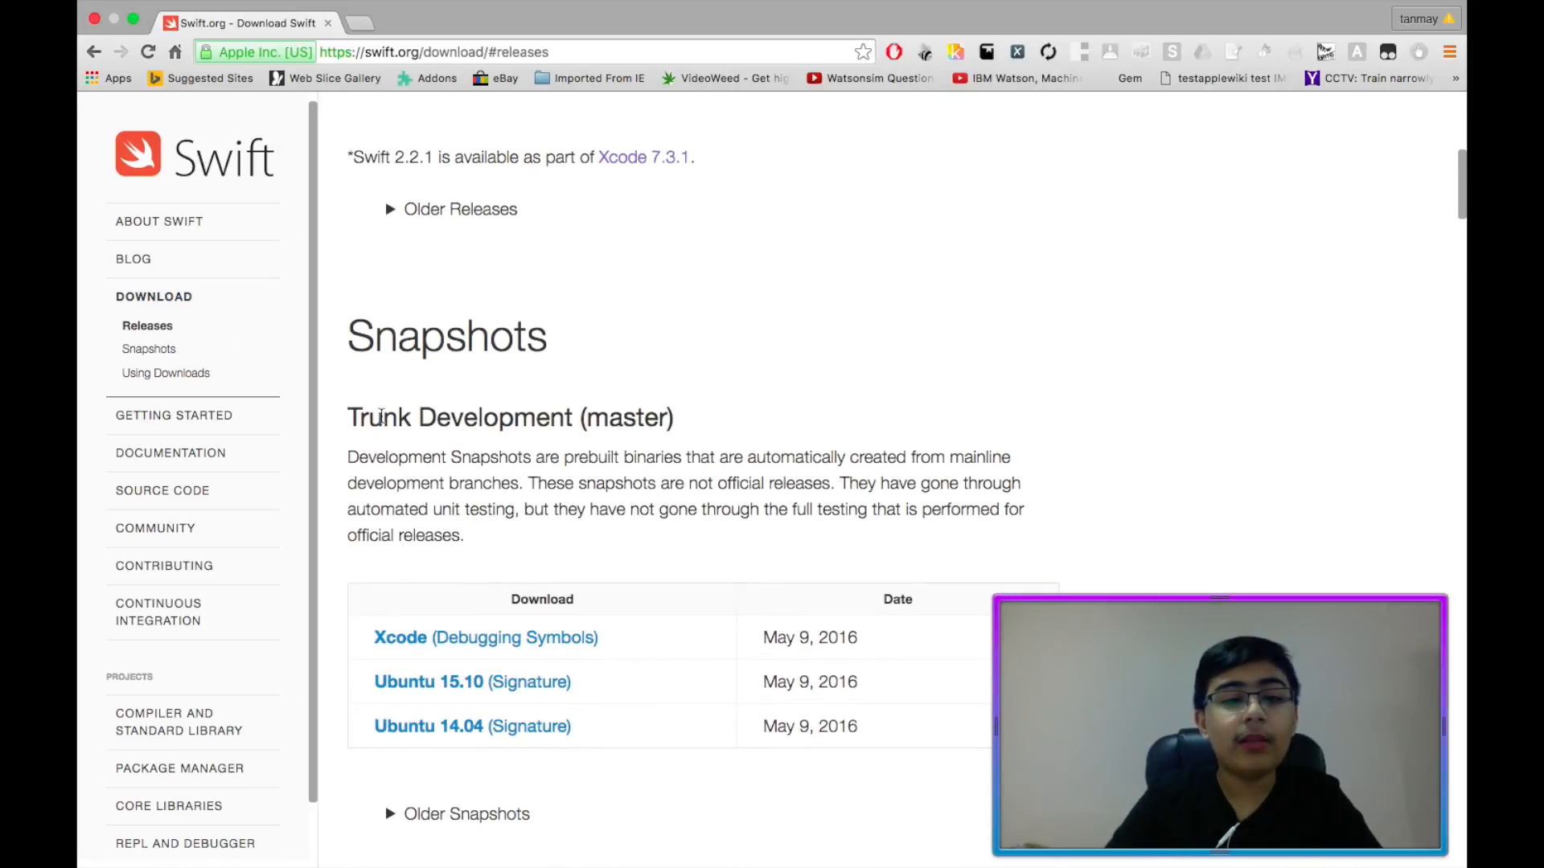
mouse_move(519, 574)
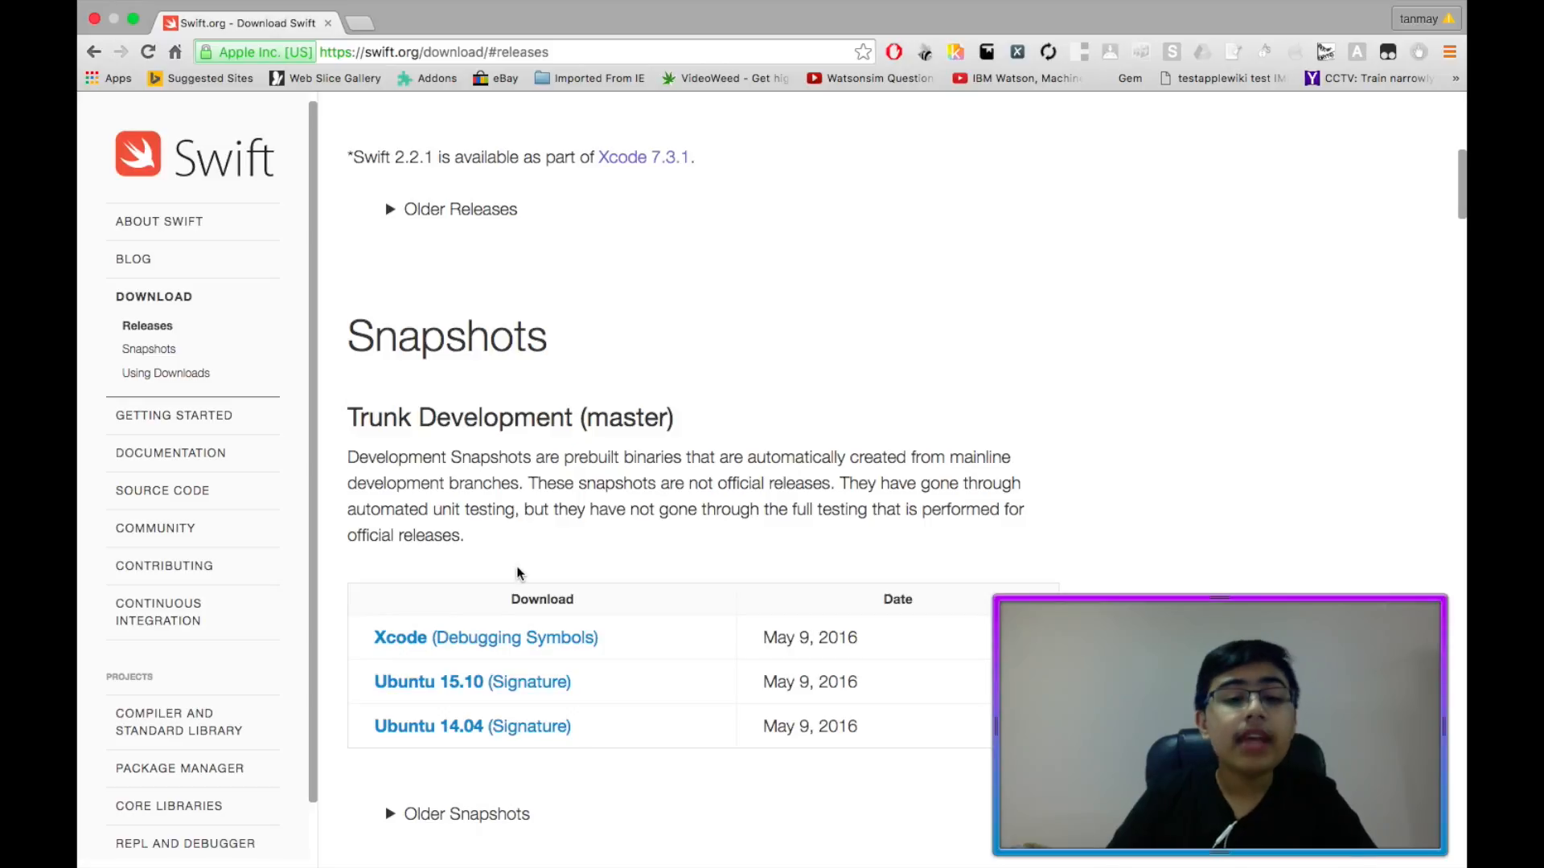
mouse_move(401, 636)
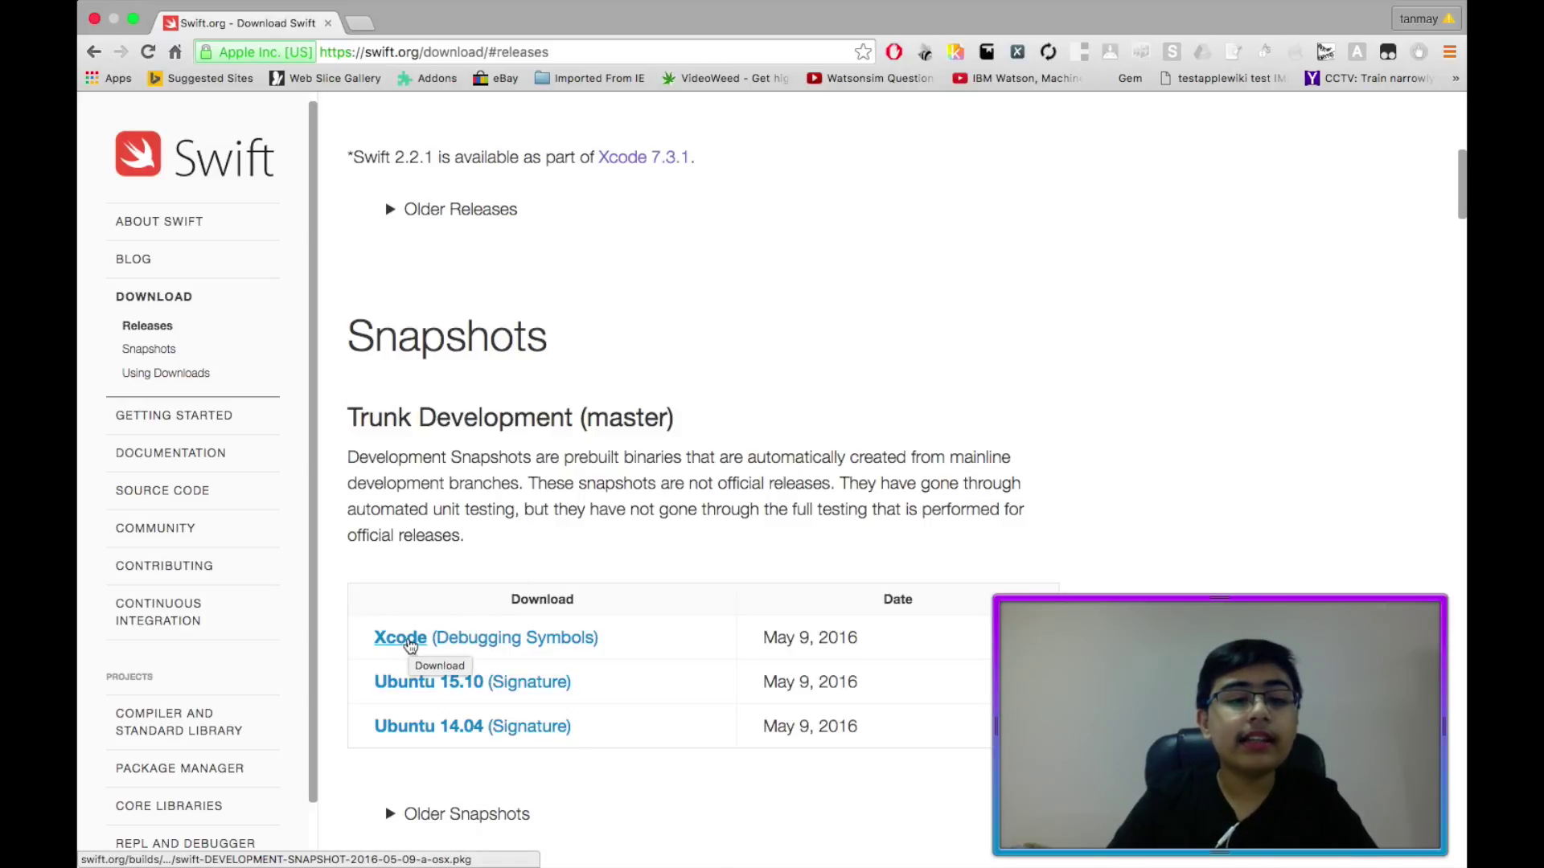
- Download the Xcode trunk development snapshot .pkg and read the Using Downloads instructions
click(401, 637)
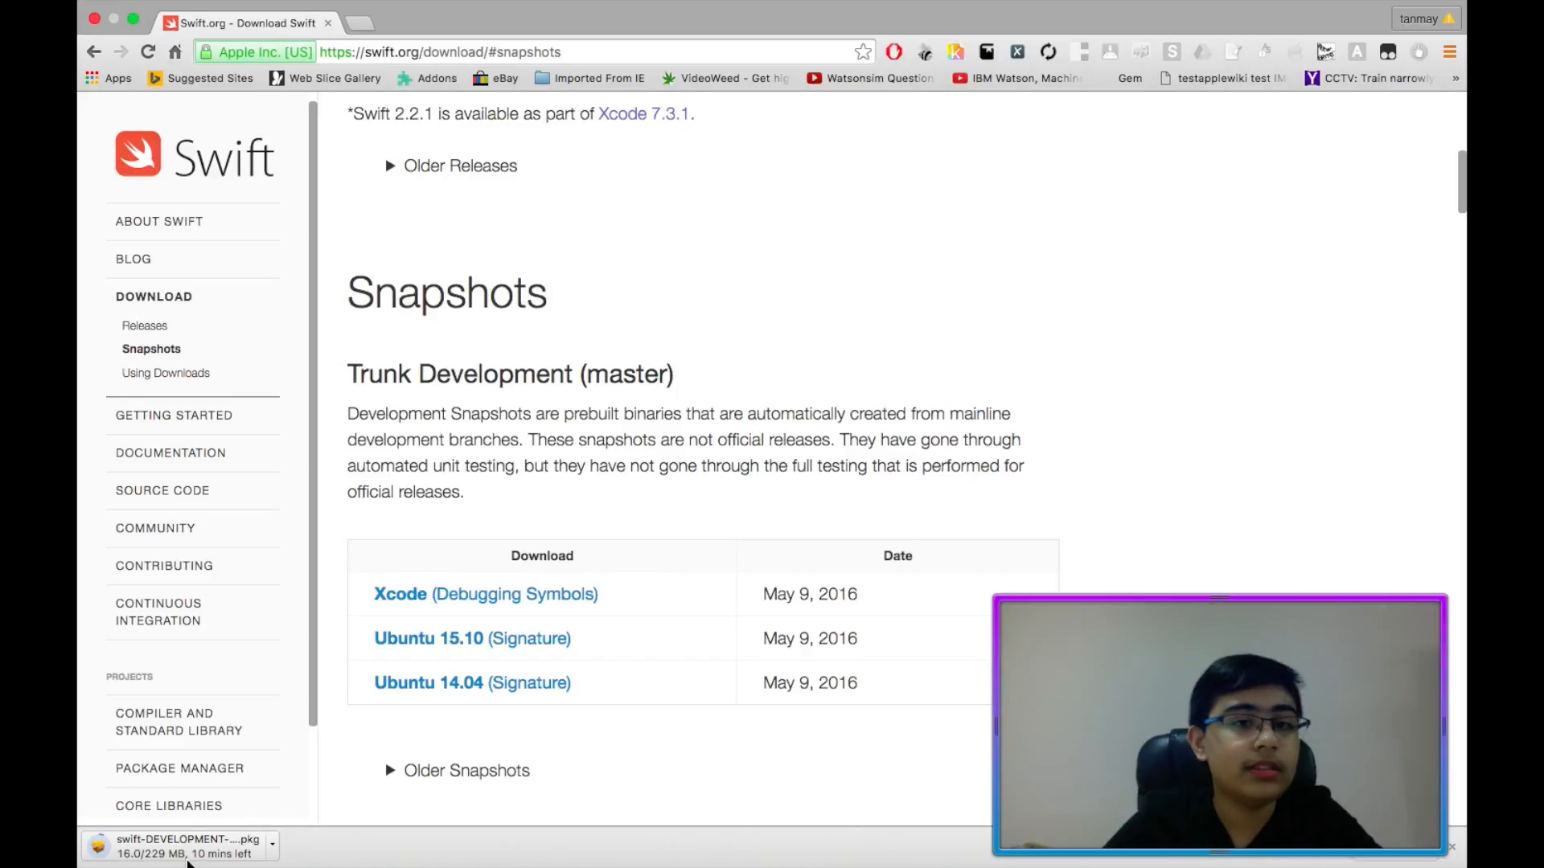
mouse_move(634, 278)
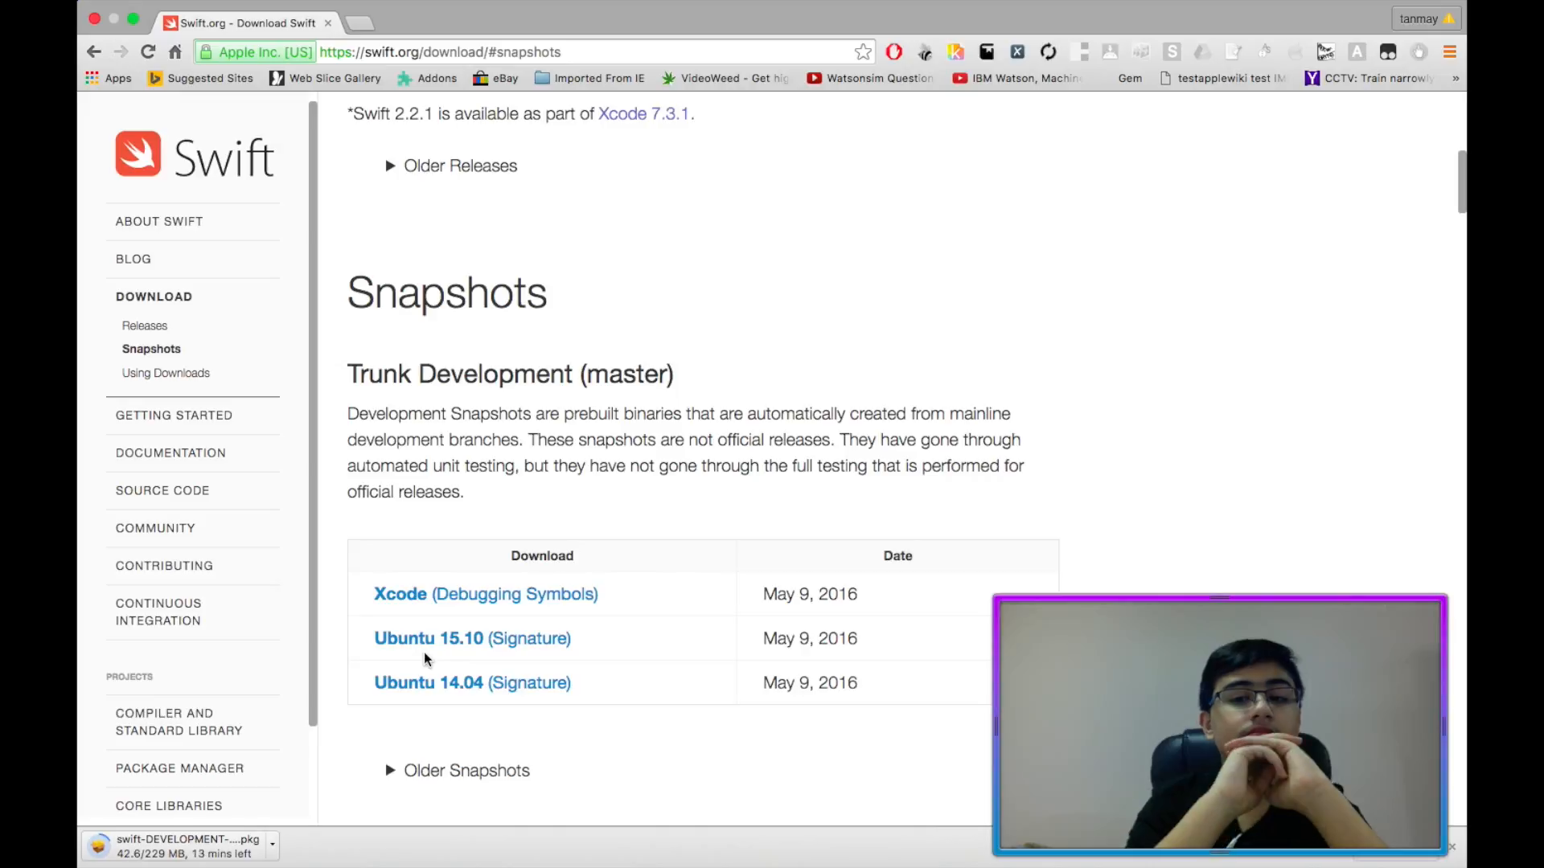
click(423, 23)
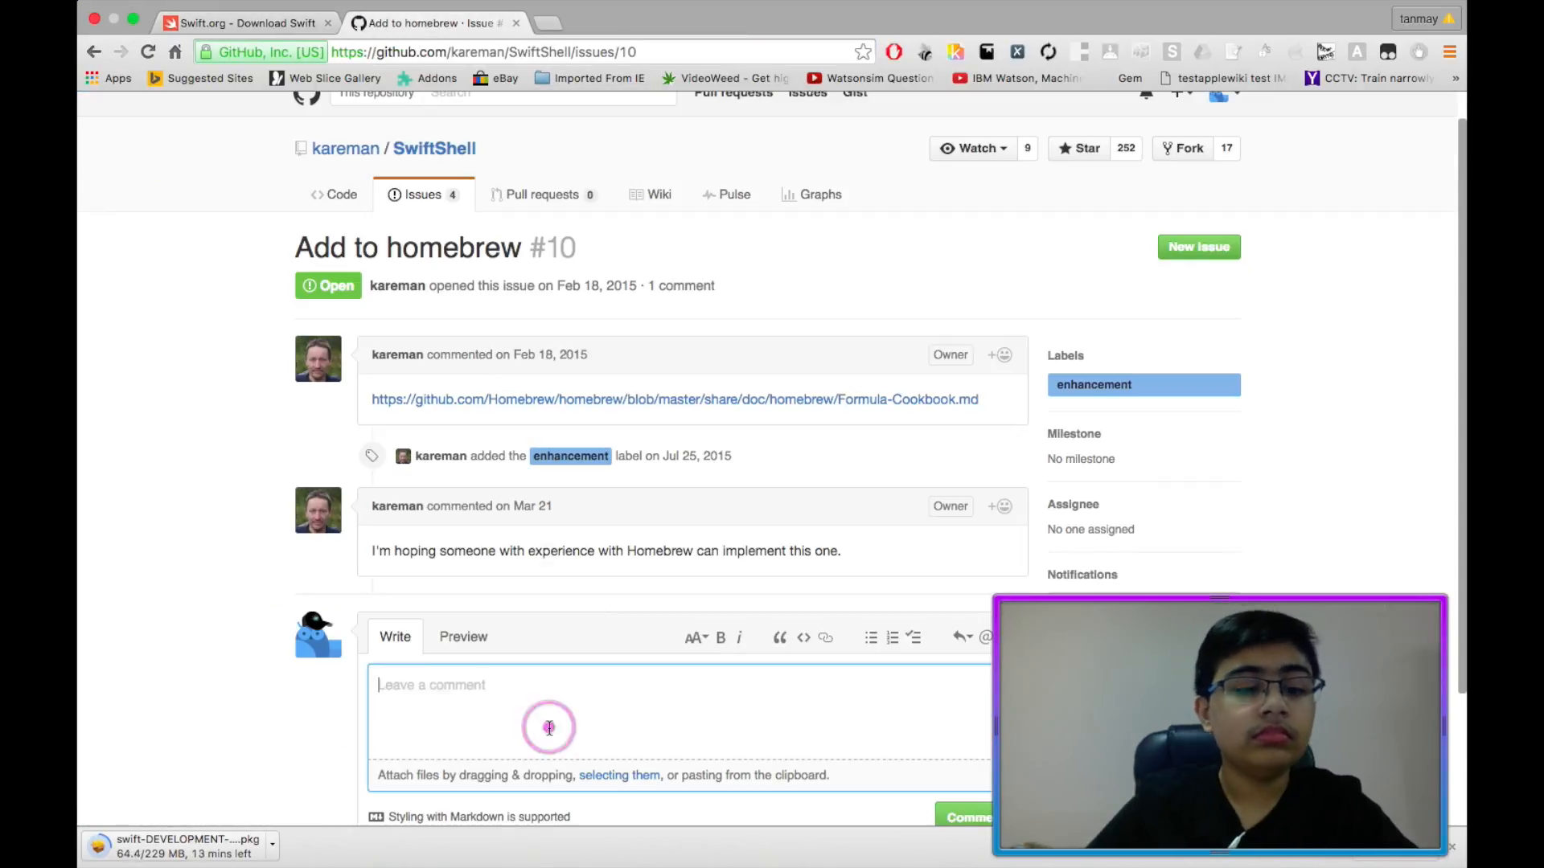
click(241, 23)
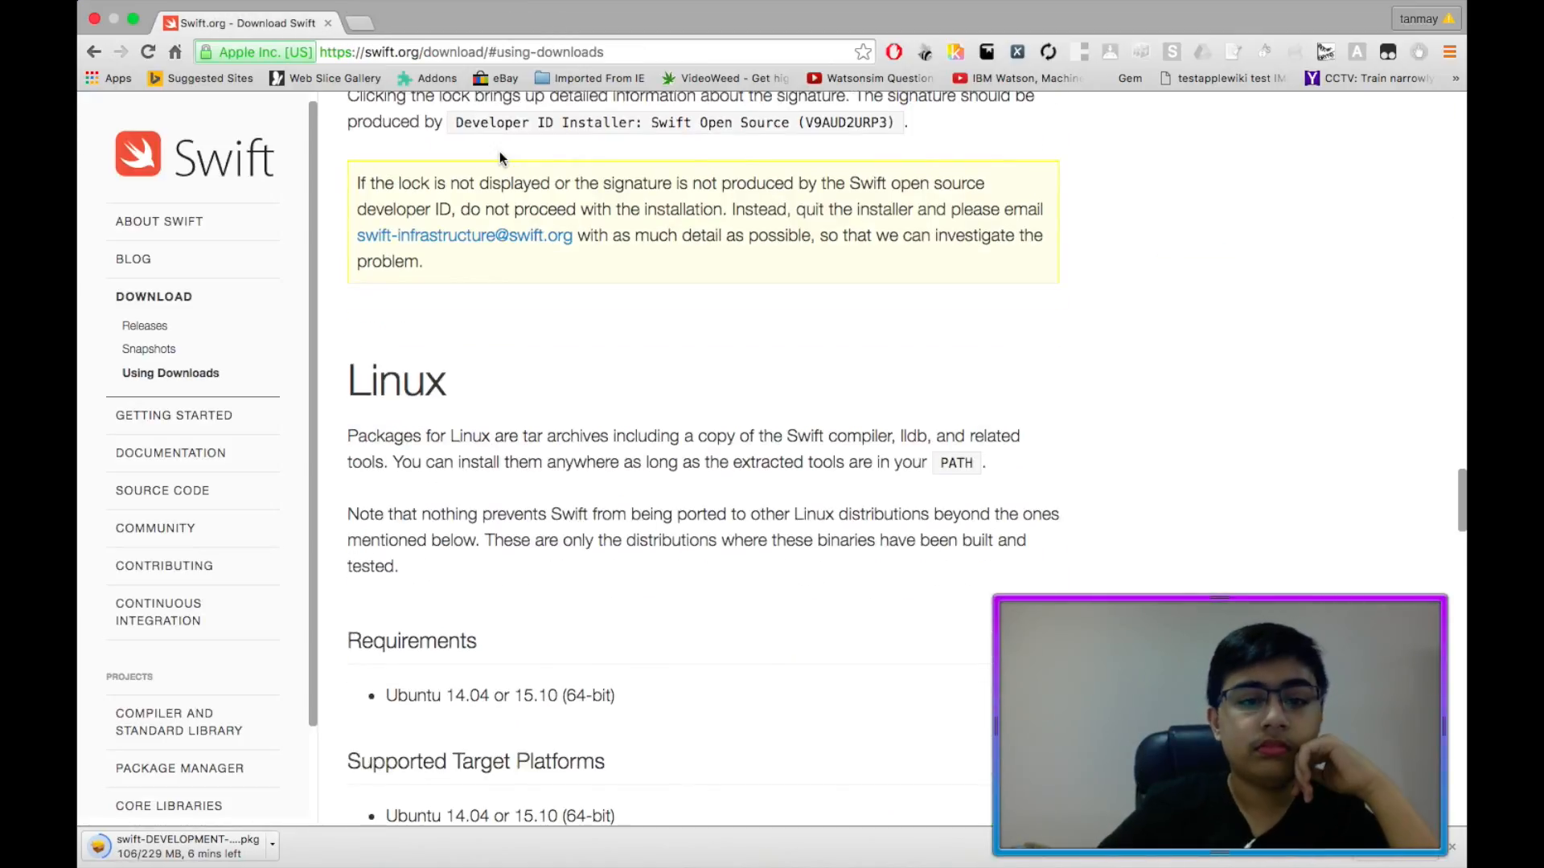
scroll(down, 3)
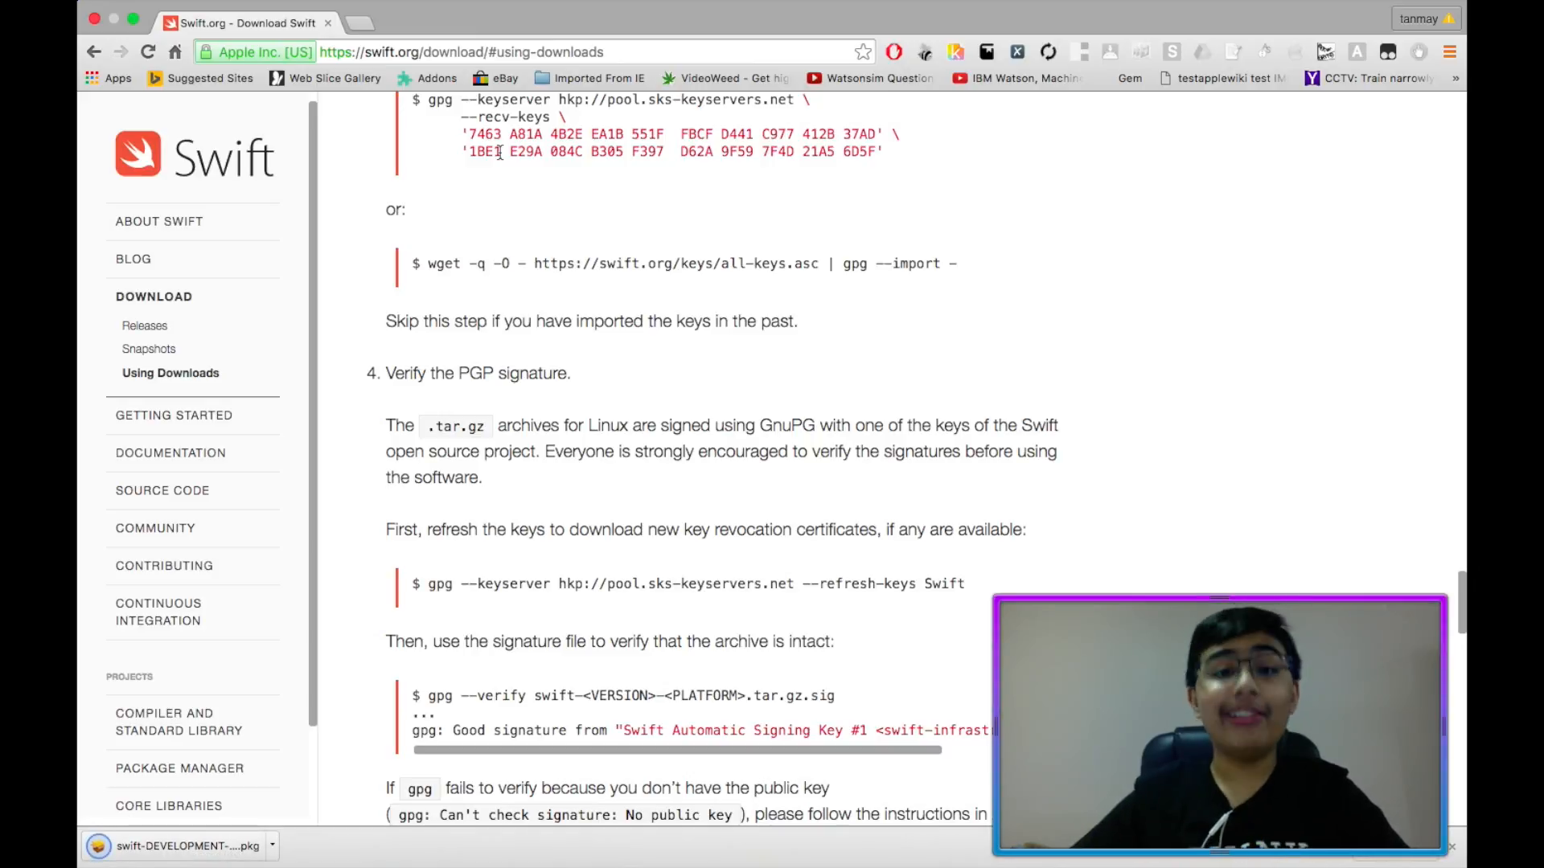
mouse_move(179, 769)
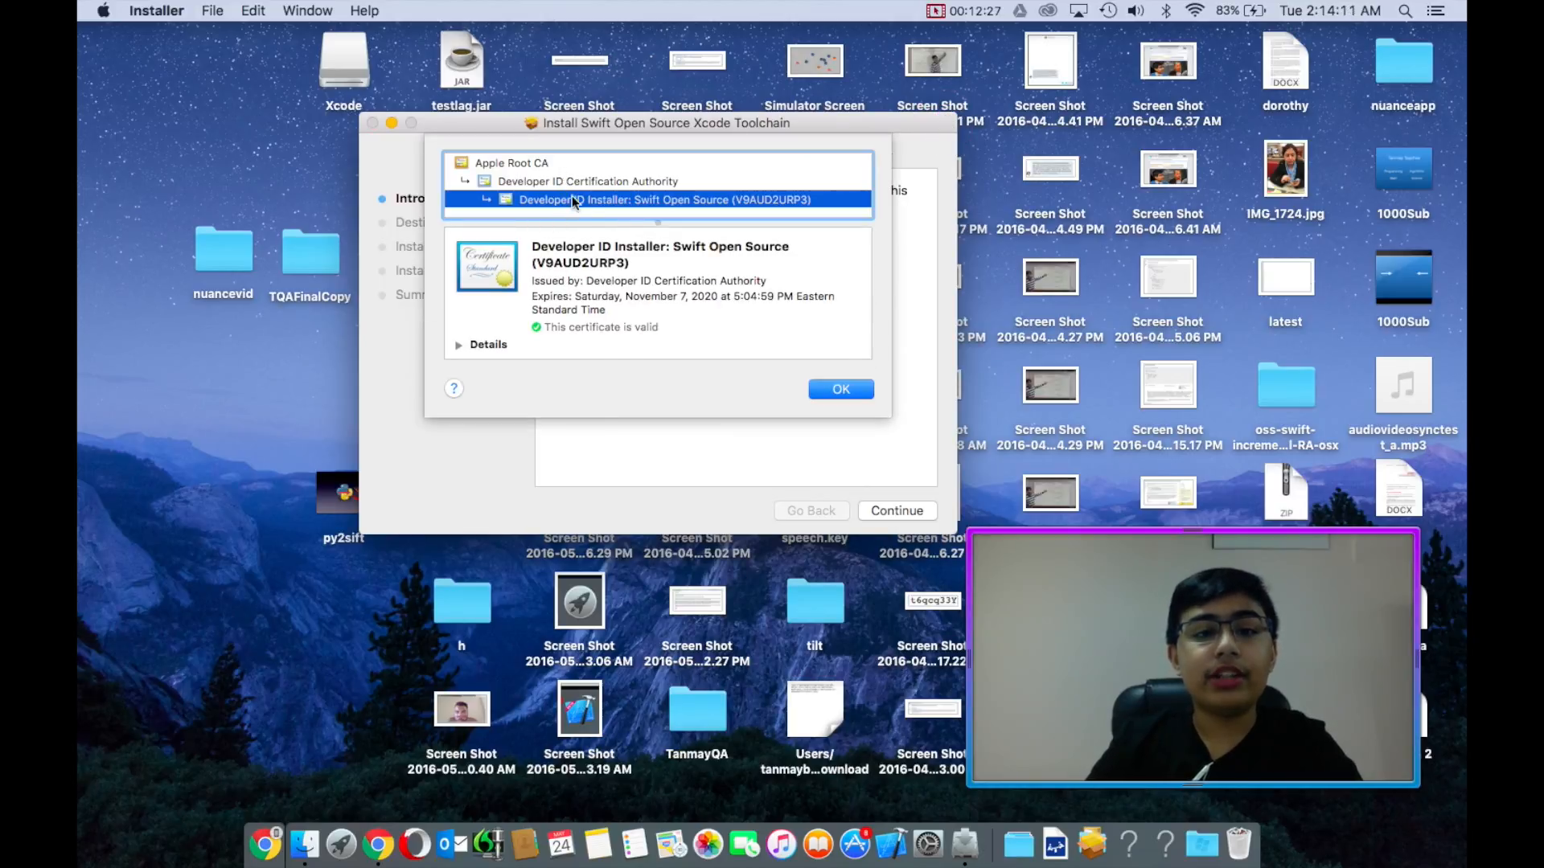
- Confirm the package's Developer ID Installer certificate and dismiss the details
click(840, 389)
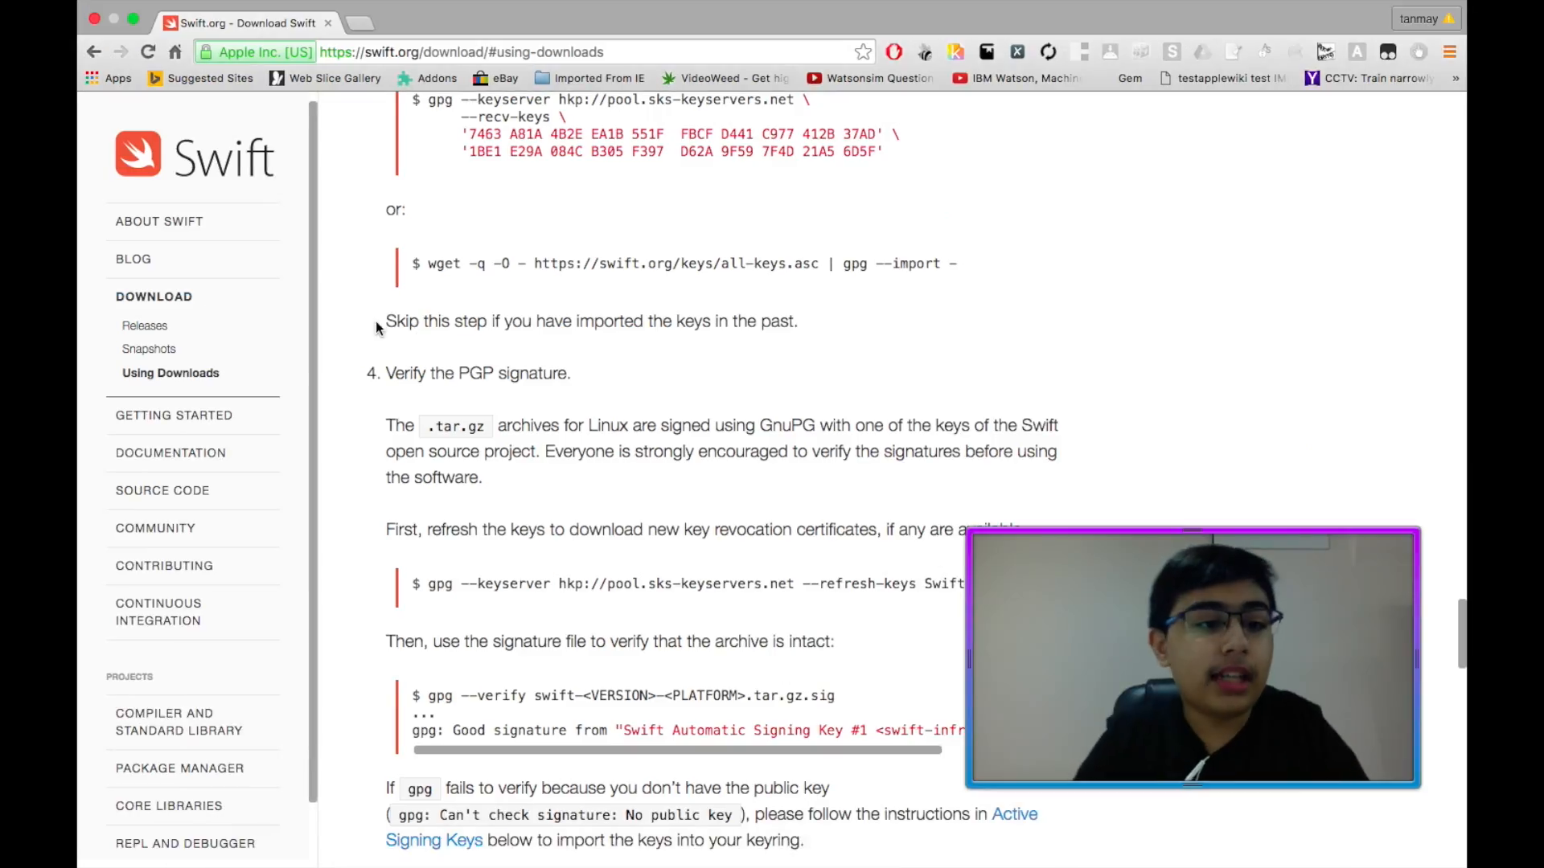
click(148, 349)
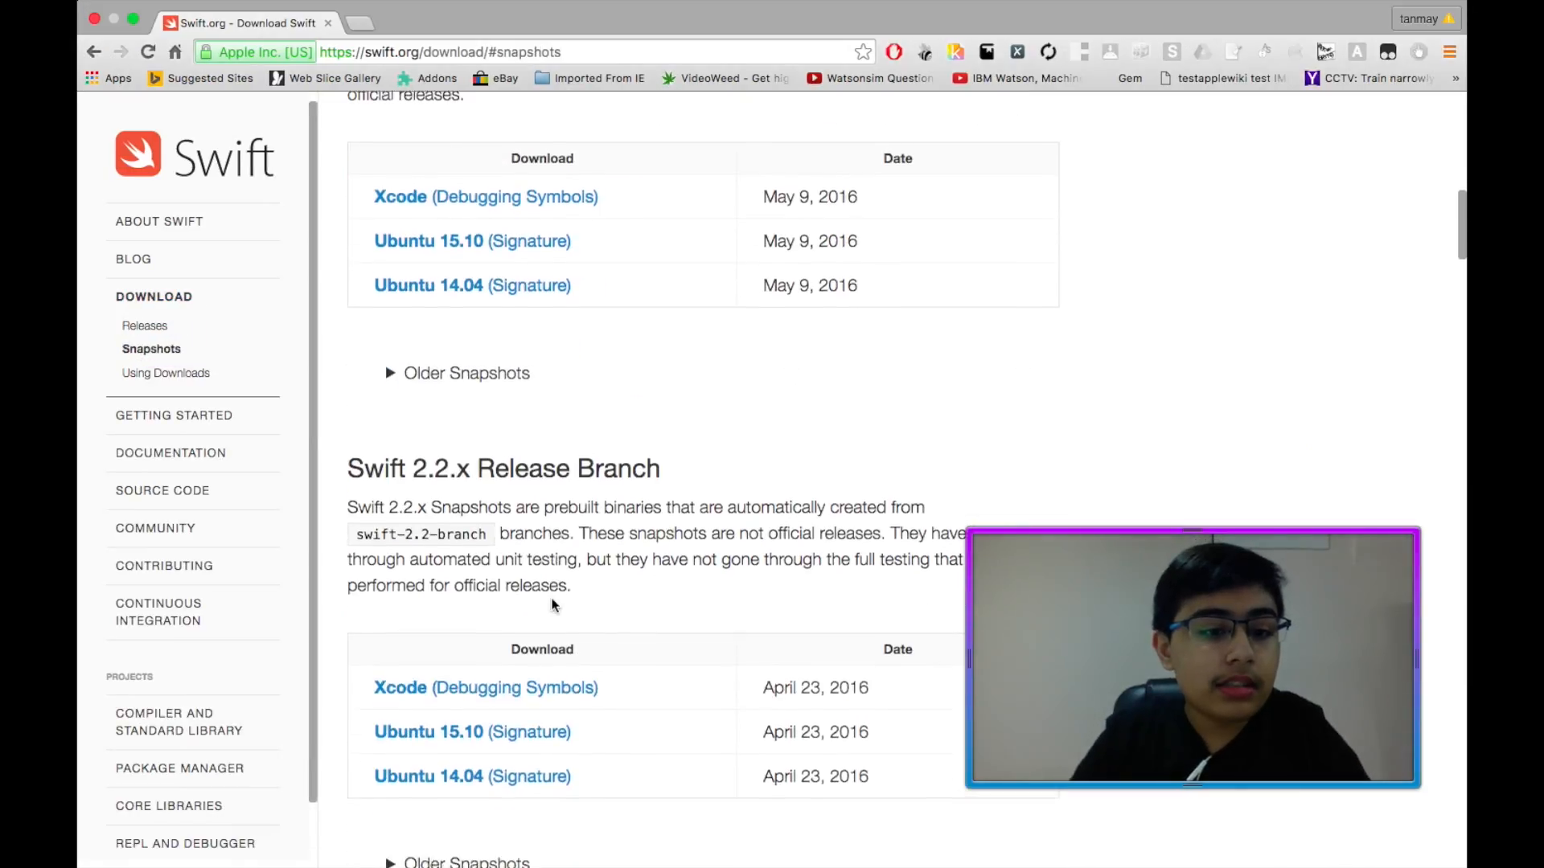
click(165, 372)
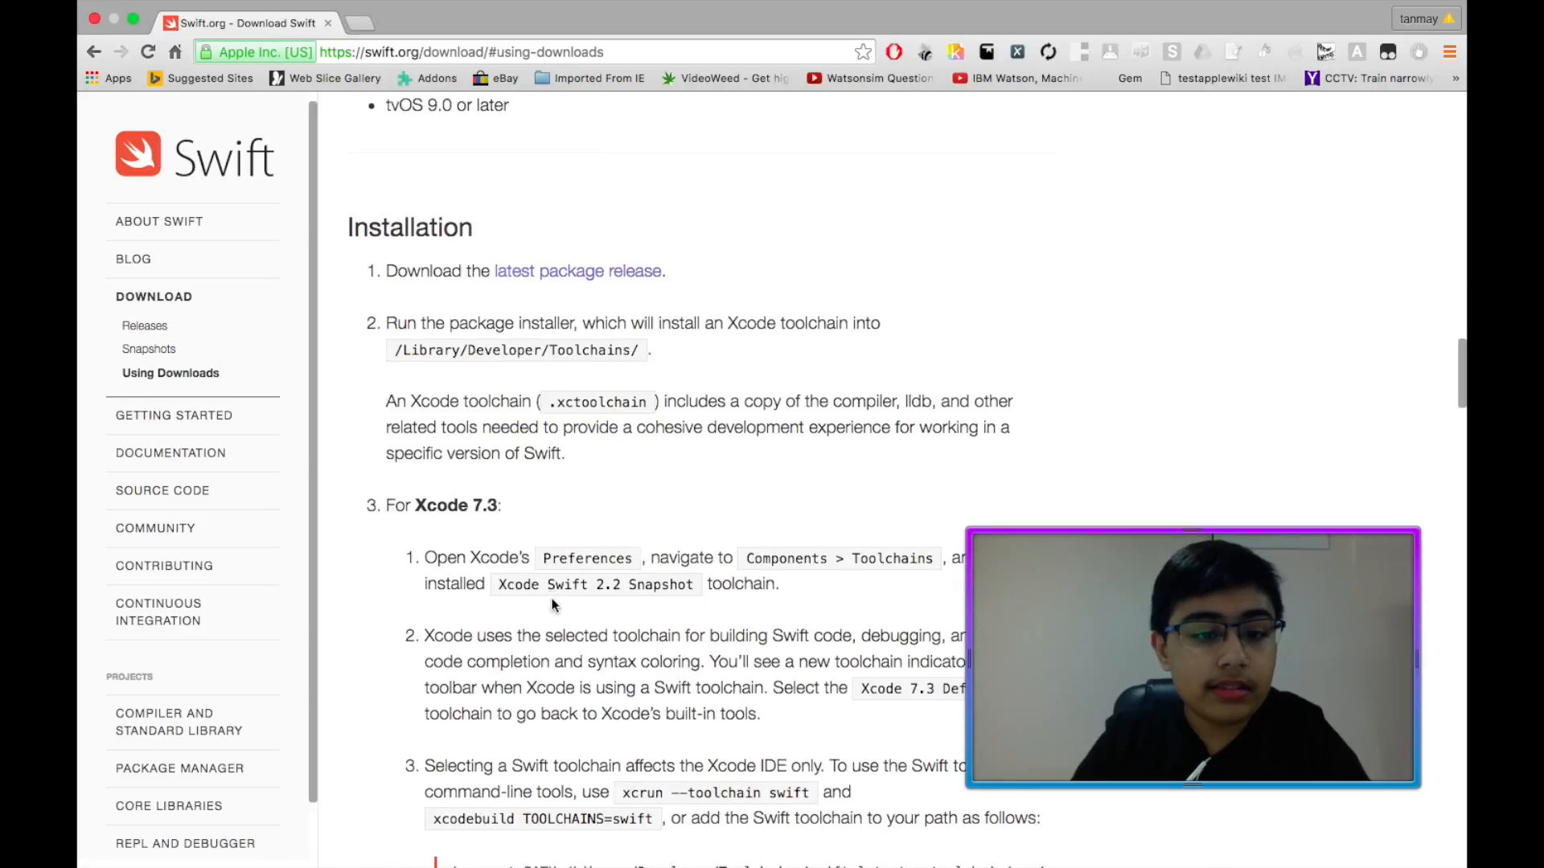
scroll(down, 3)
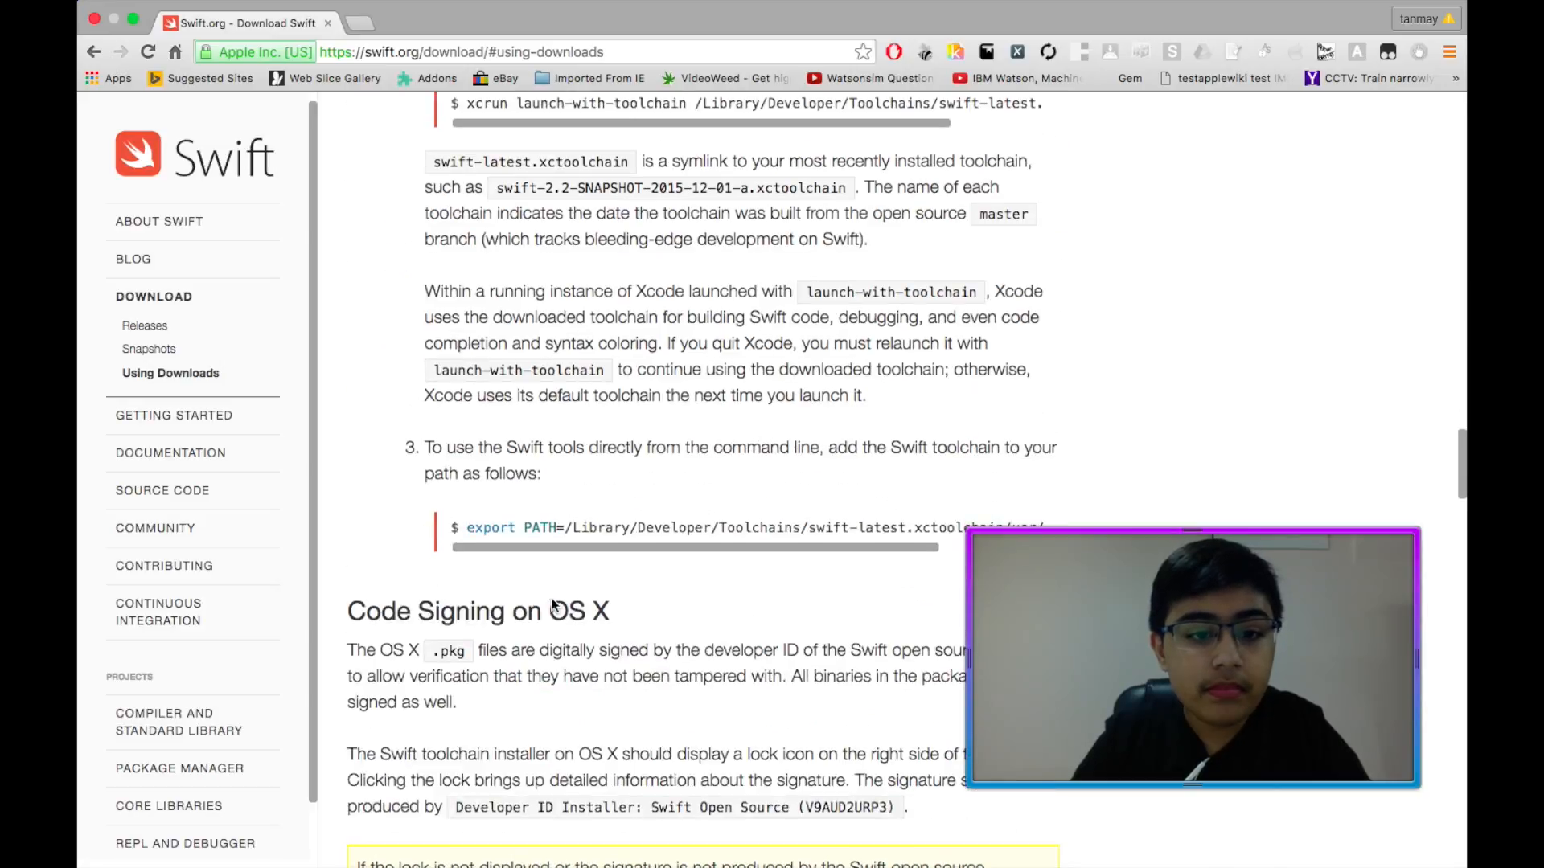
mouse_move(714, 343)
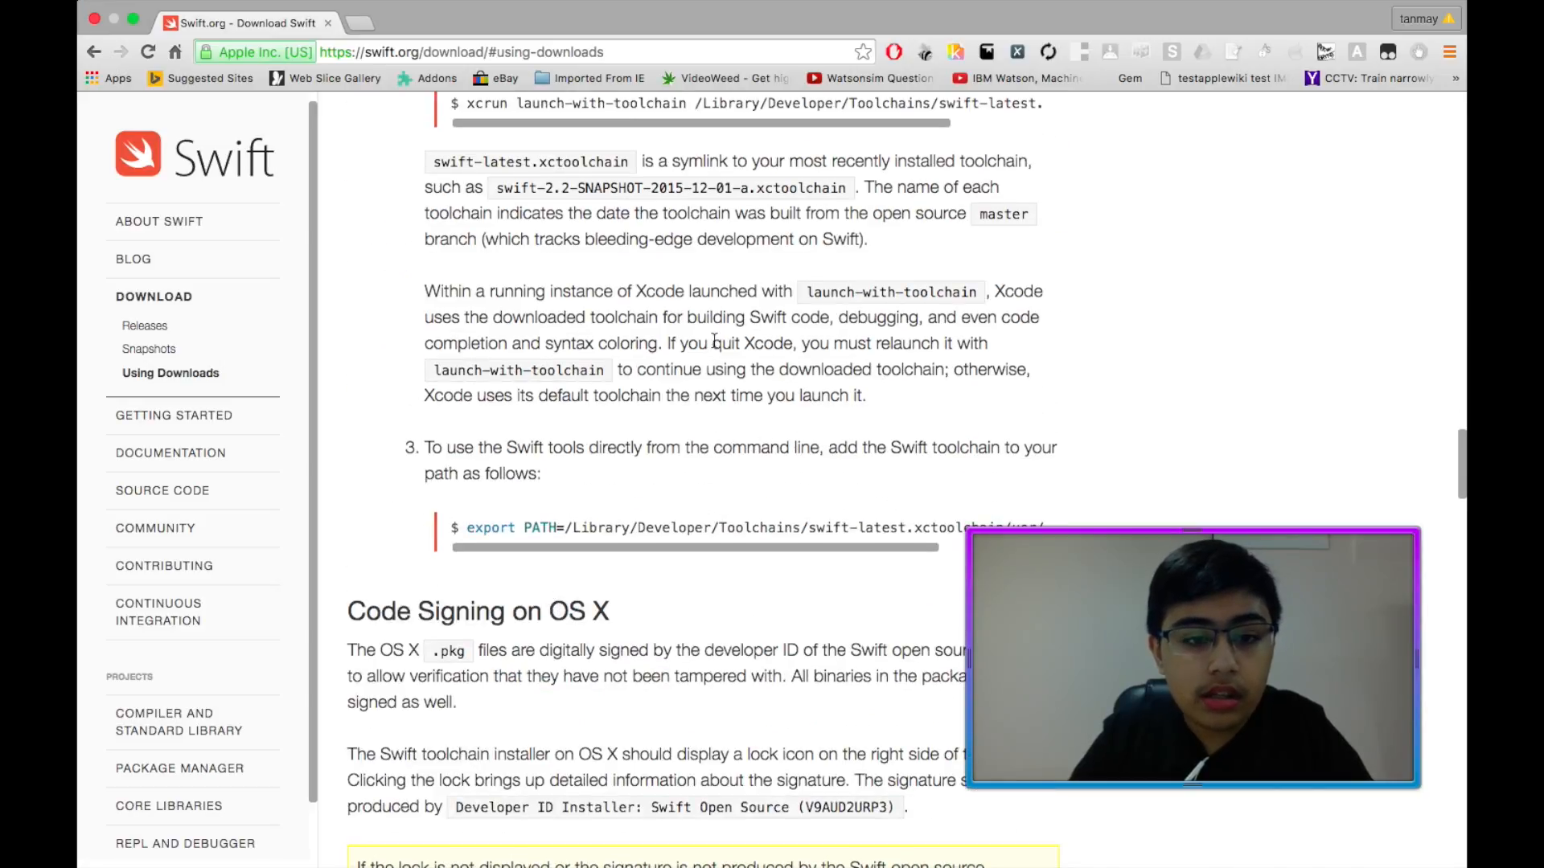
scroll(down, 3)
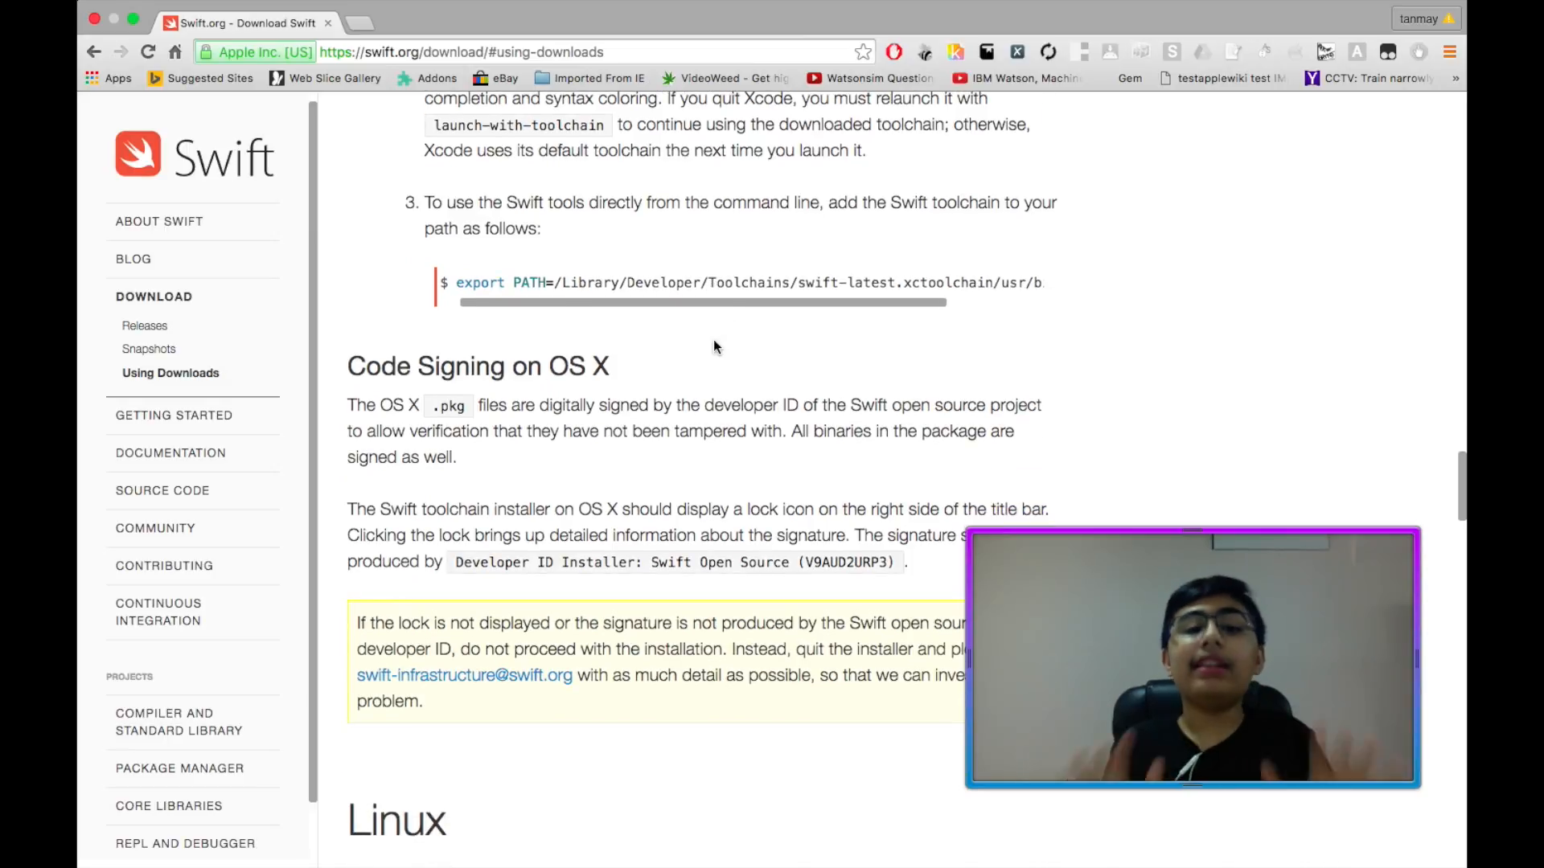
scroll(down, 3)
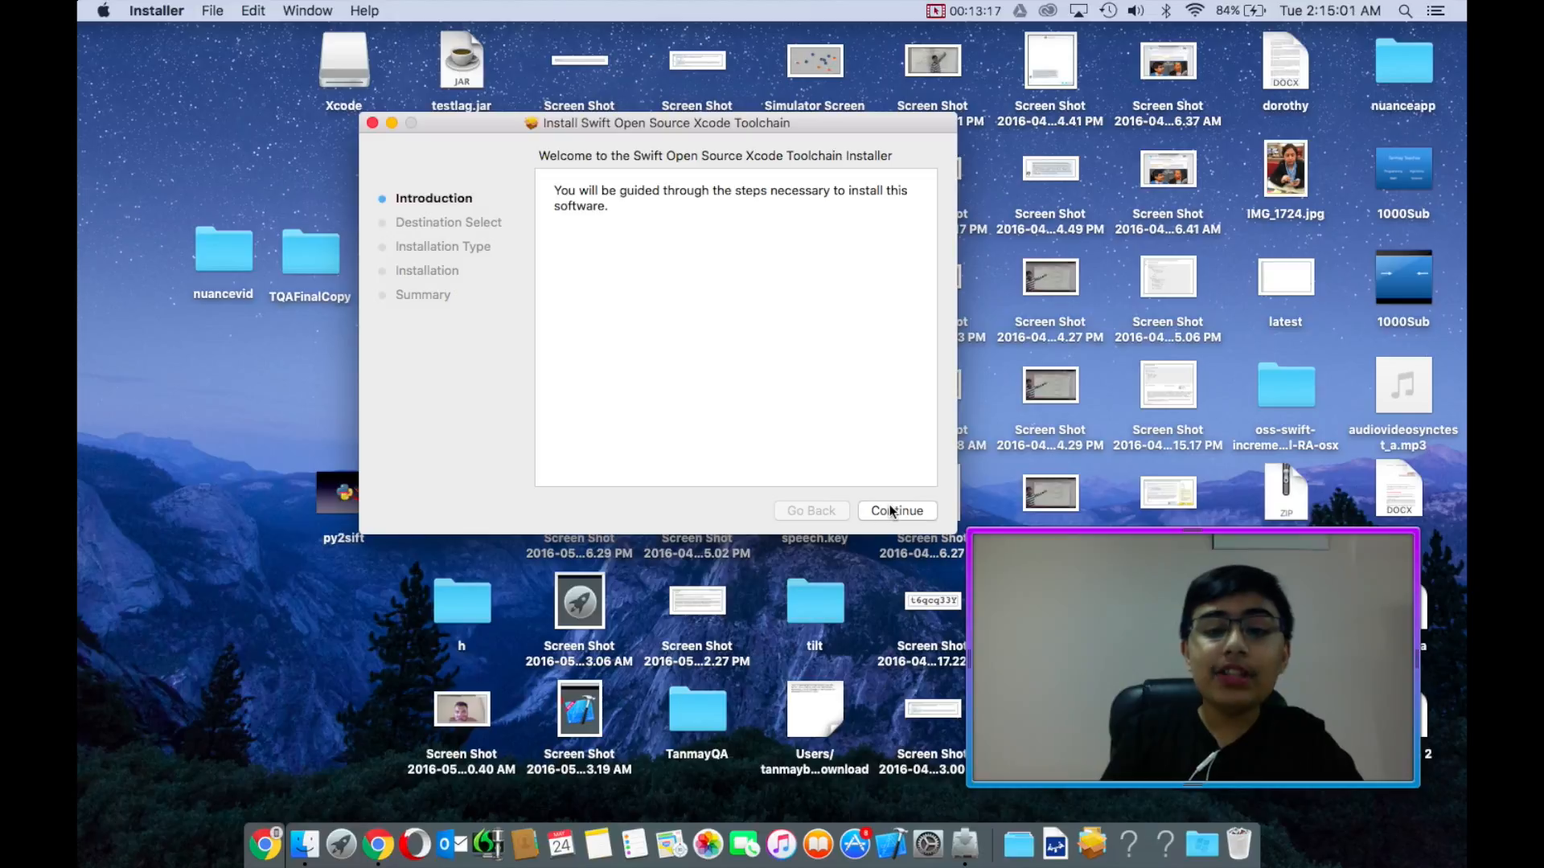
- Install the Swift Open Source Xcode Toolchain with admin authorization and close the installer
click(895, 510)
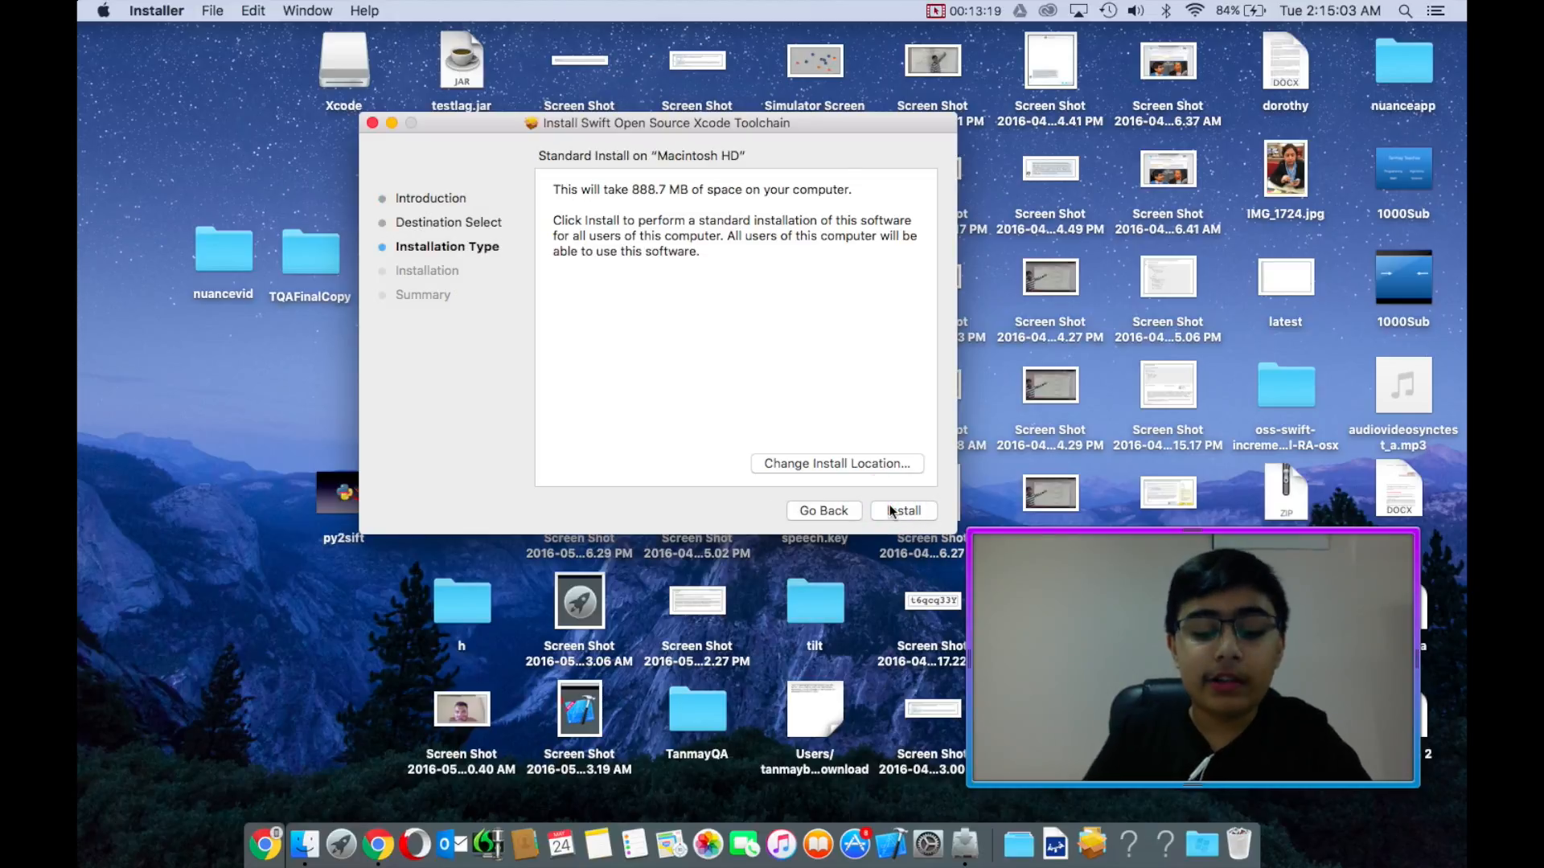
click(902, 510)
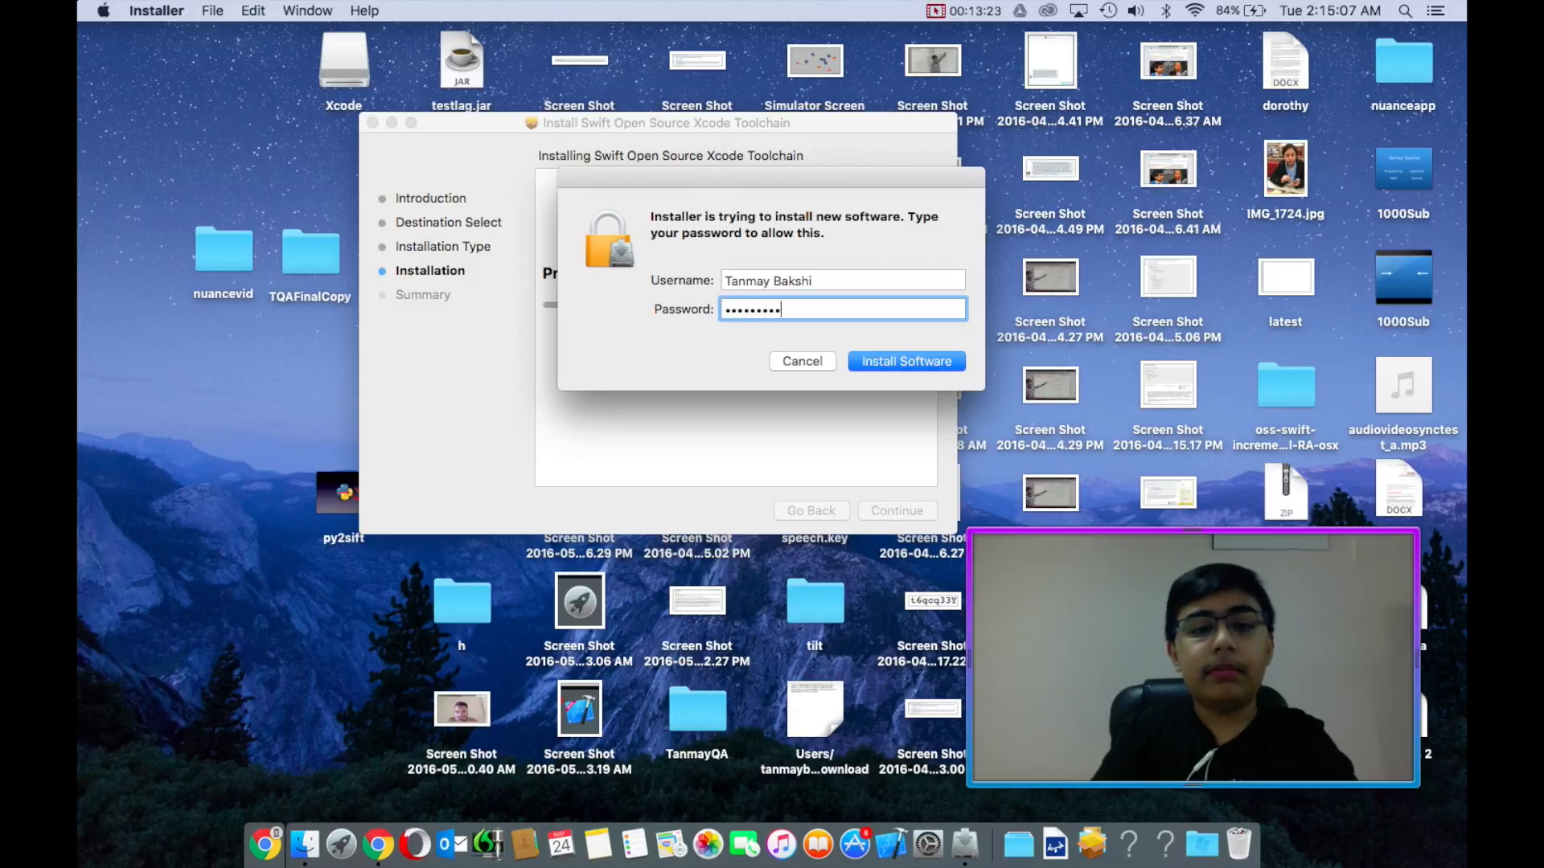
click(906, 362)
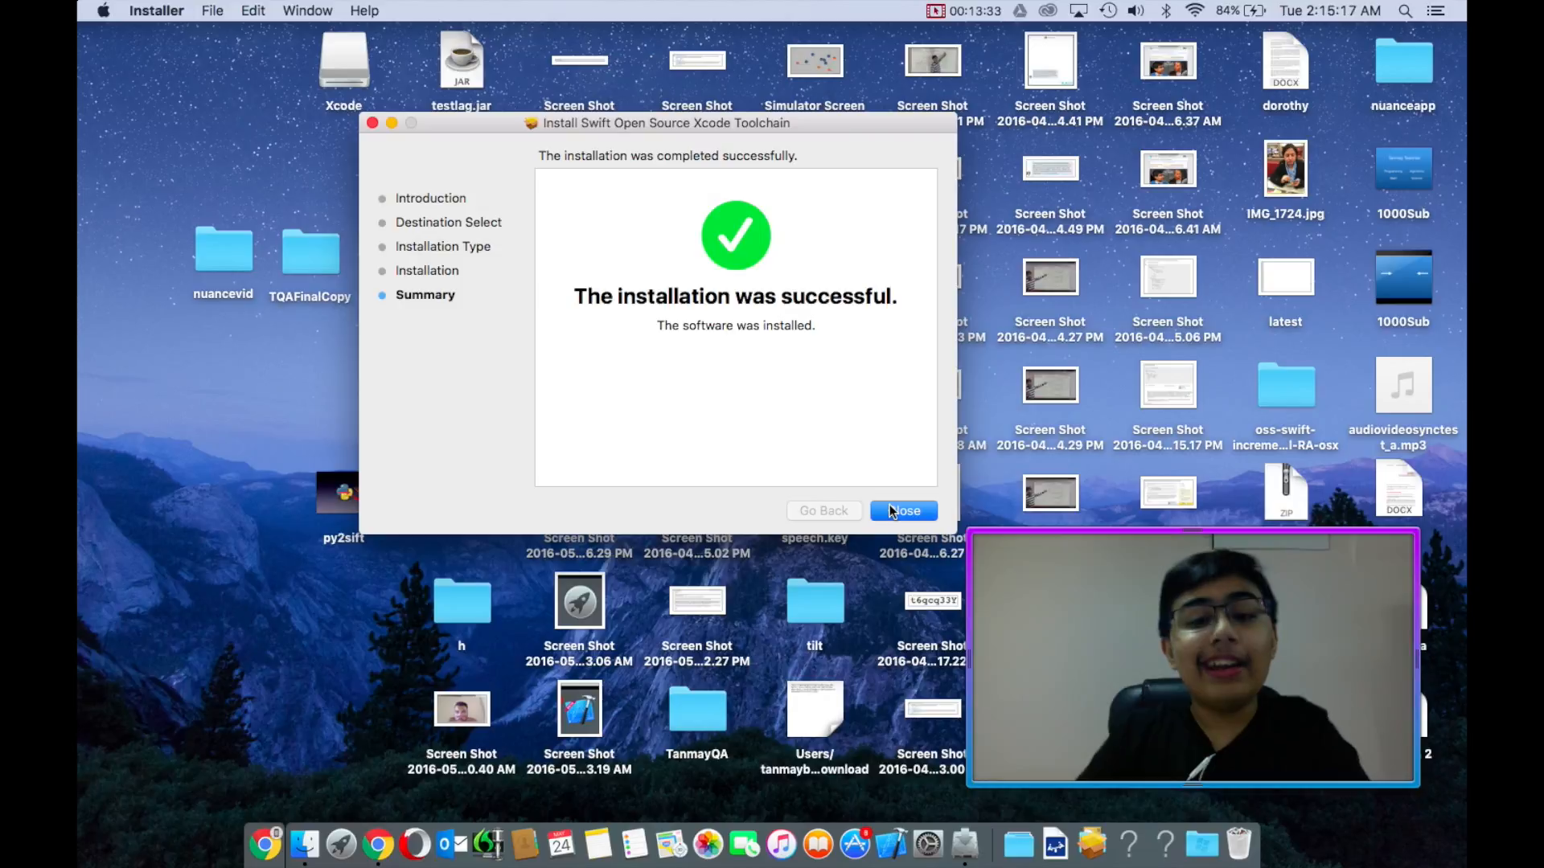
click(902, 510)
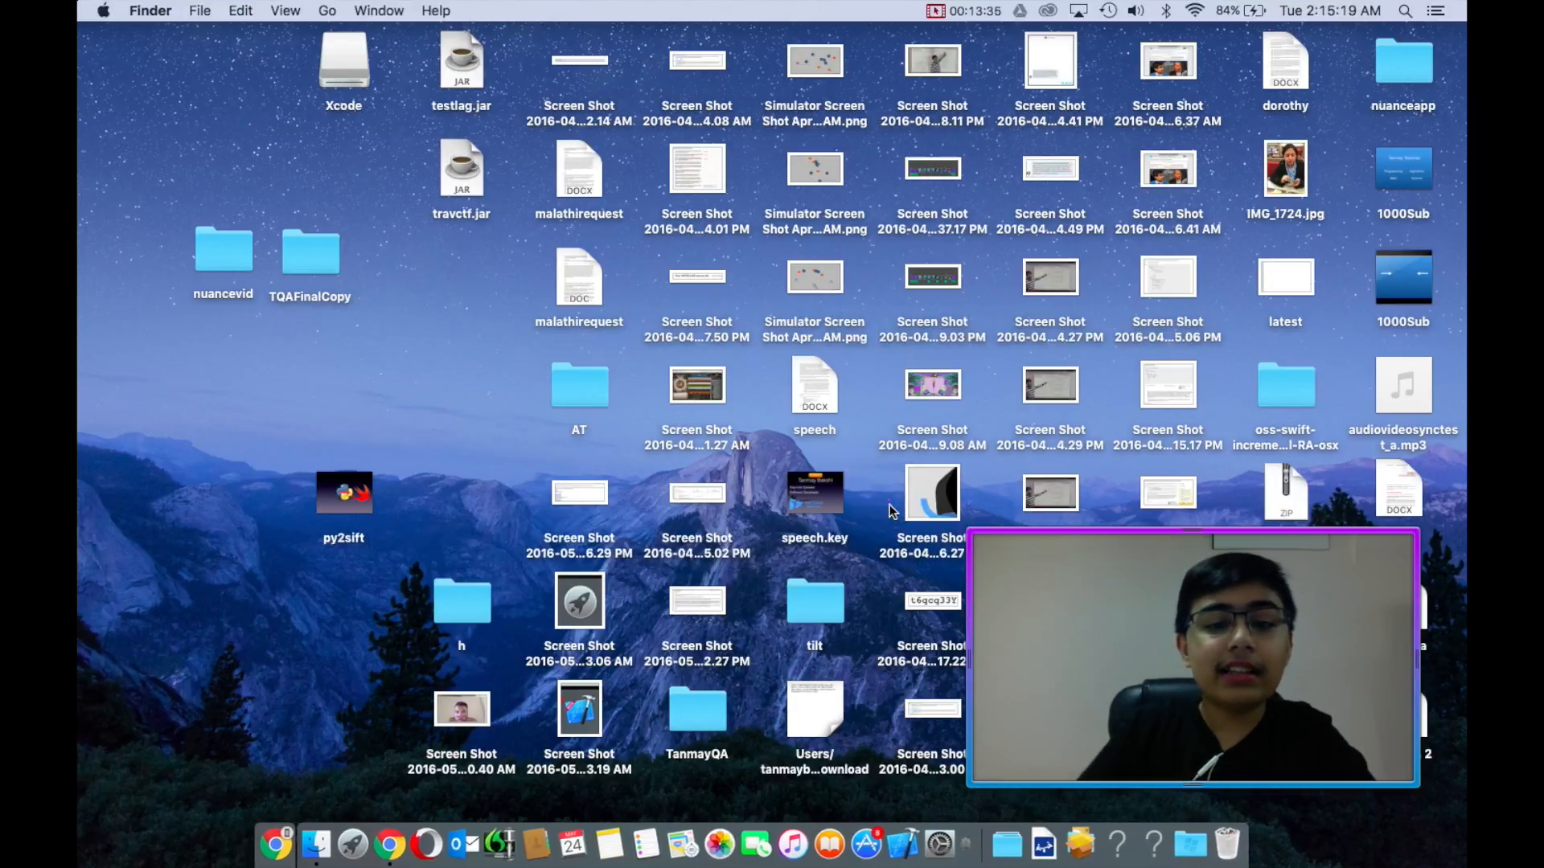
mouse_move(913, 844)
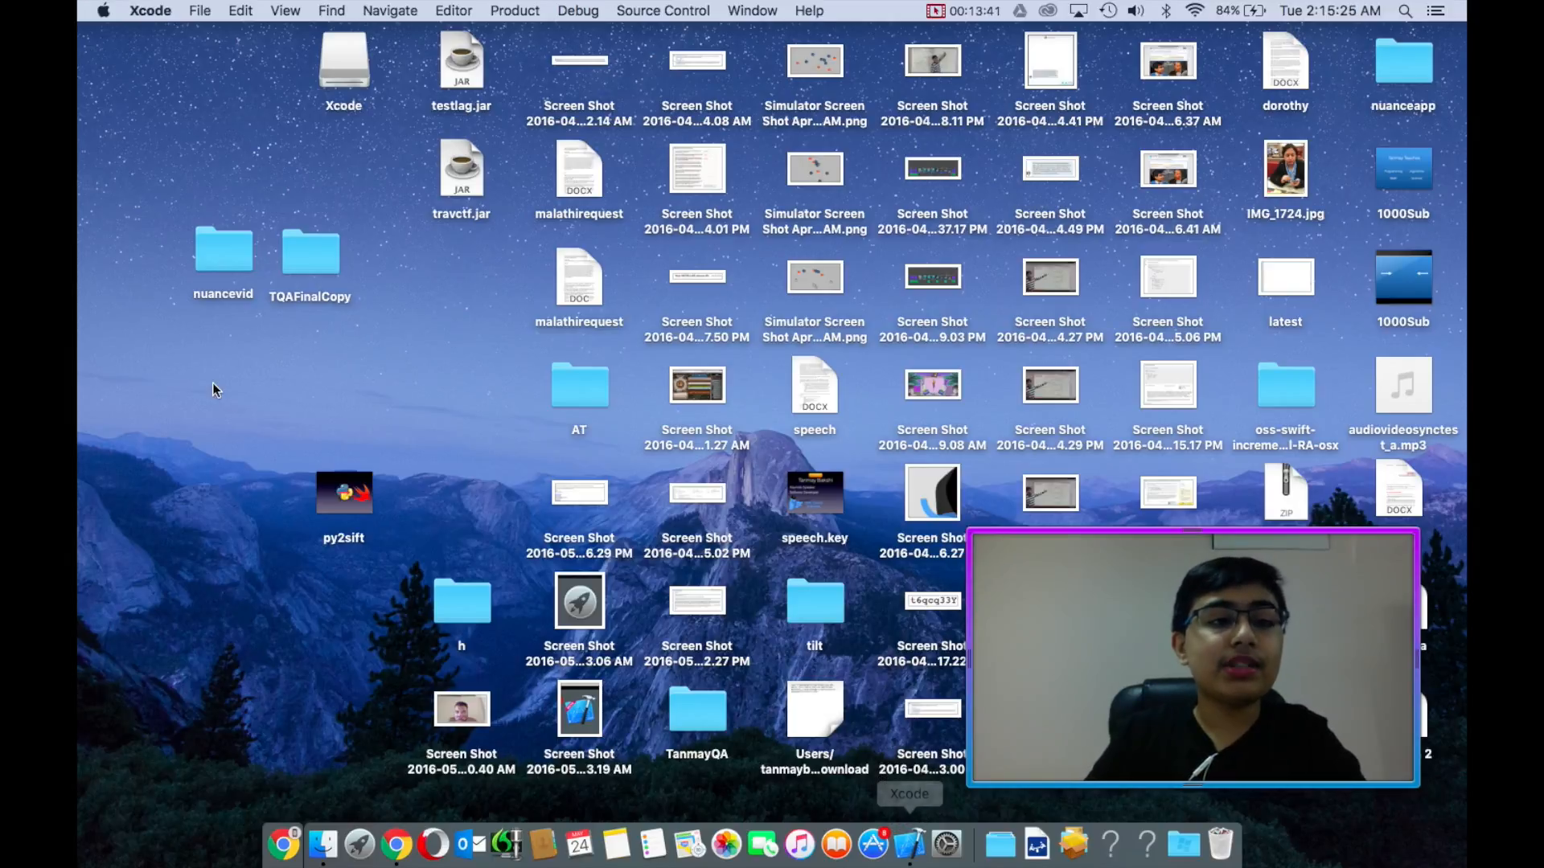
- Check About Xcode shows 7.3.1 with the Swift Development Snapshot 2016-05-09 toolchain, then quit Xcode
click(150, 11)
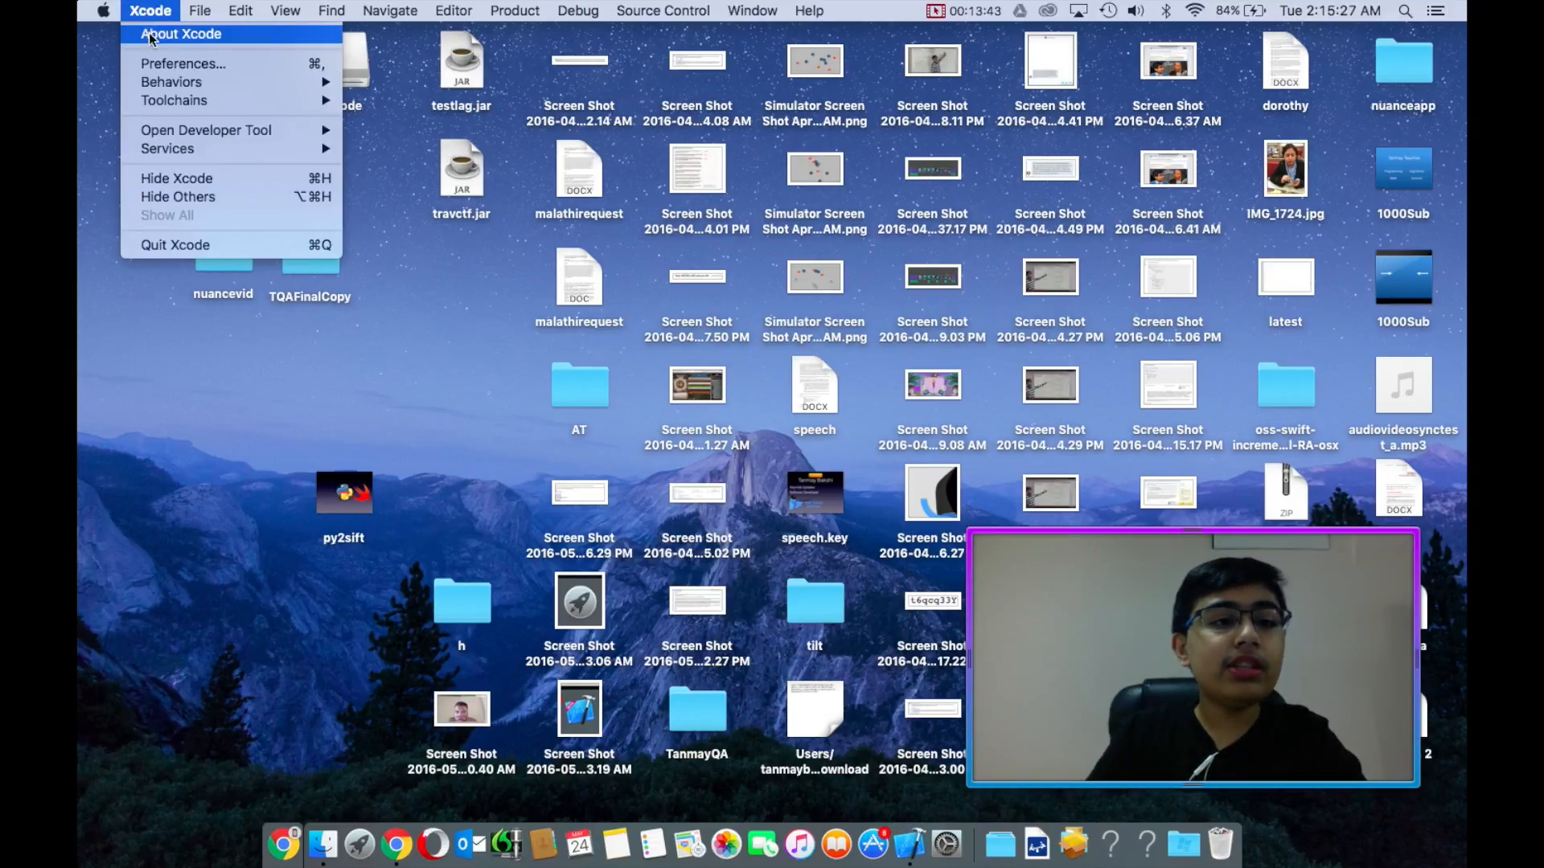
click(180, 33)
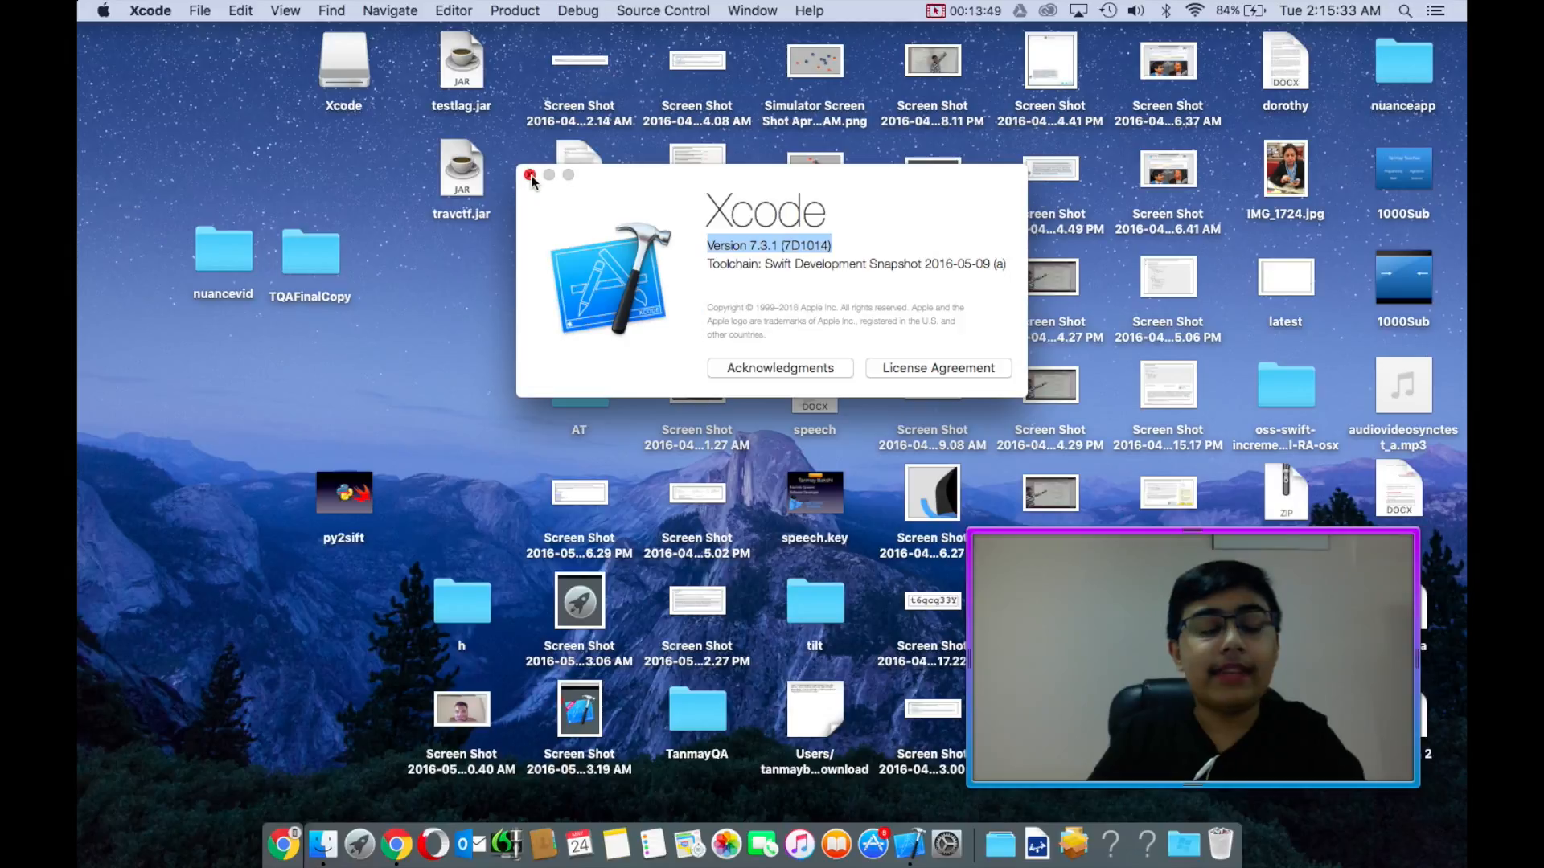
click(529, 175)
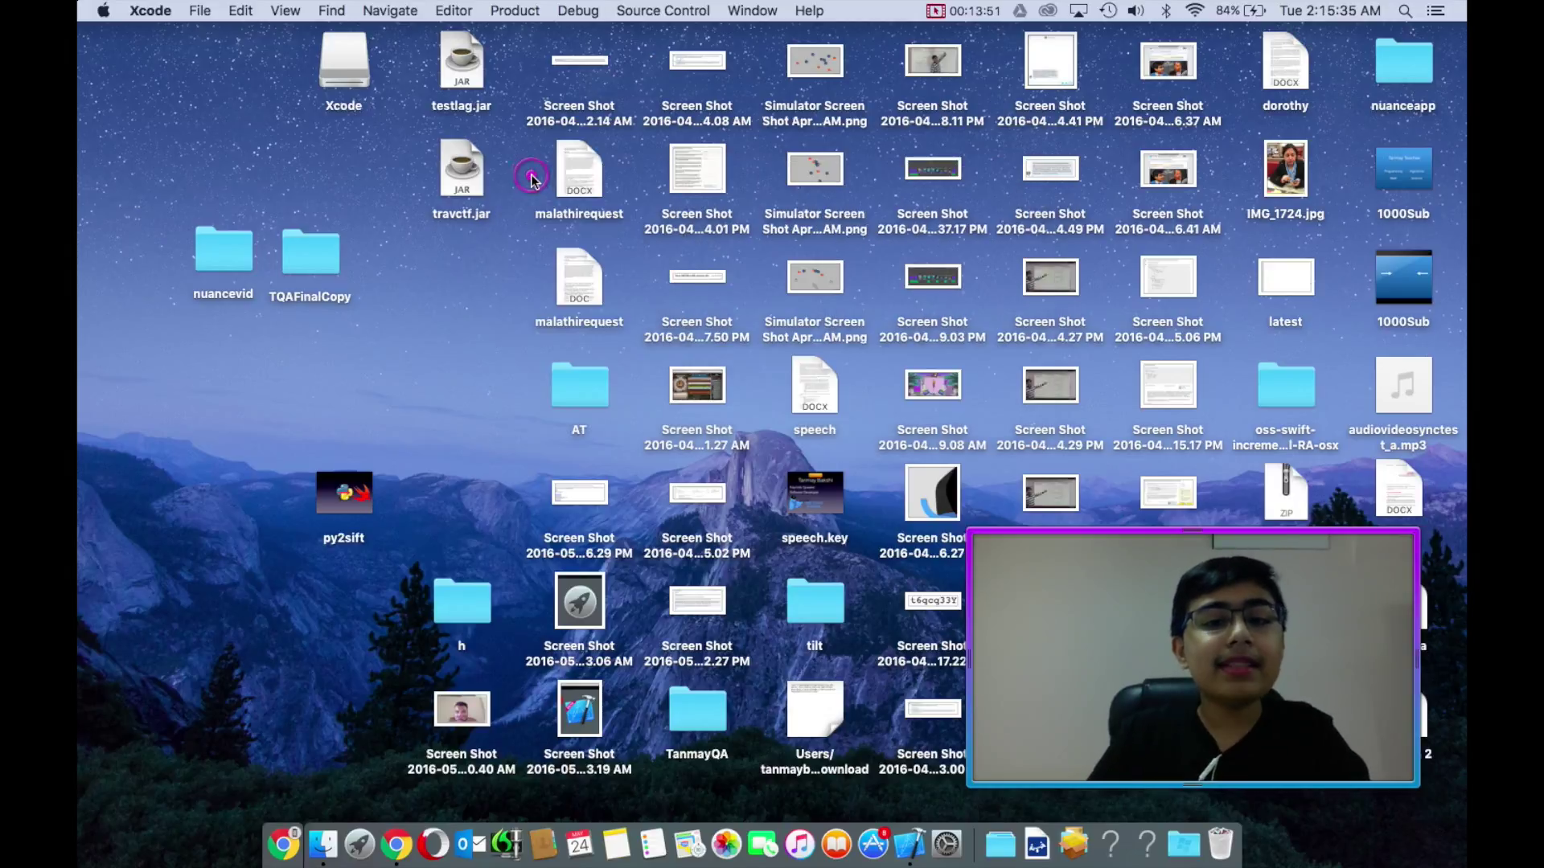
click(149, 11)
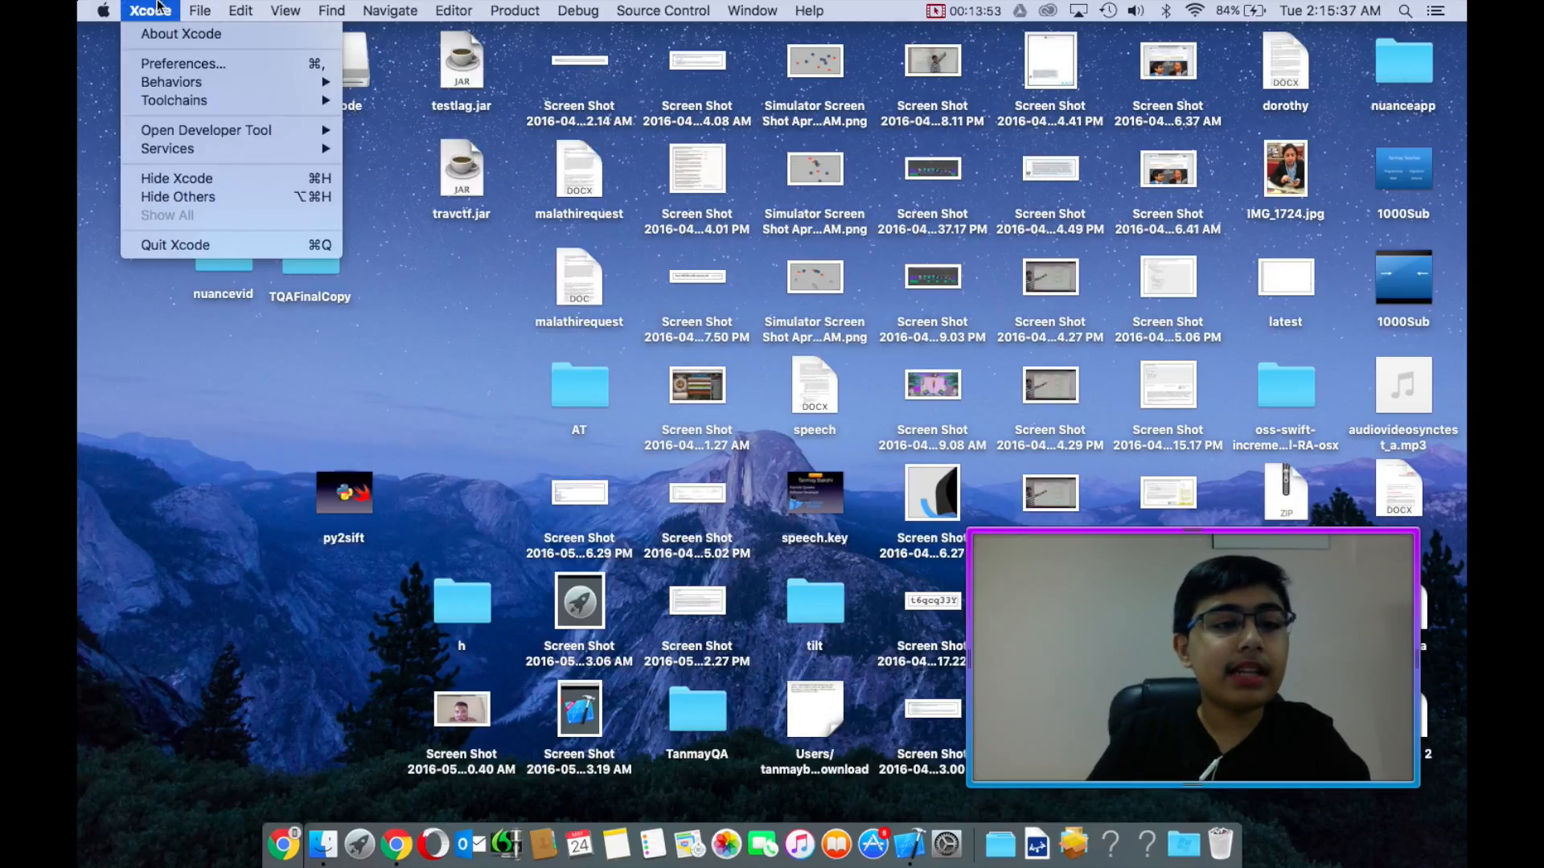
click(719, 334)
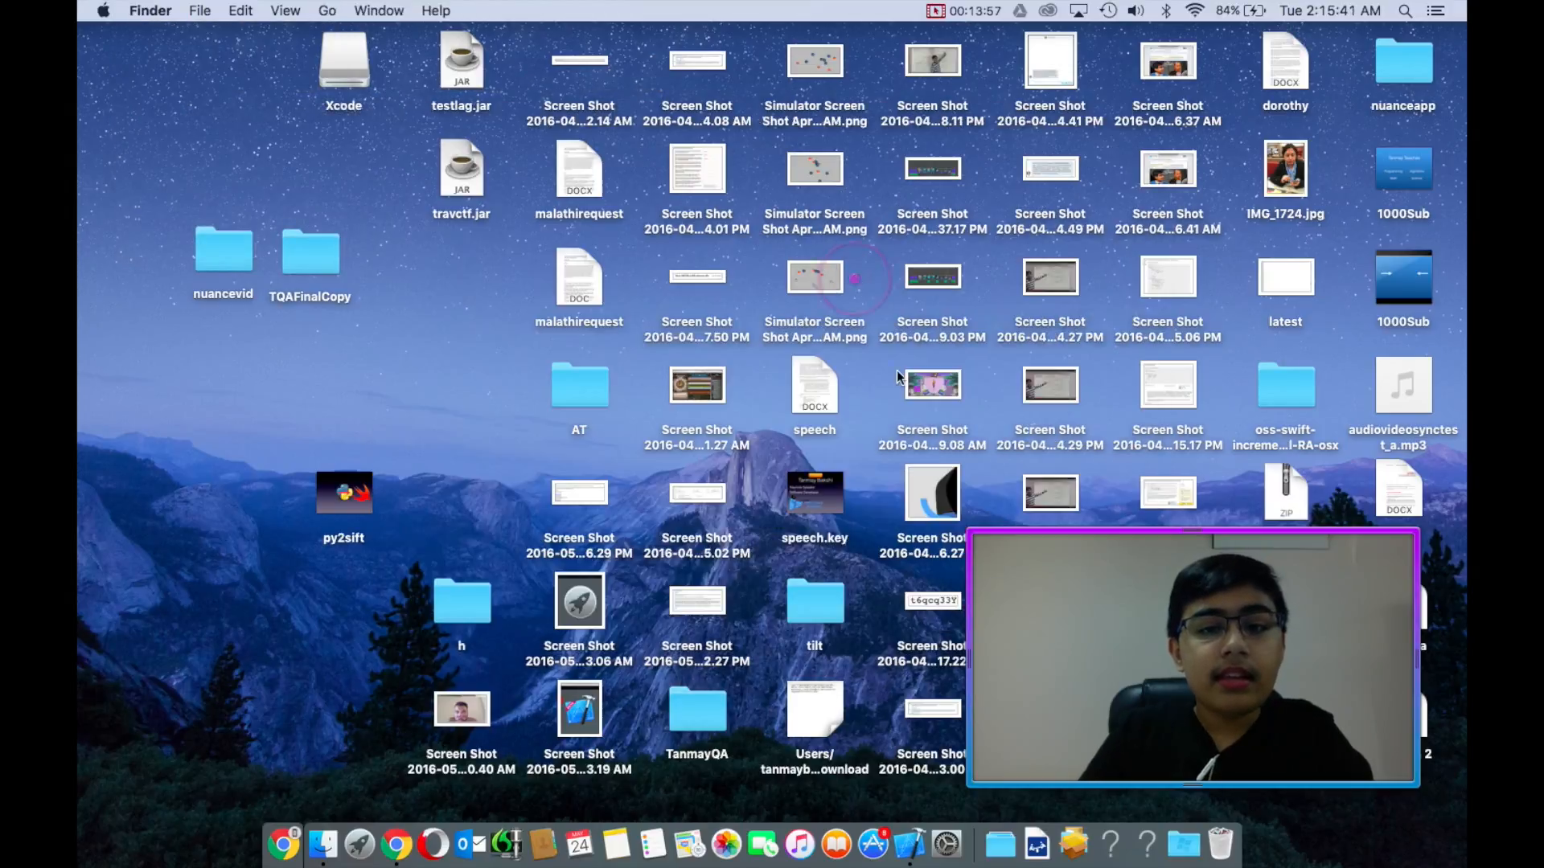
mouse_move(762, 845)
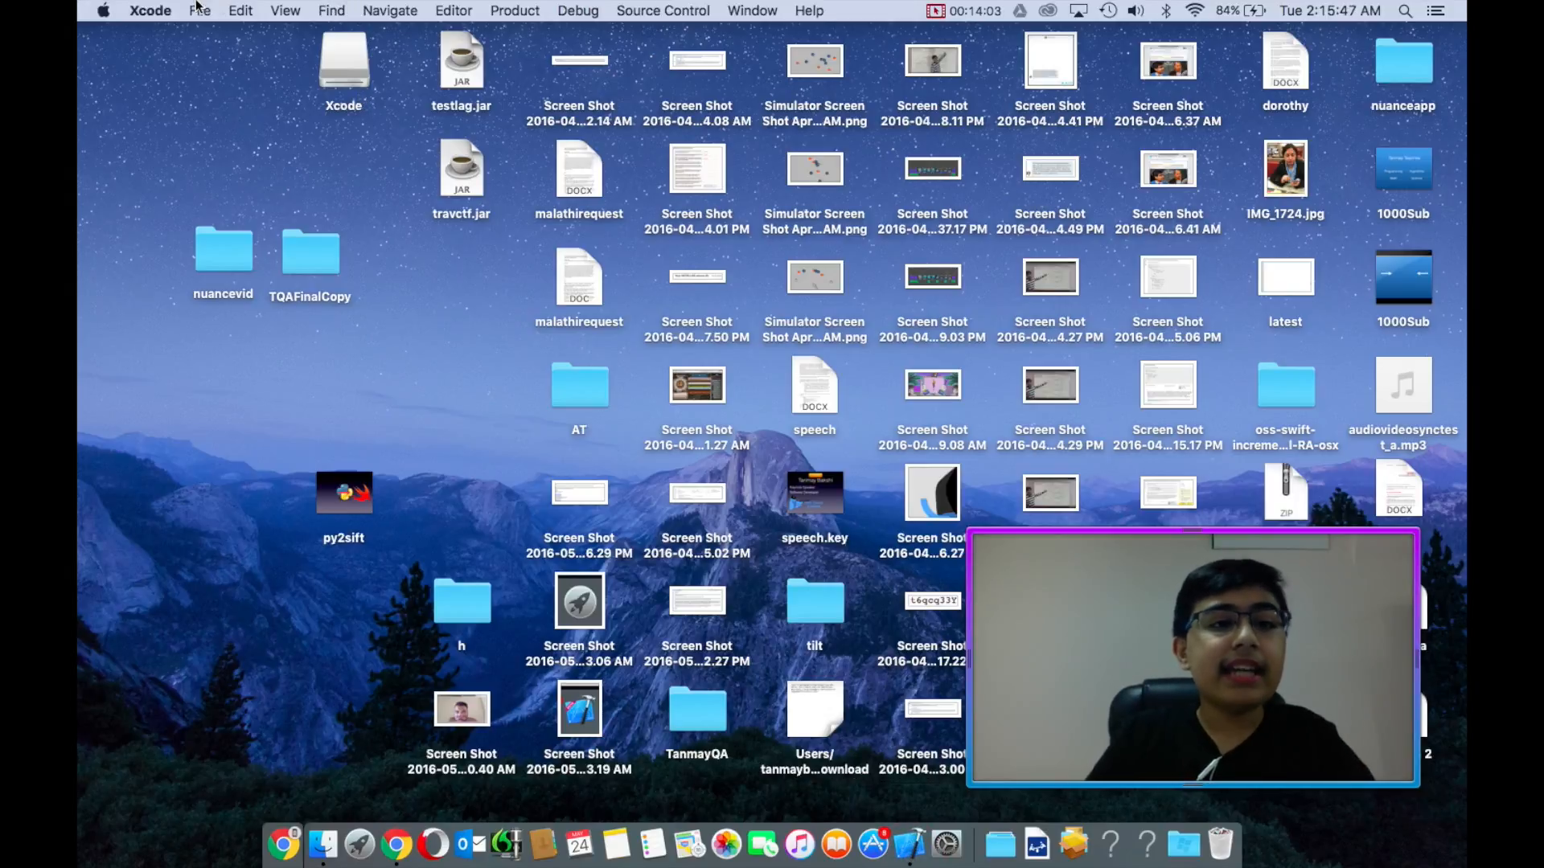
- Create an OS X Command Line Tool in Swift named HelloWorldLowercase, saved in the tilt folder
click(200, 11)
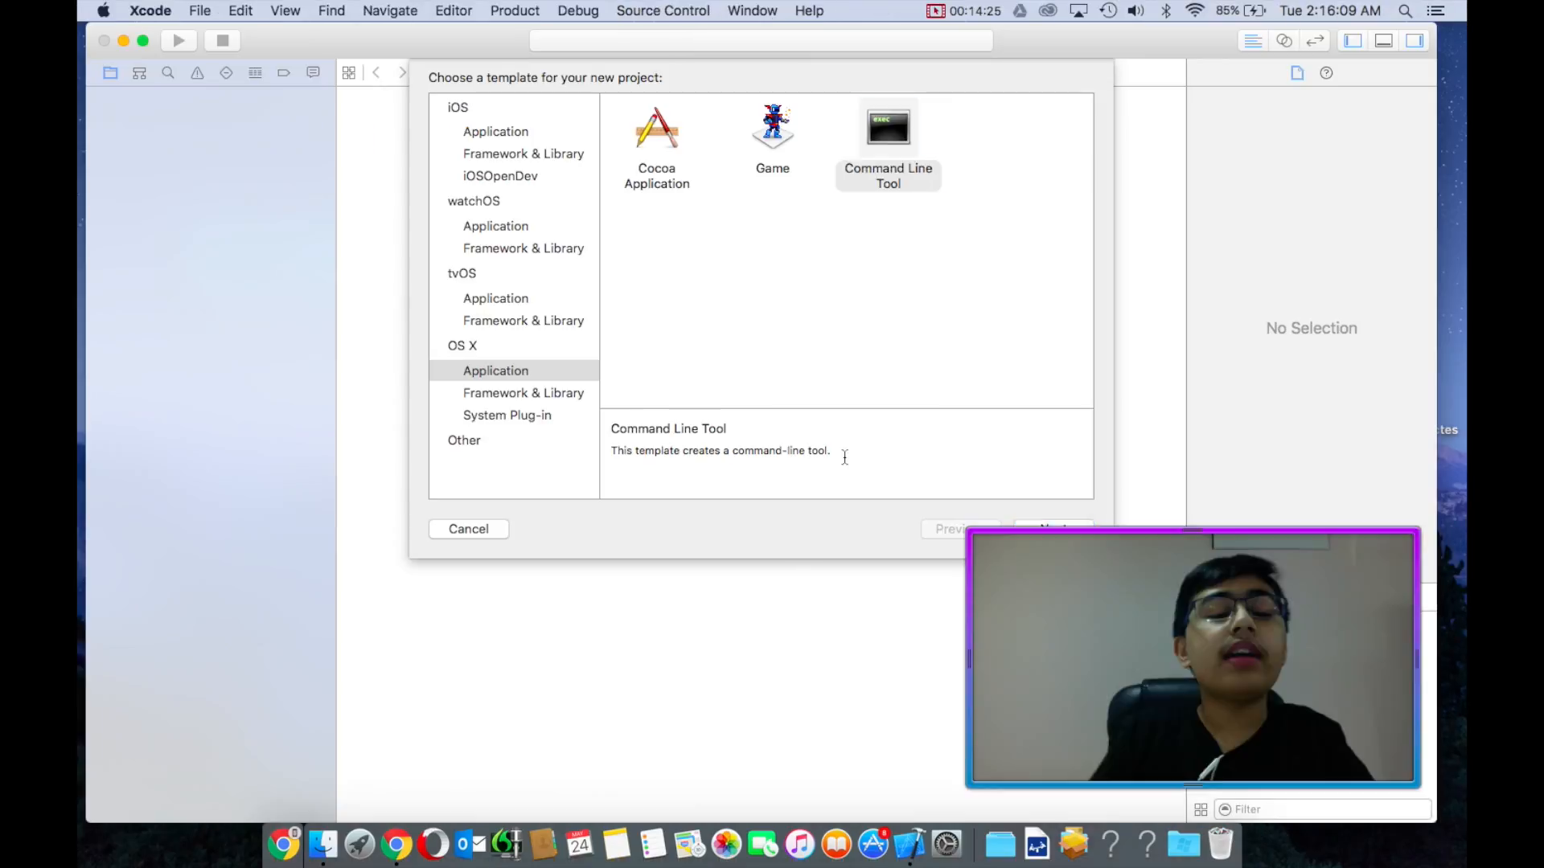
click(888, 143)
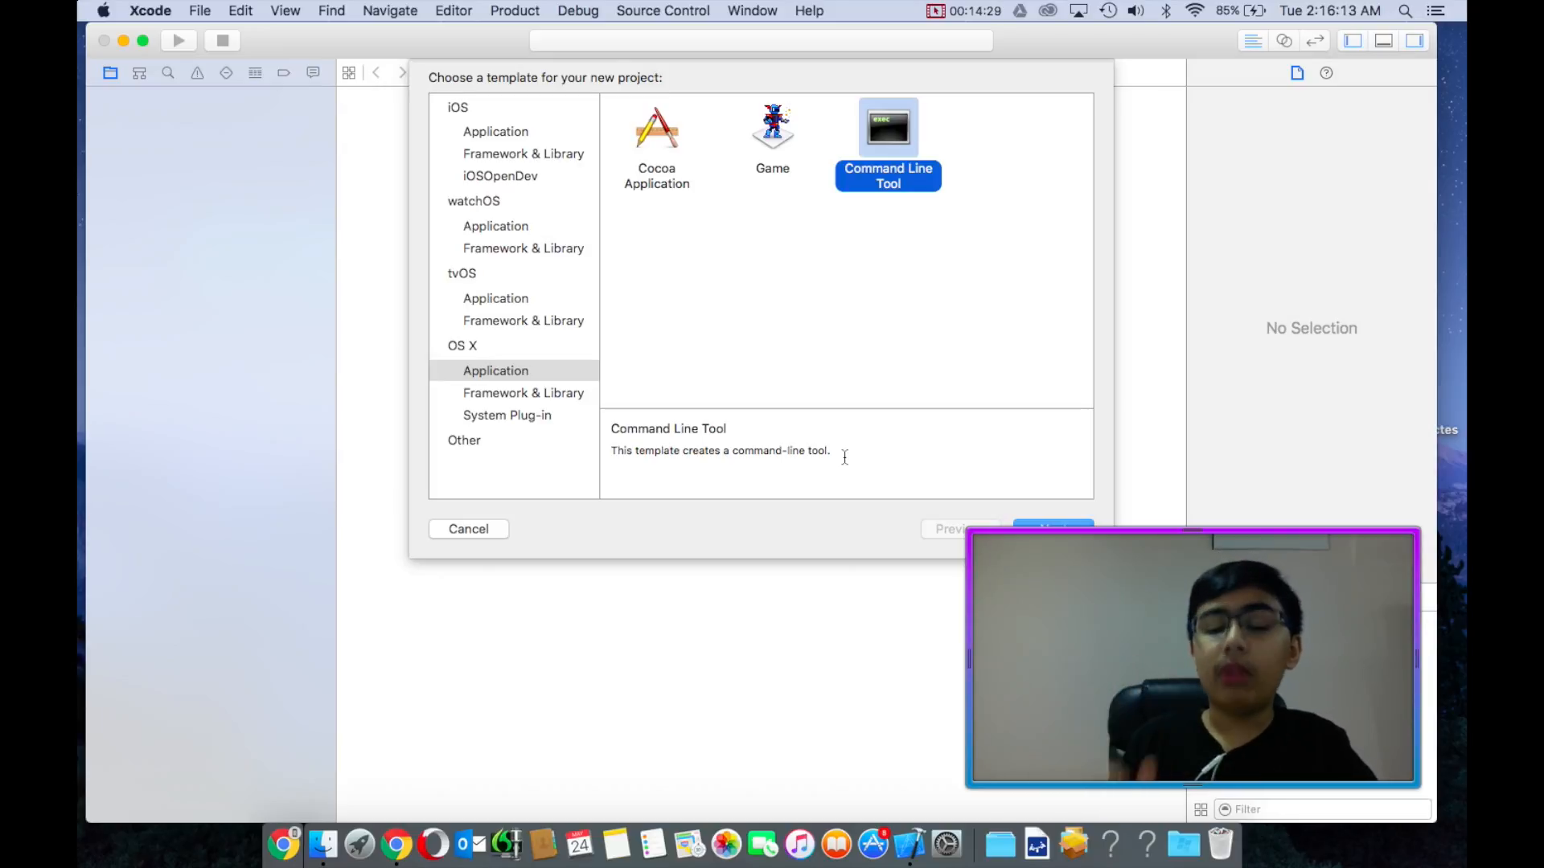
click(1052, 529)
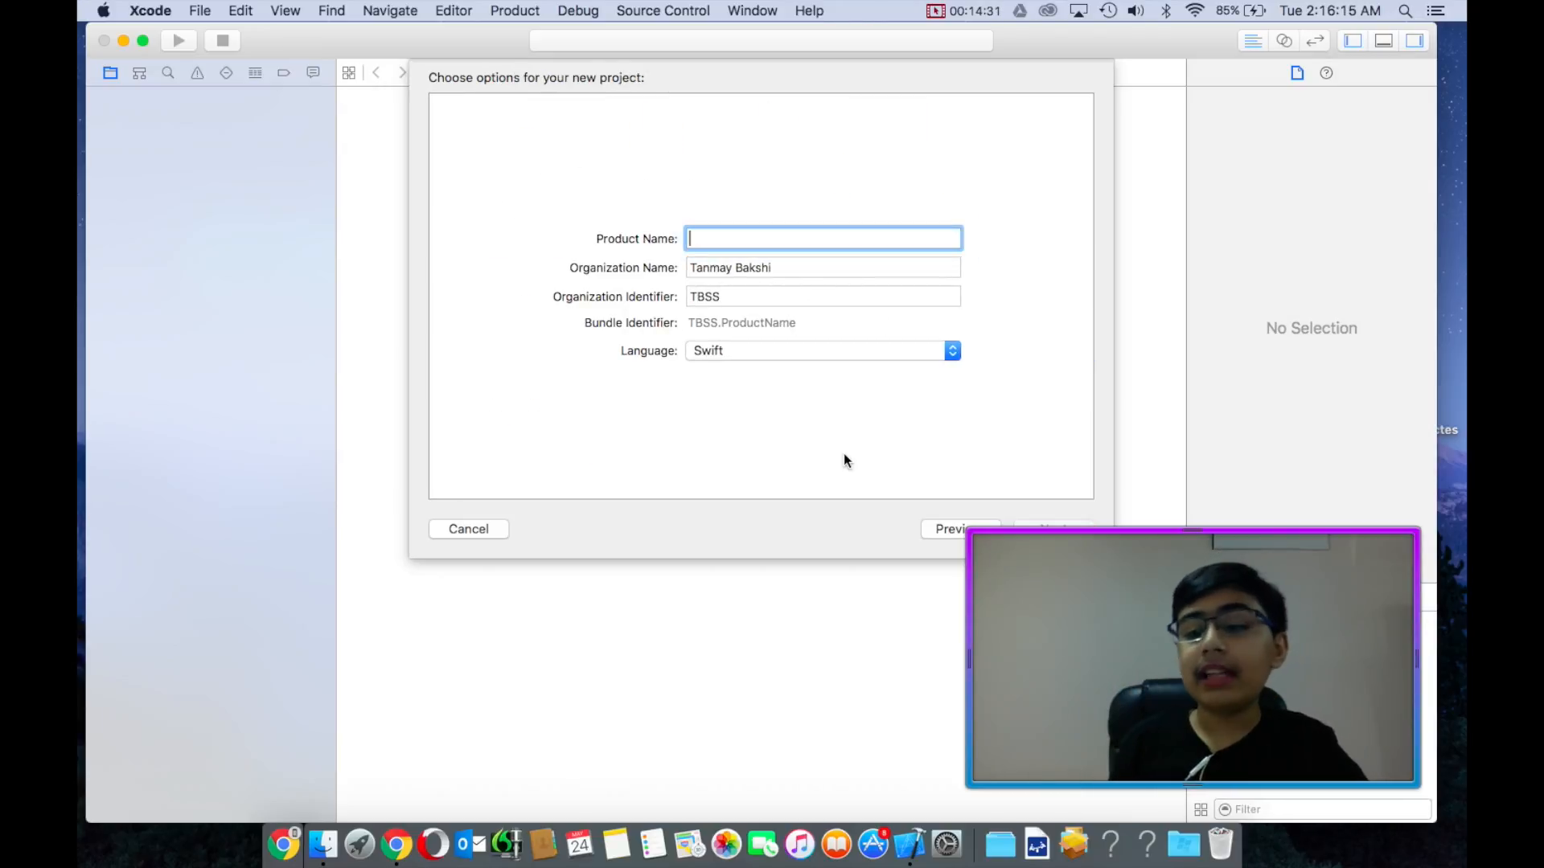
text(Hel)
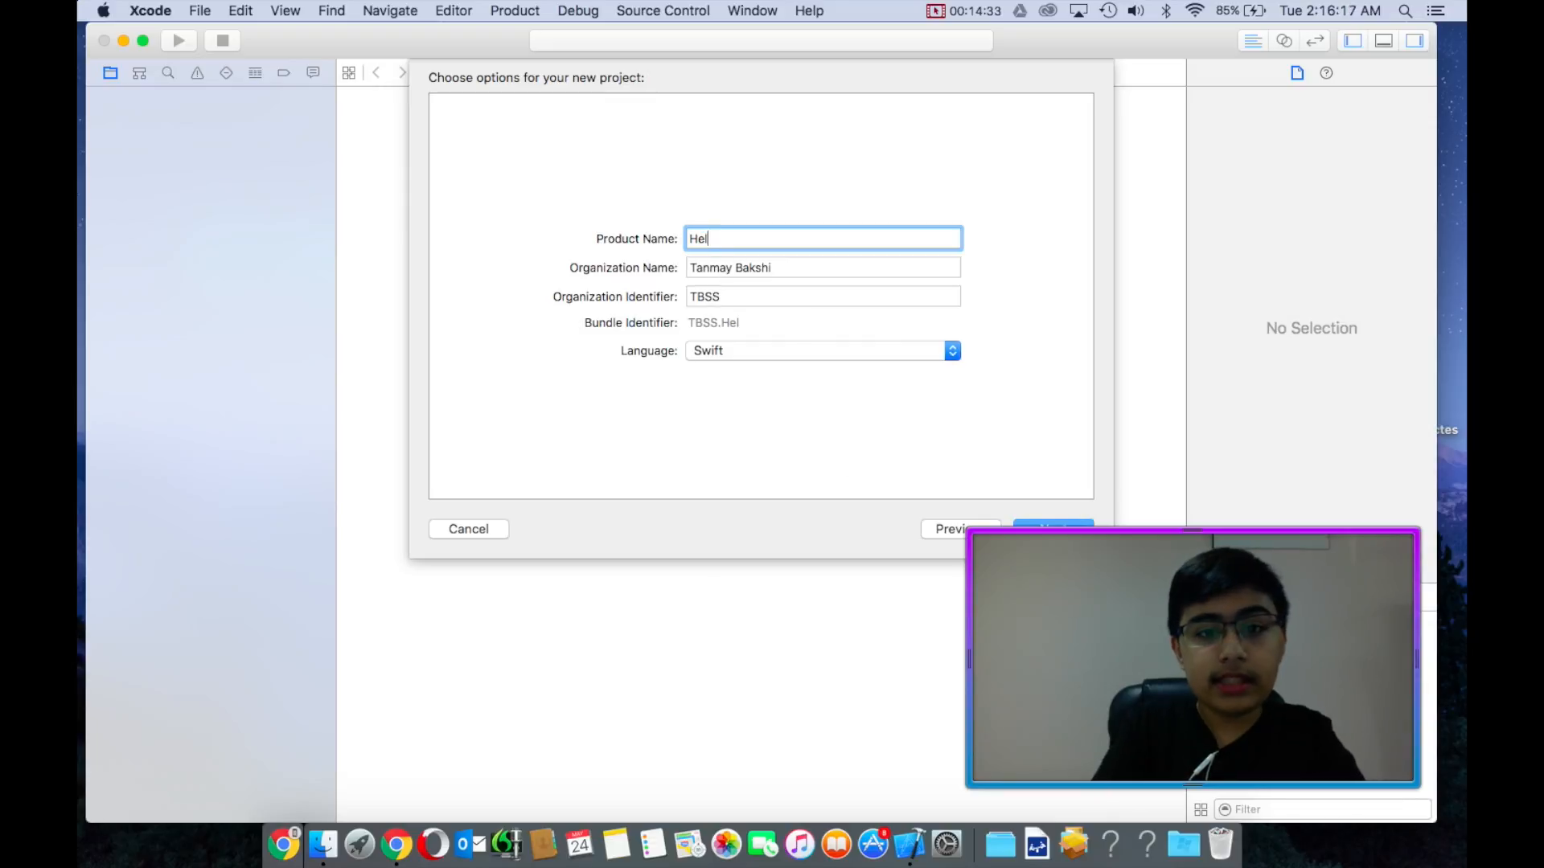
text(loWorldLowerca)
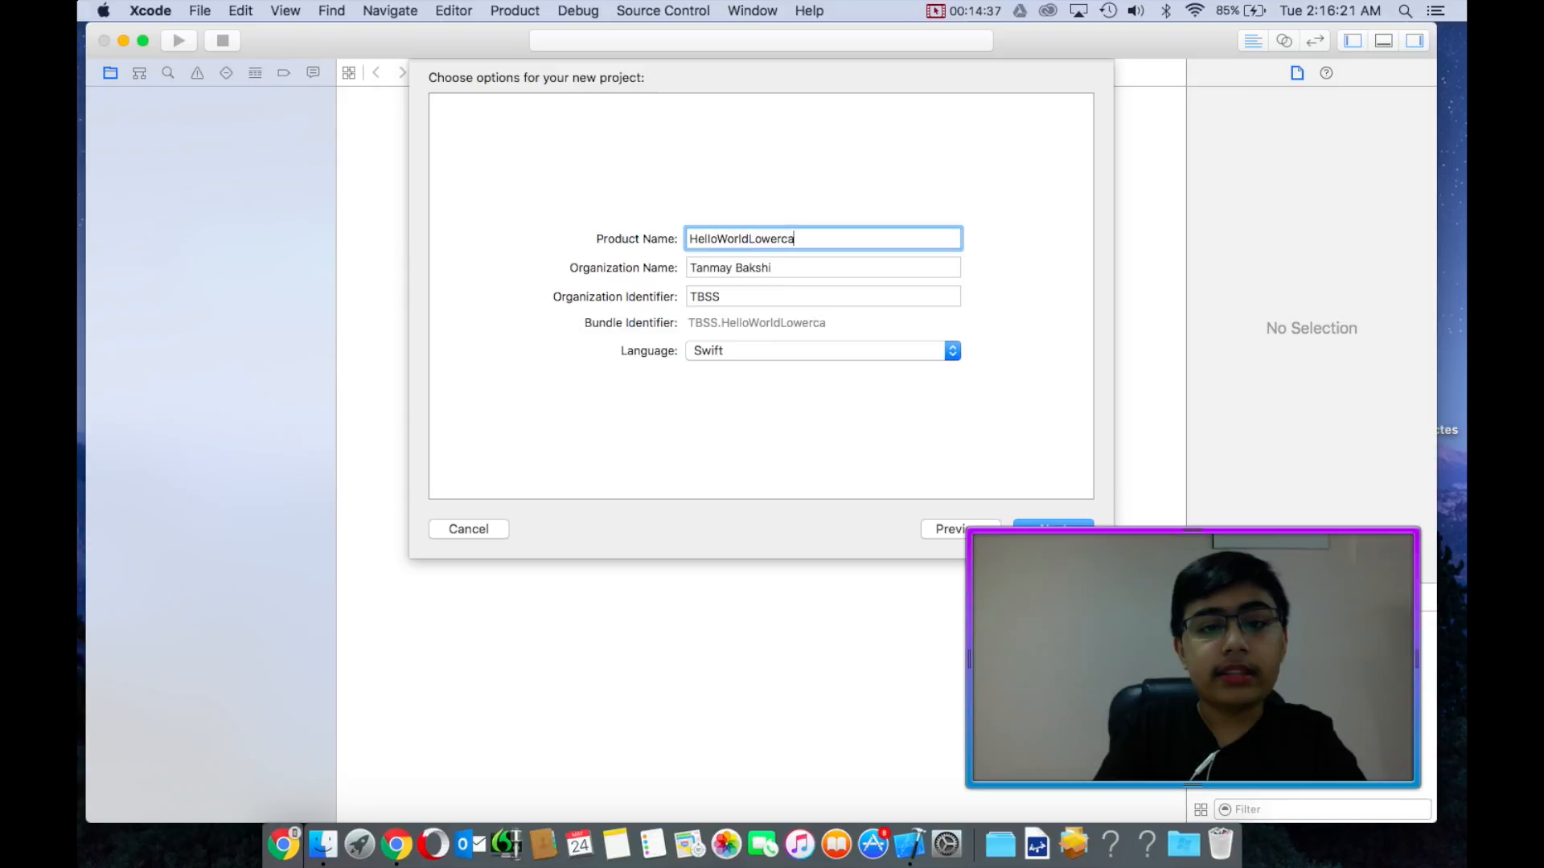
click(1052, 529)
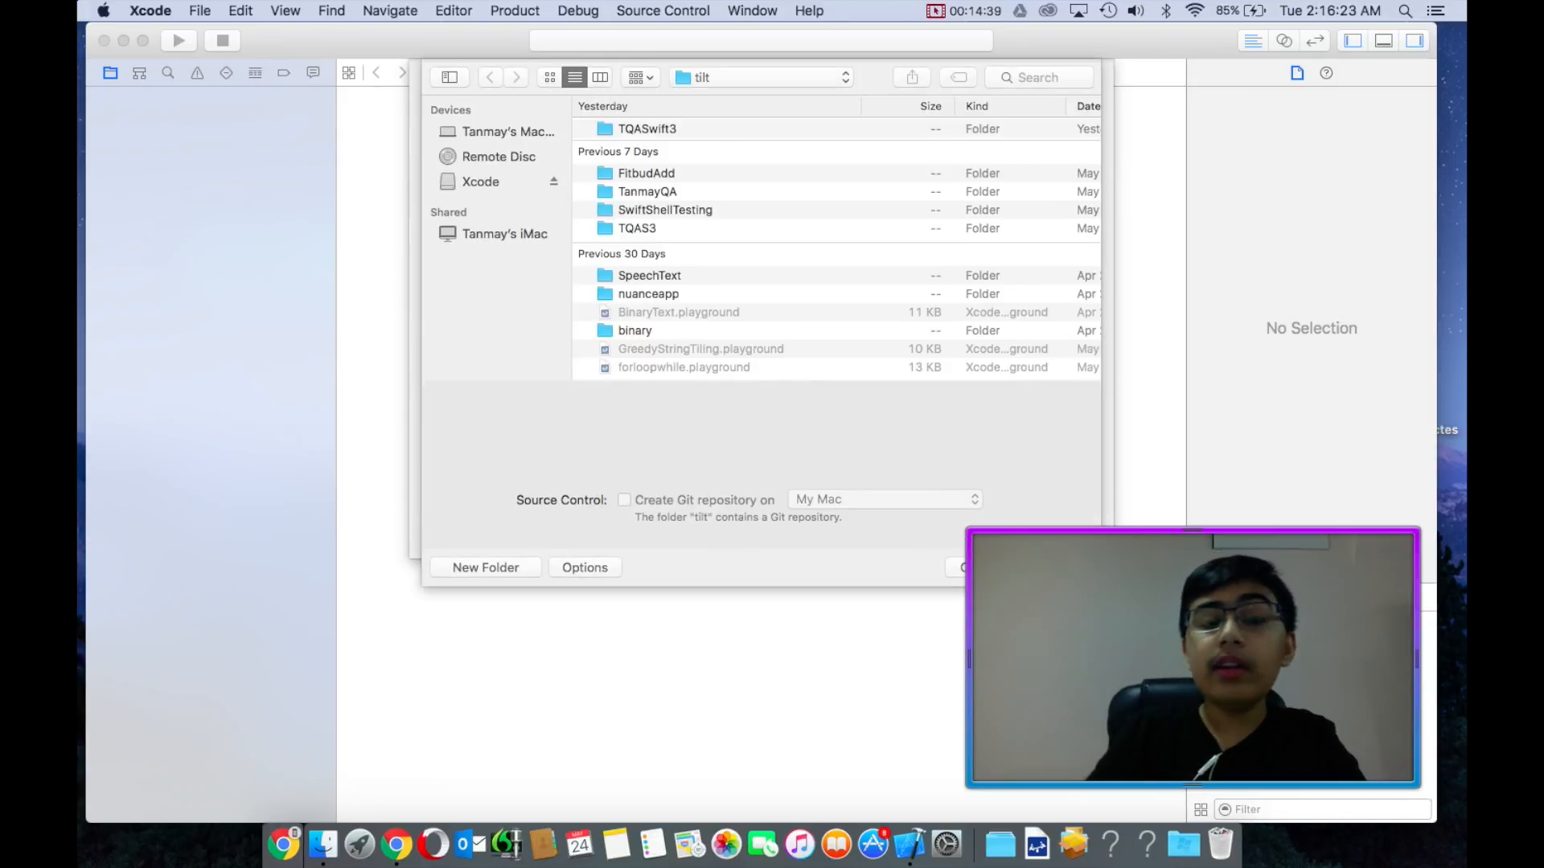
click(984, 568)
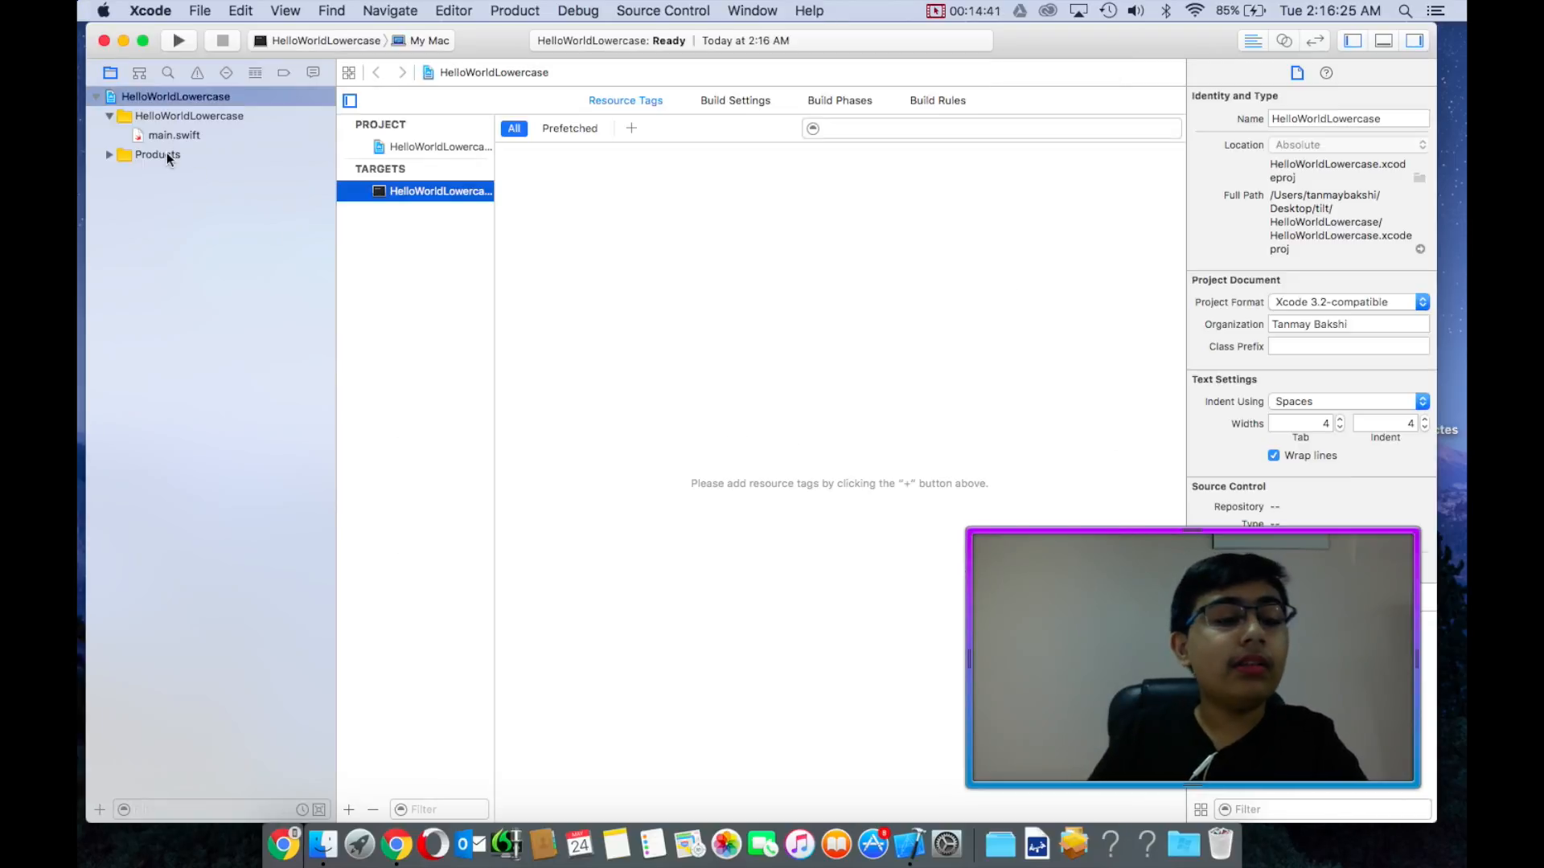
- In main.swift, run the plain Hello, World! print line after reverting a stray edit
click(173, 135)
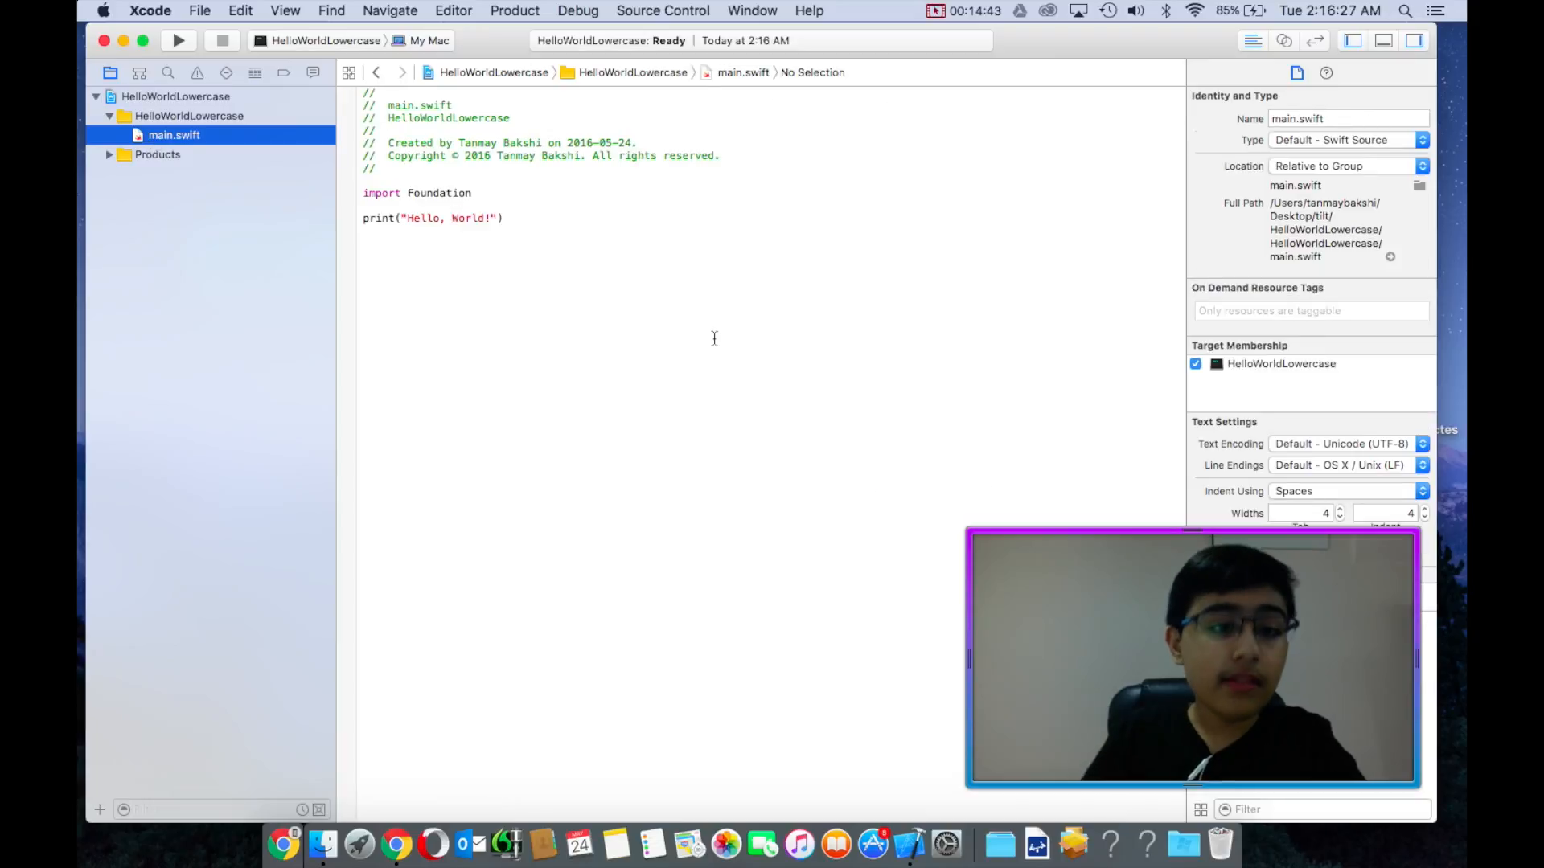
triple_click(432, 217)
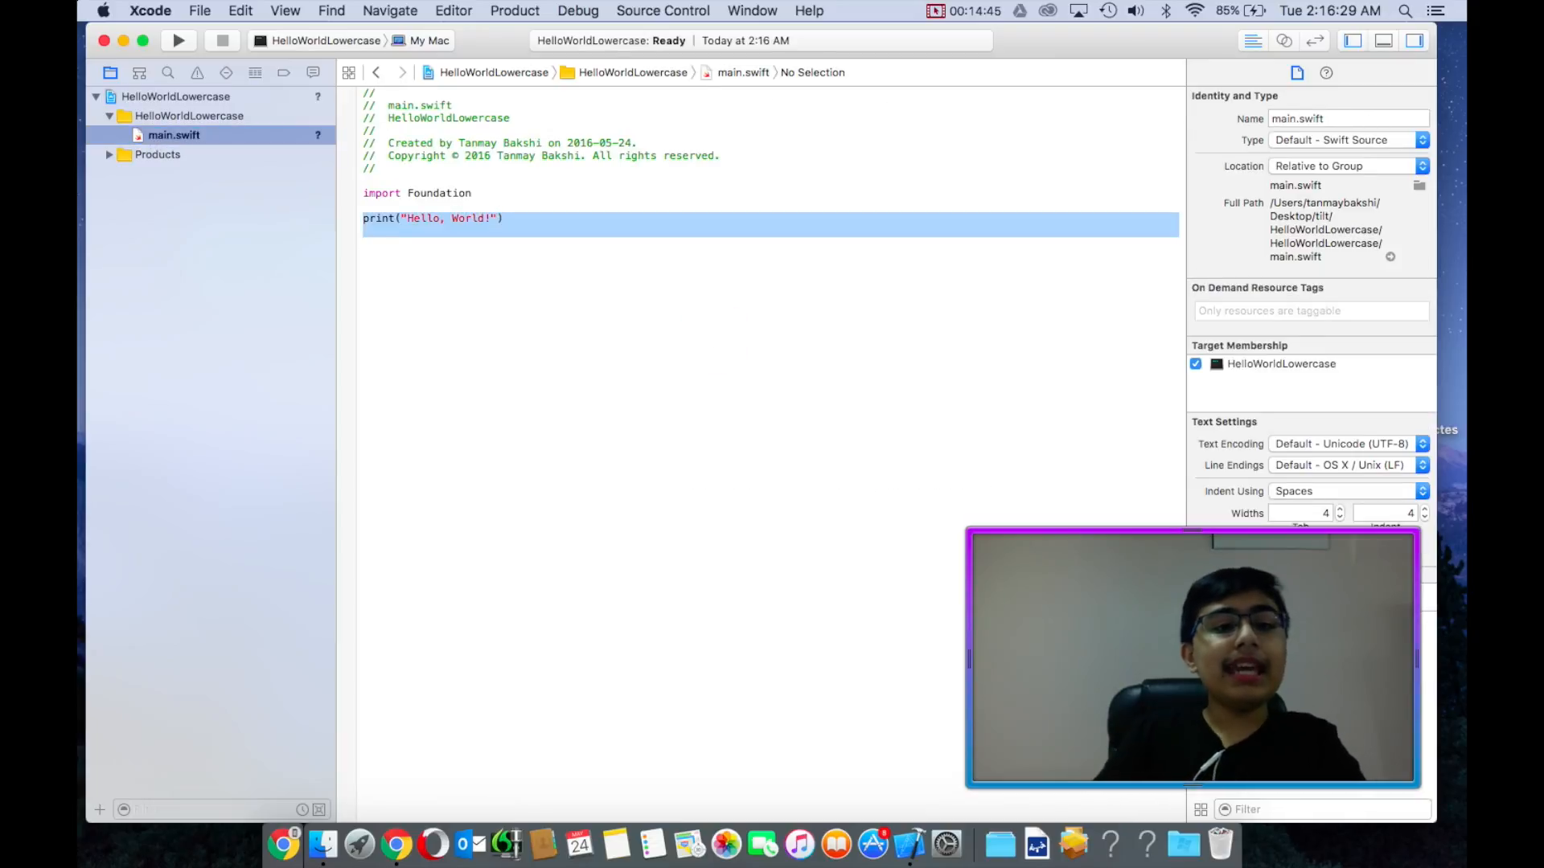
click(499, 217)
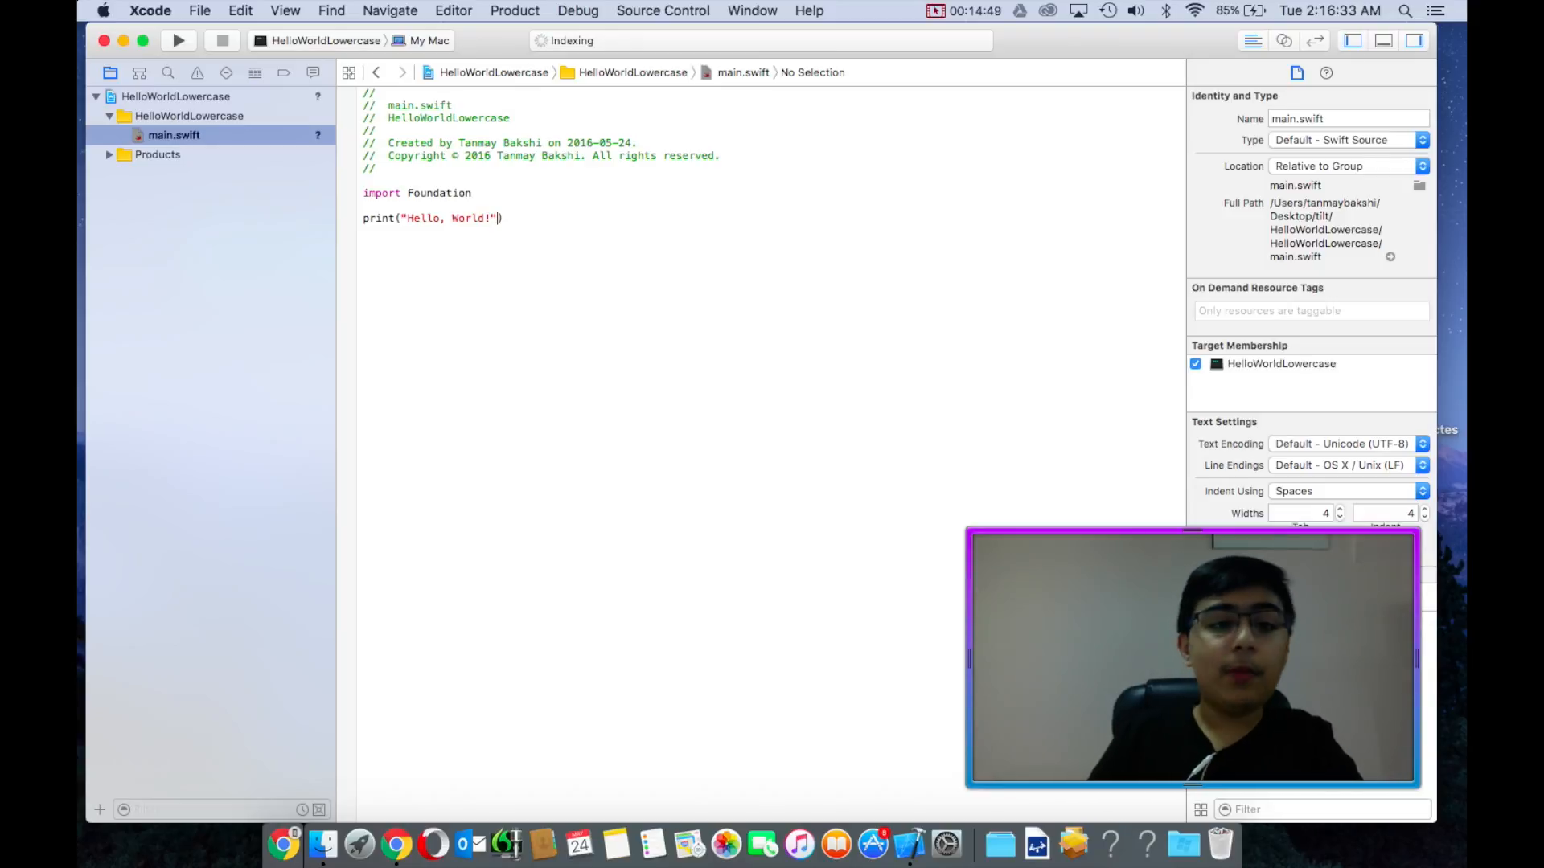
text(.u)
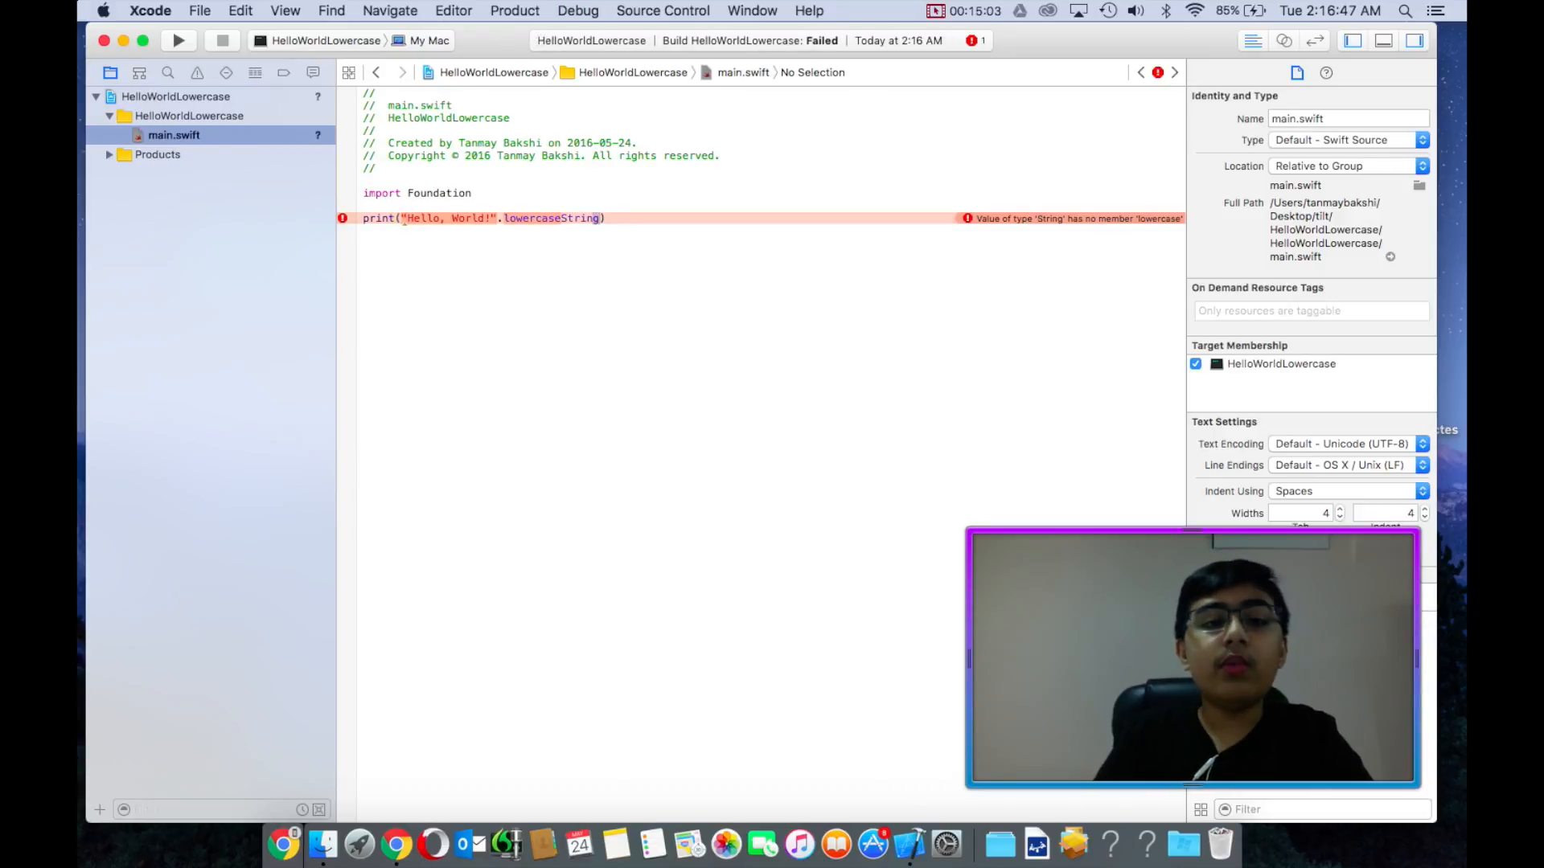
key(Backspace)
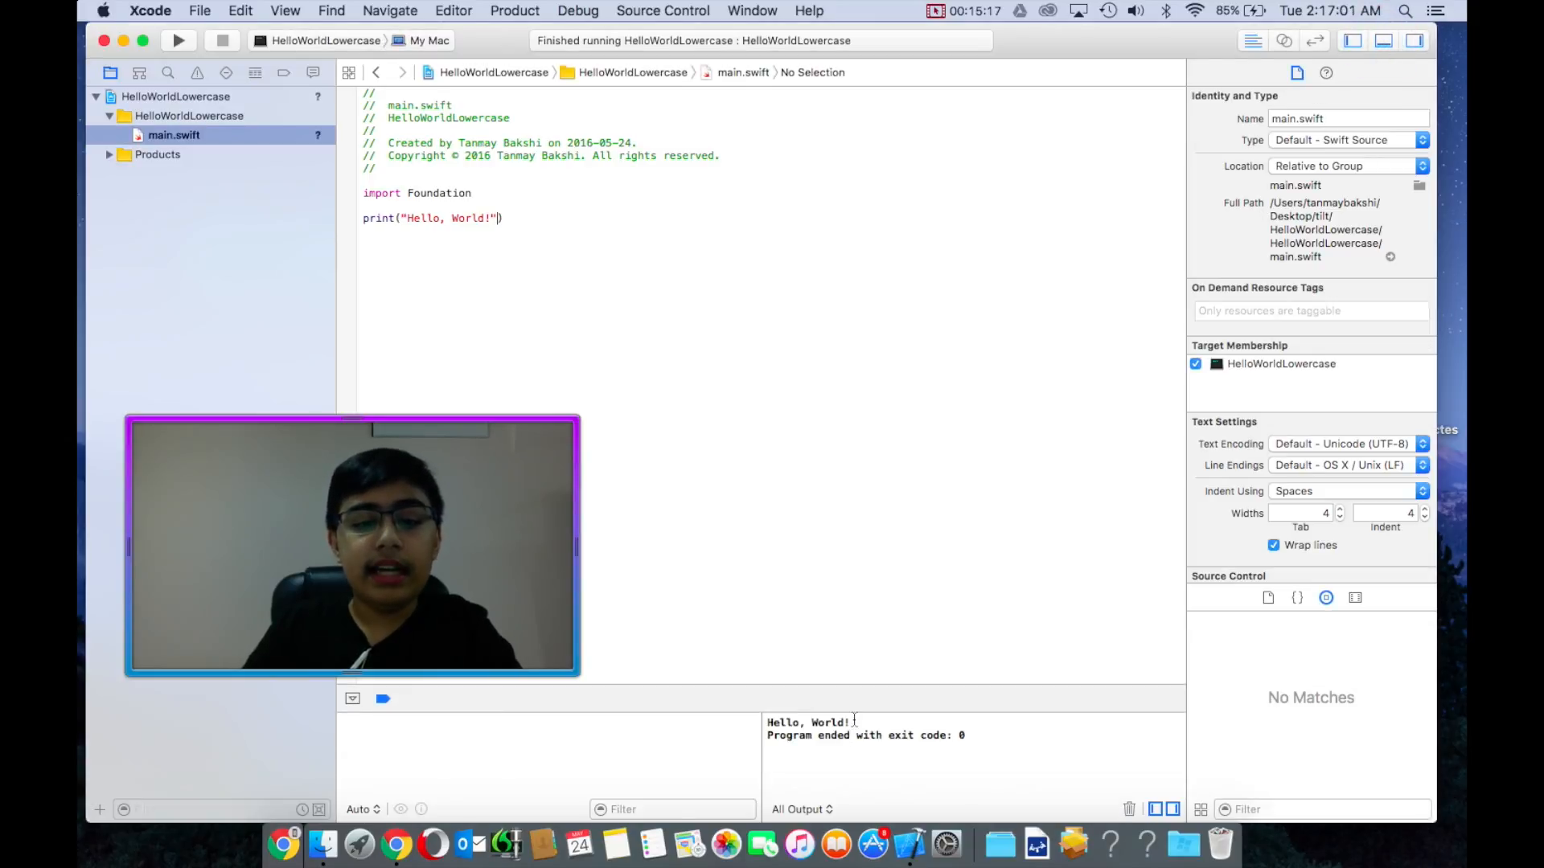
- Append .lowercaseString to the greeting inside print and run it
double_click(807, 722)
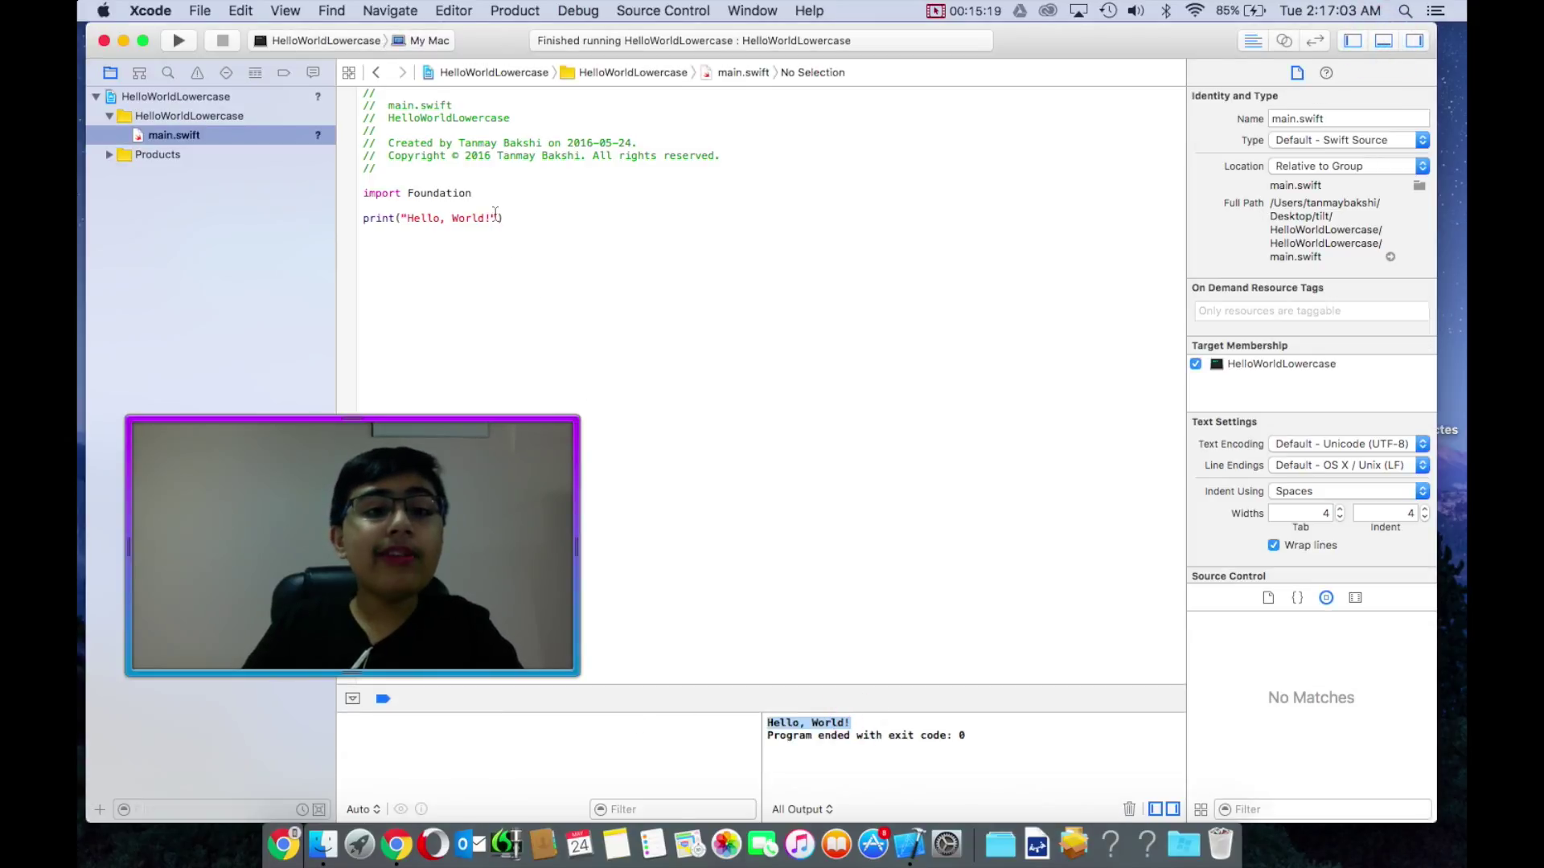
text(.lowercaseString)
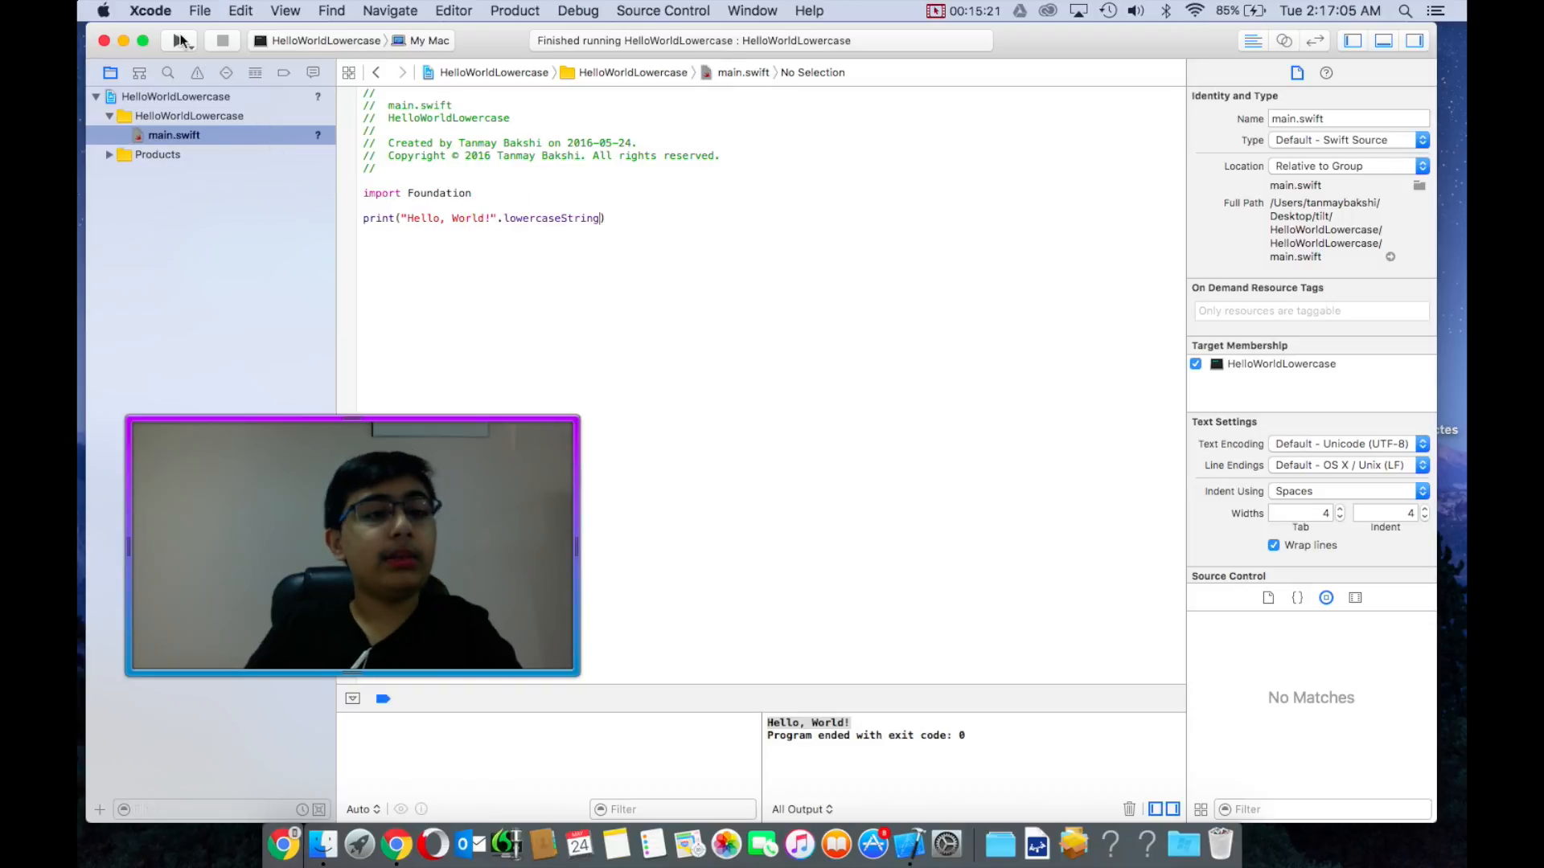
click(179, 40)
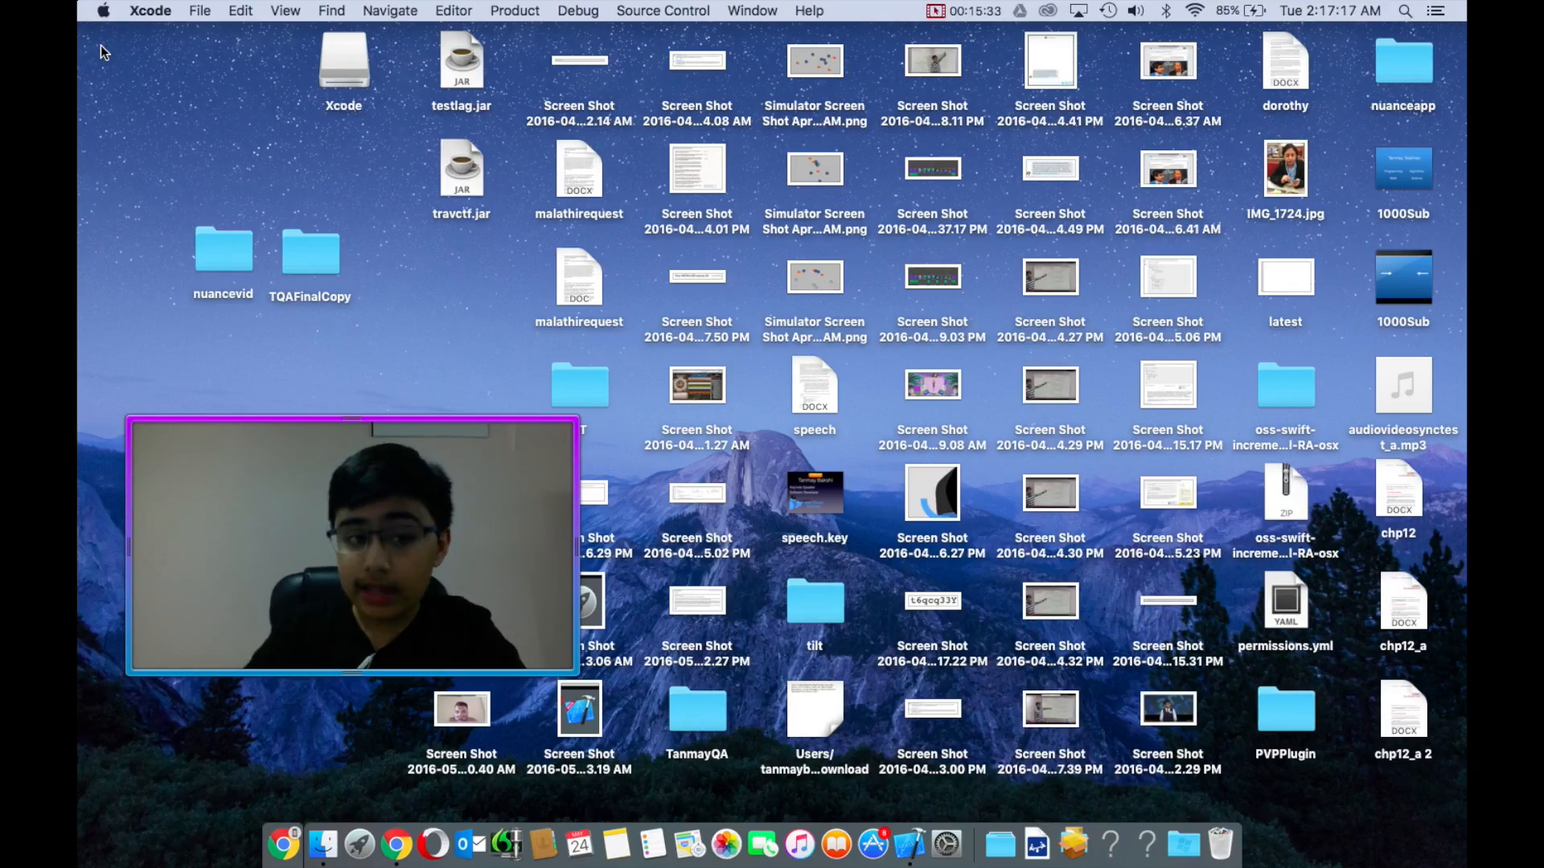
- Select the Swift Development Snapshot 2016-05-09 (a) toolchain and confirm Quit and Reopen
click(149, 11)
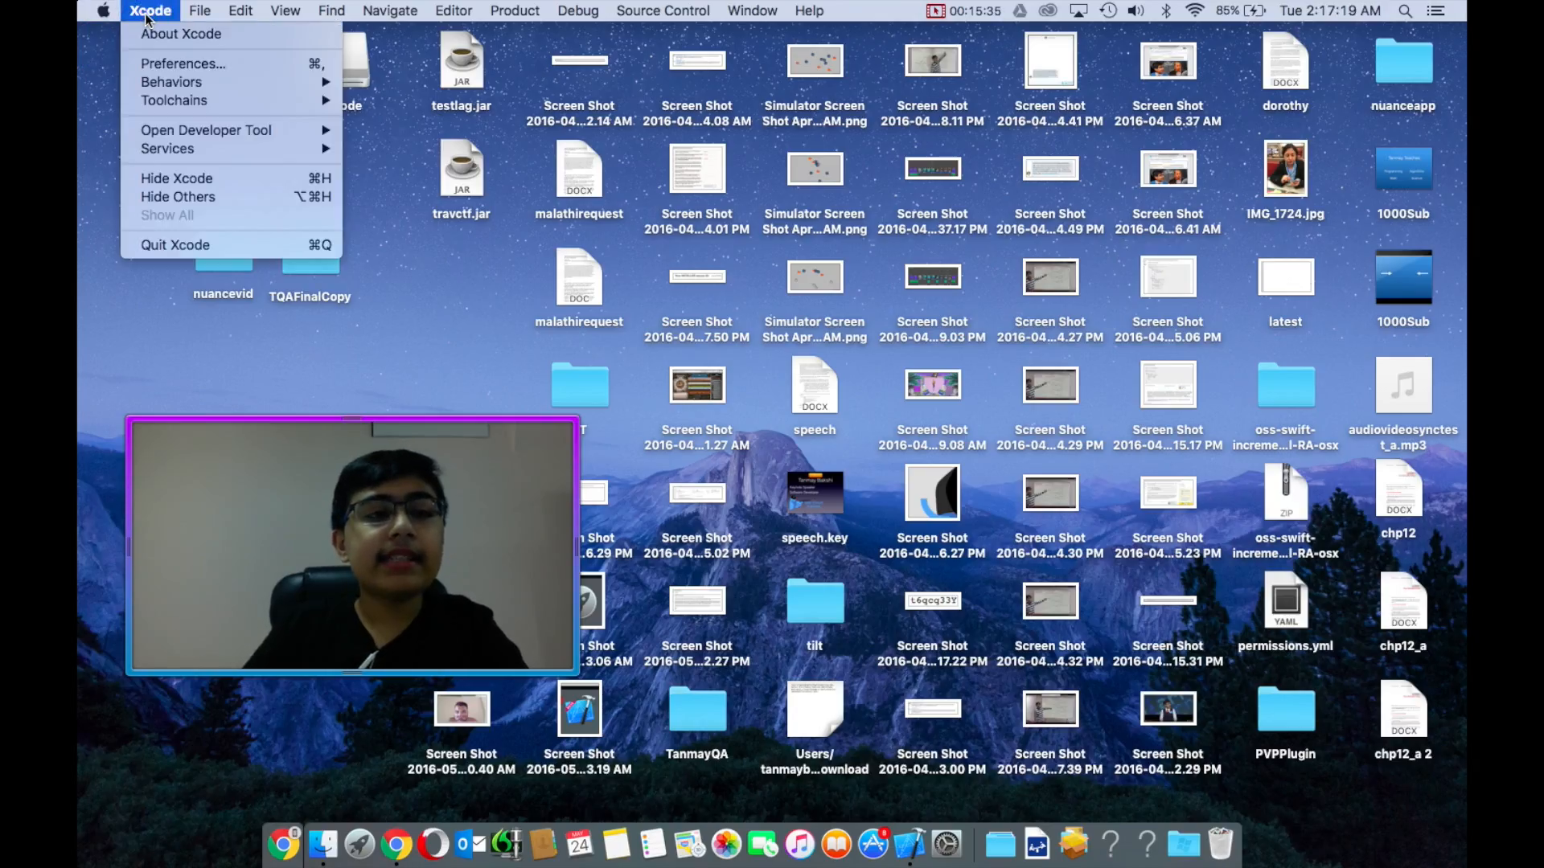
mouse_move(174, 100)
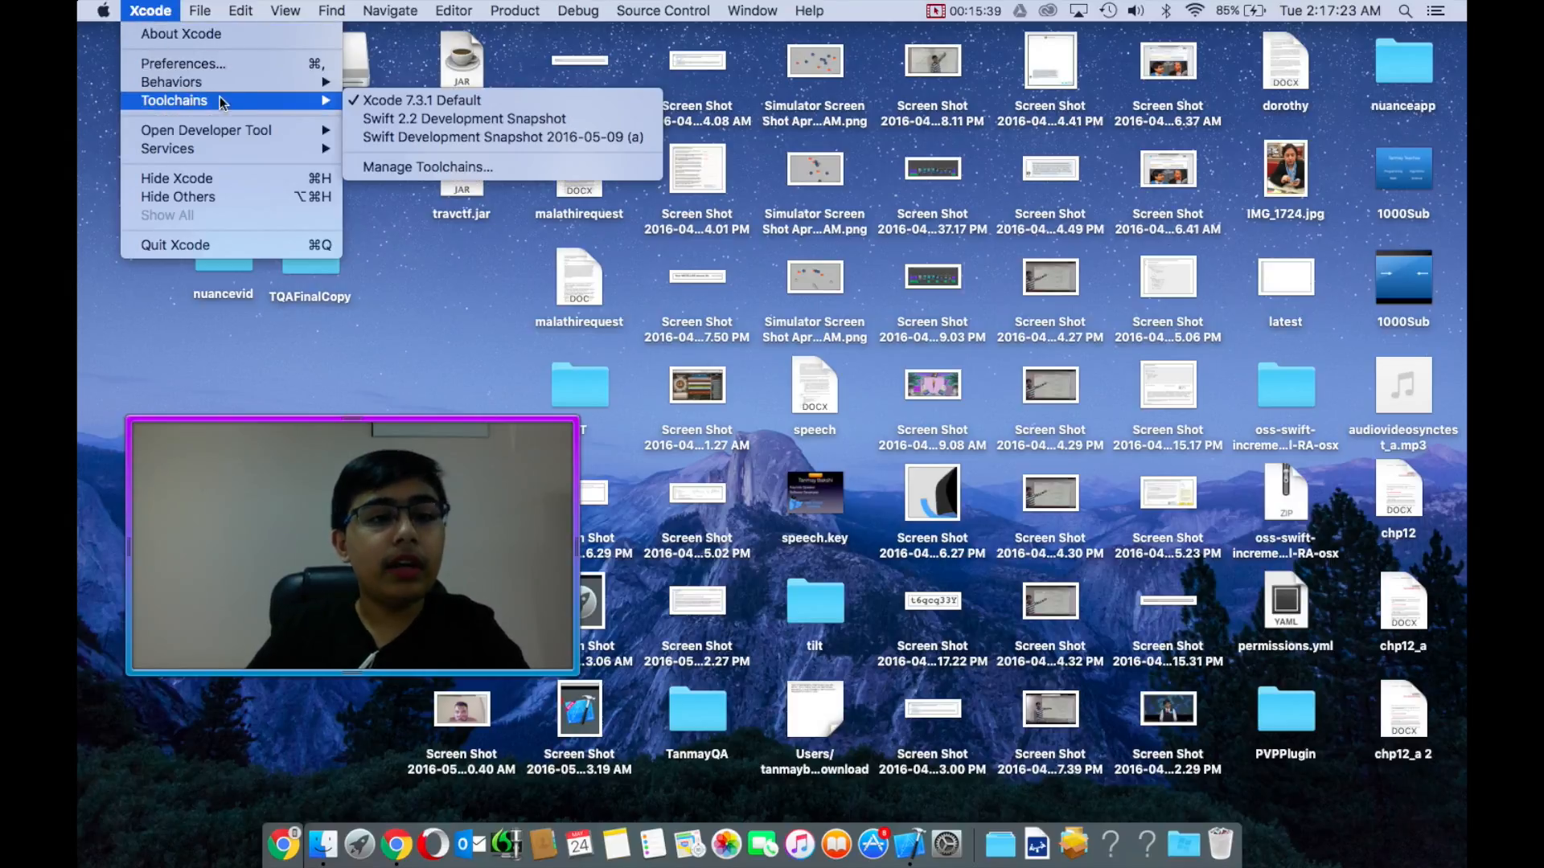
mouse_move(420, 100)
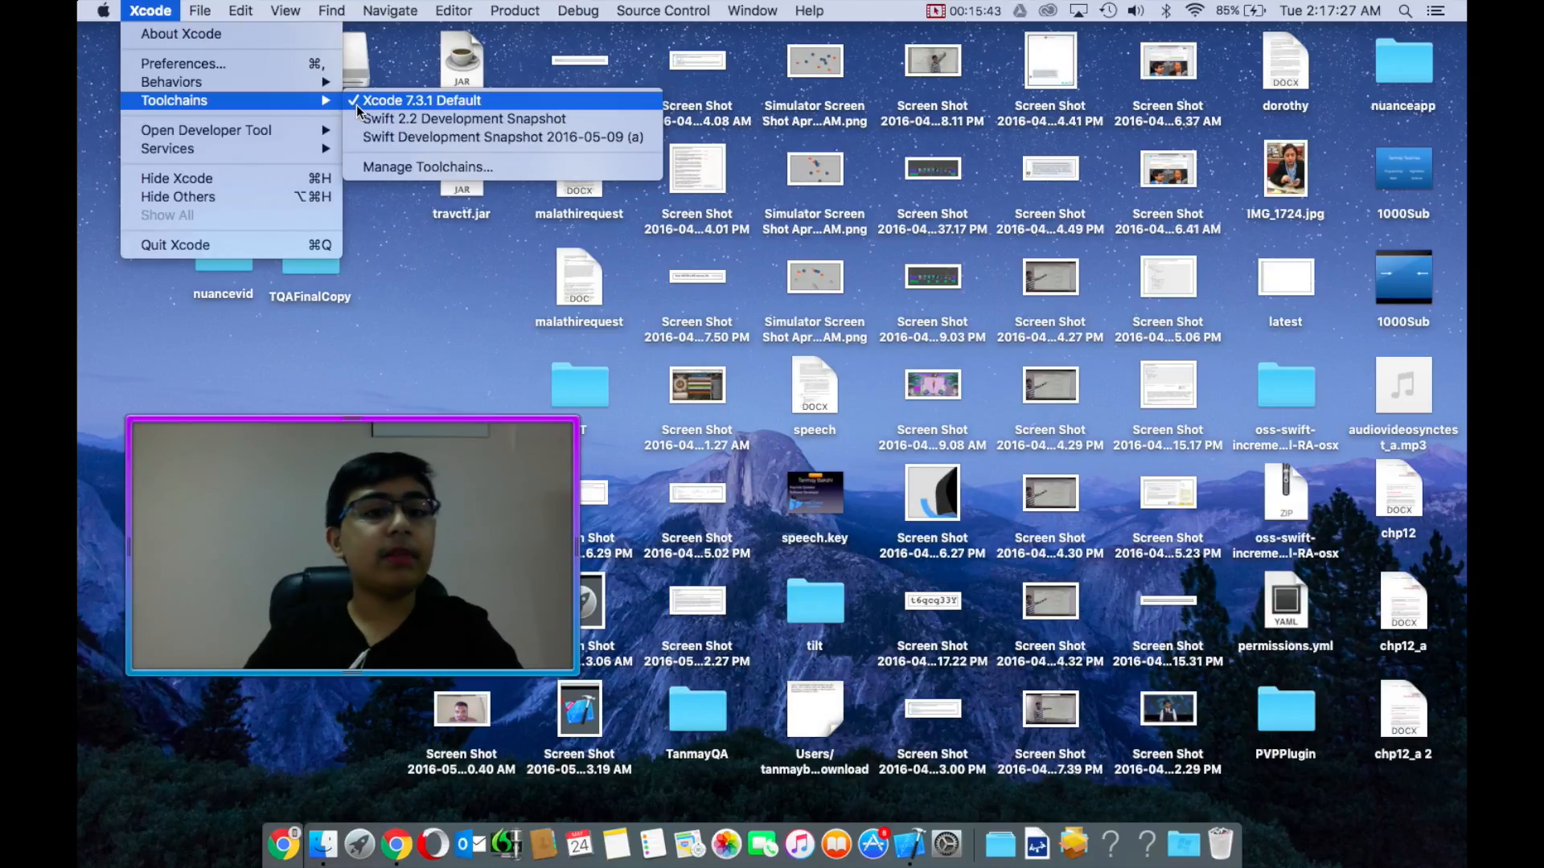
mouse_move(502, 137)
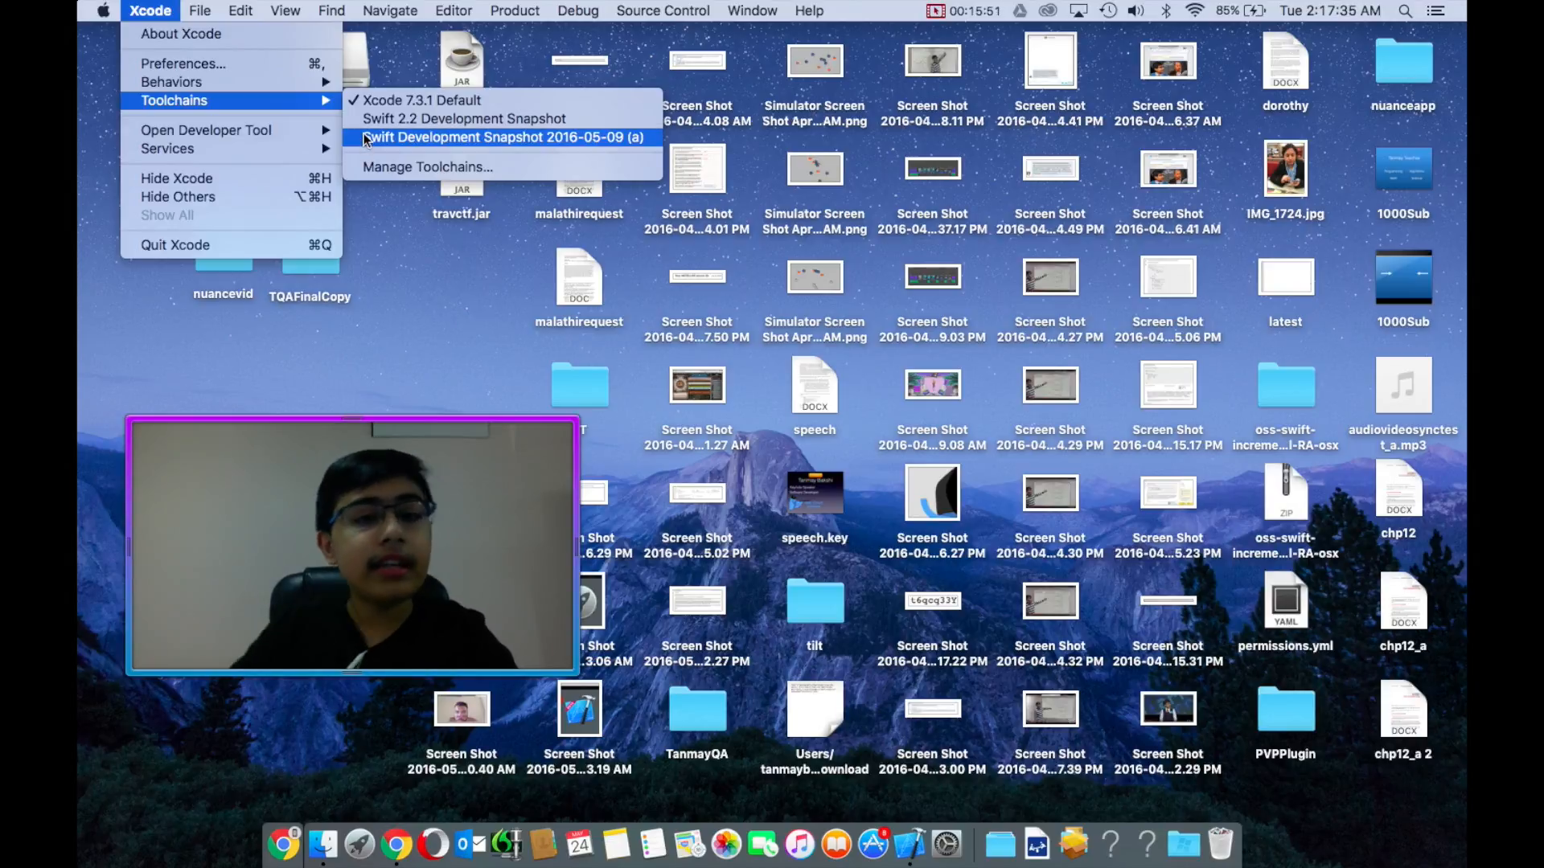
click(502, 137)
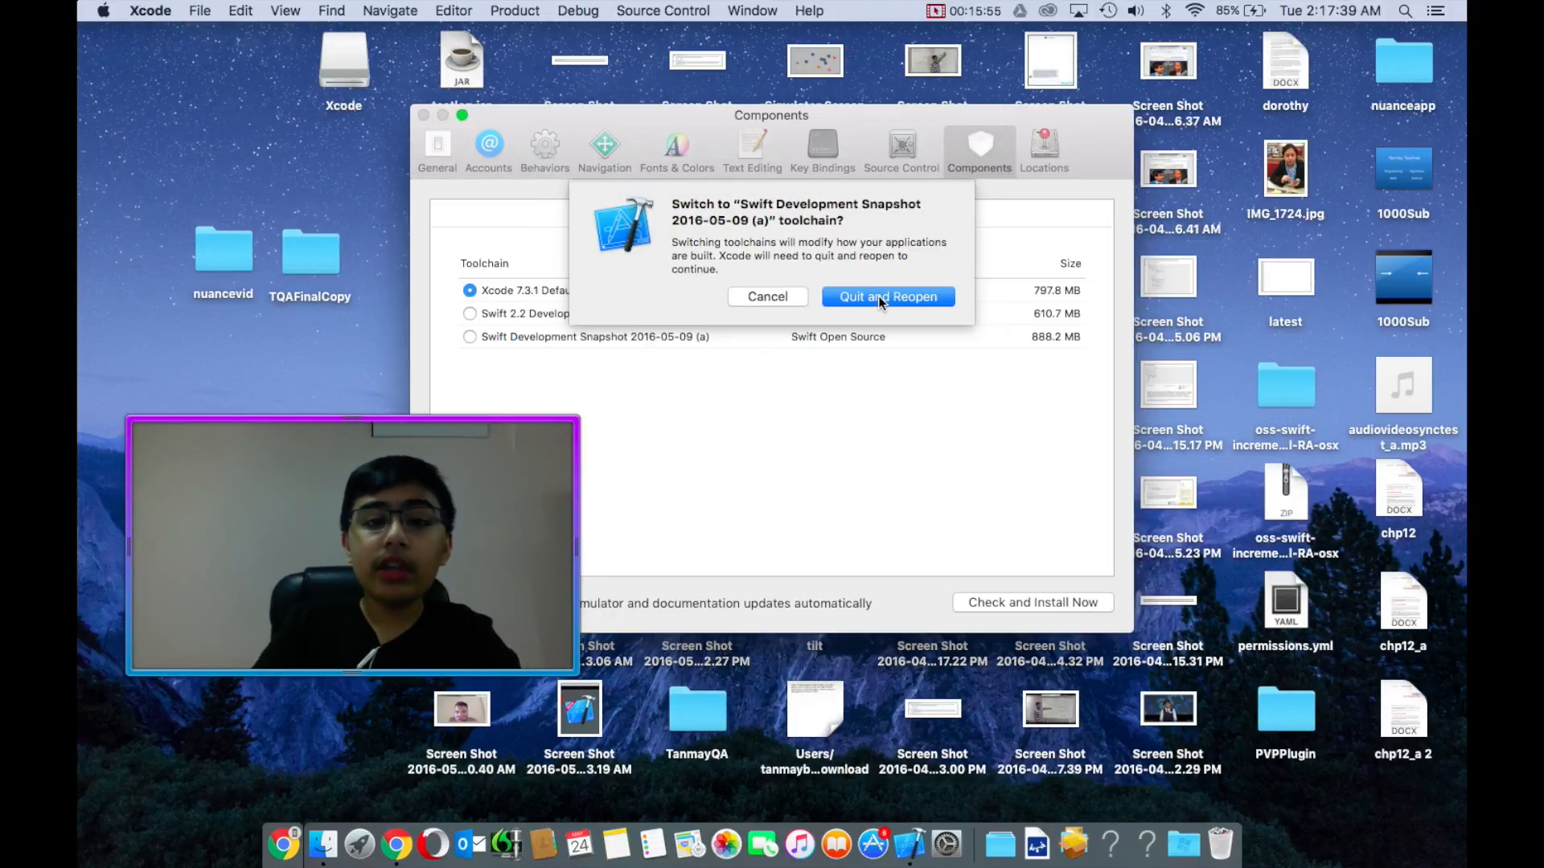
click(886, 296)
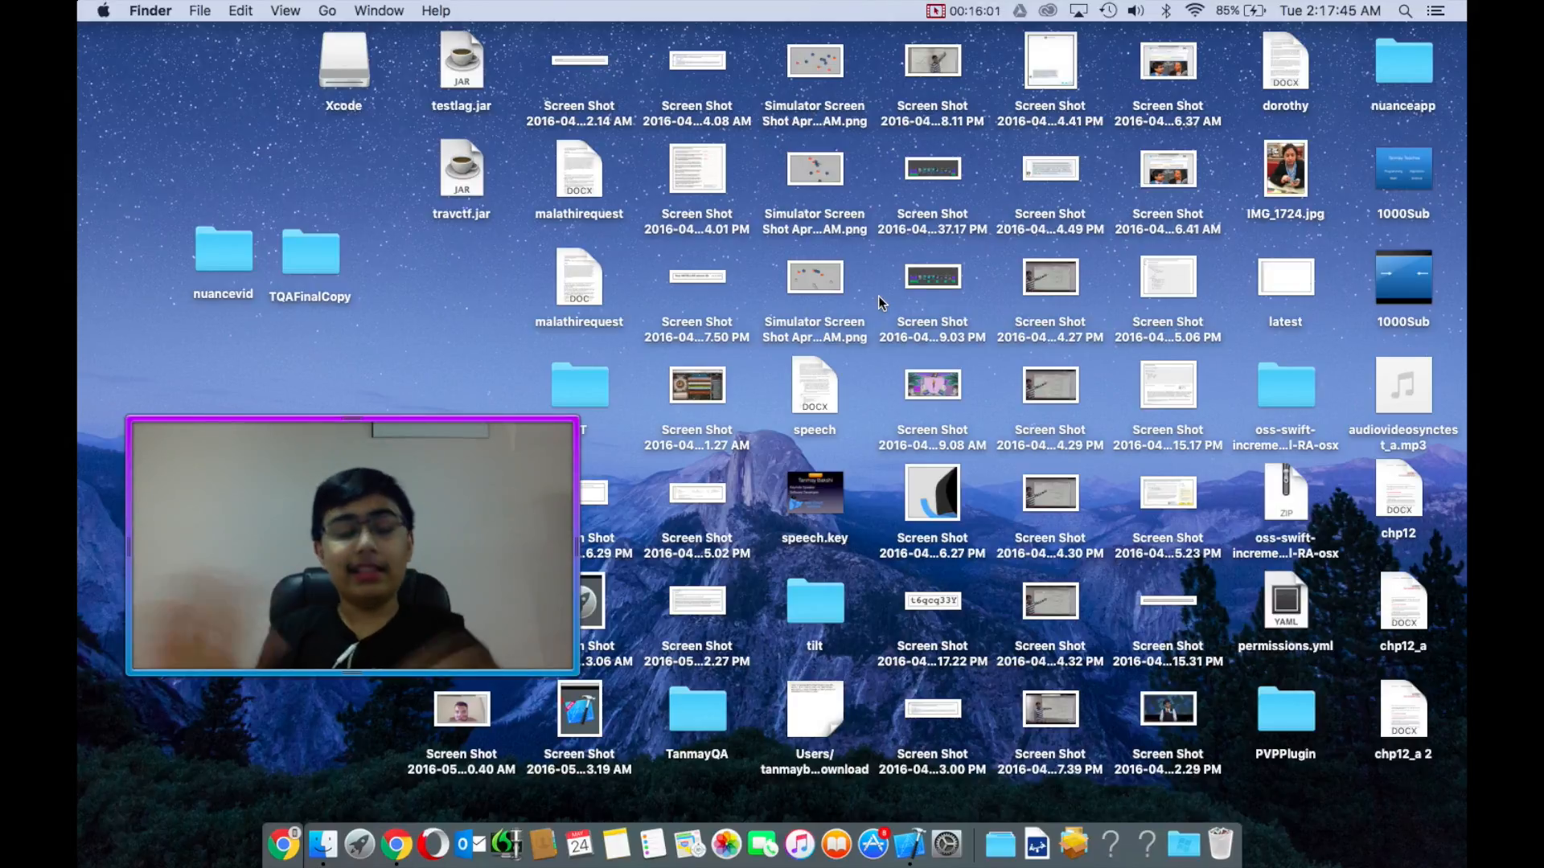
mouse_move(907, 844)
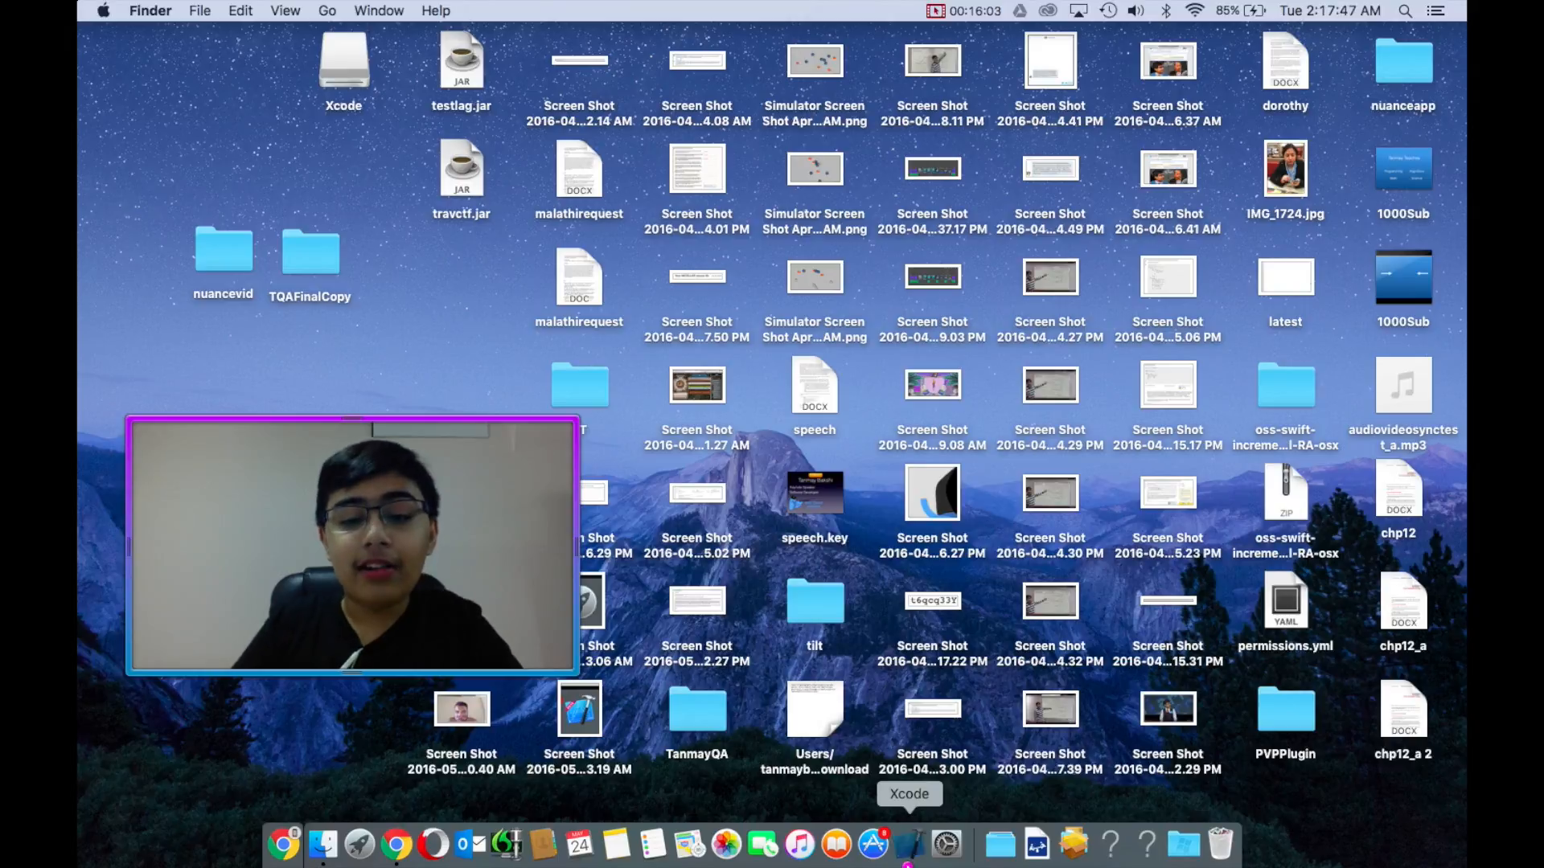
- Relaunch Xcode and open HelloWorldLowercase.xcodeproj from its folder
click(909, 841)
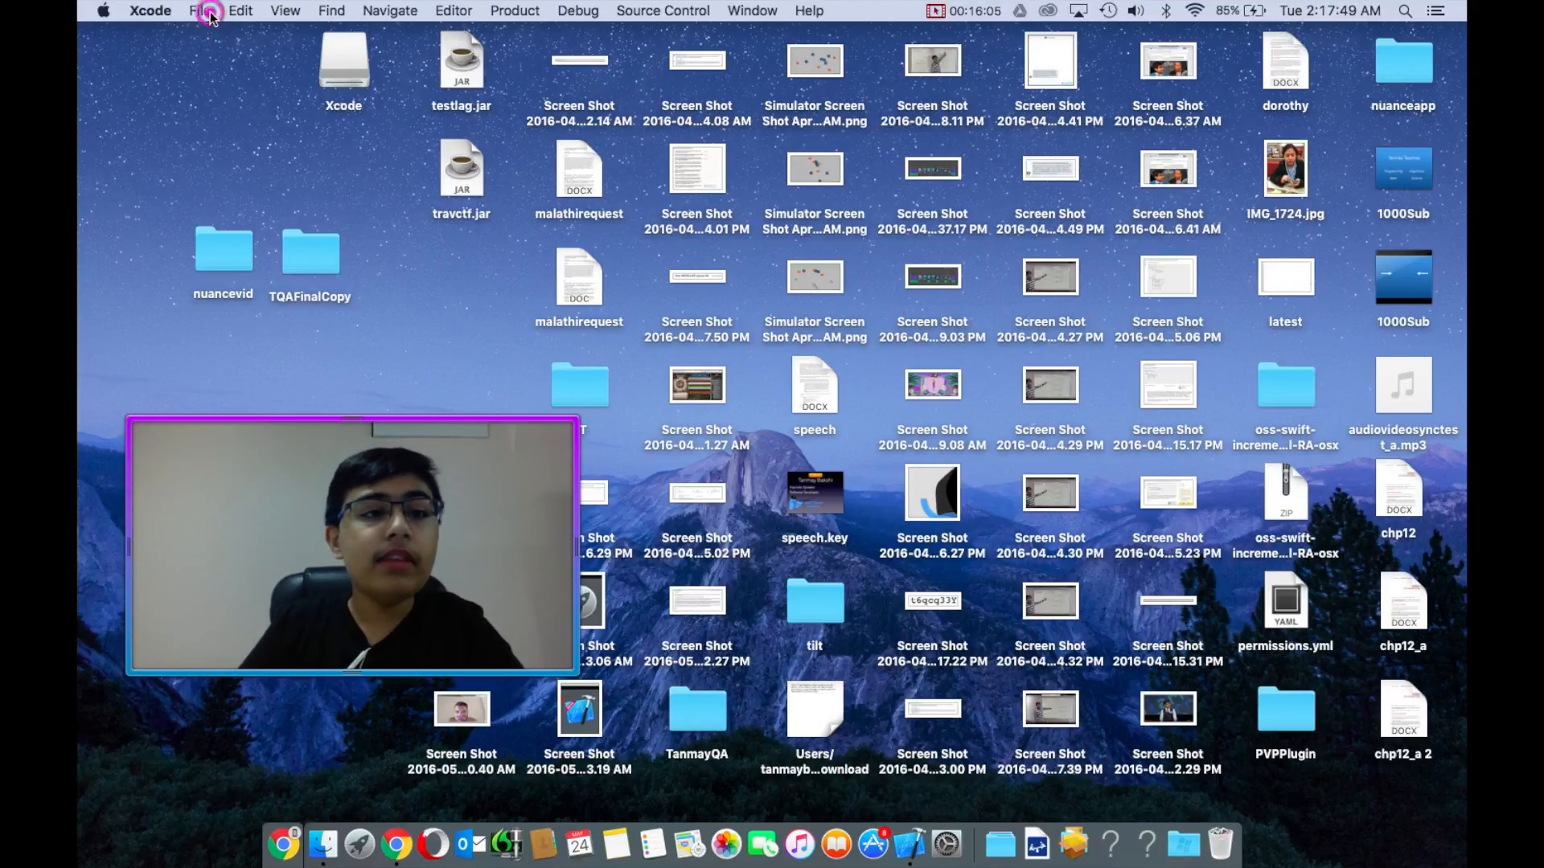
click(200, 12)
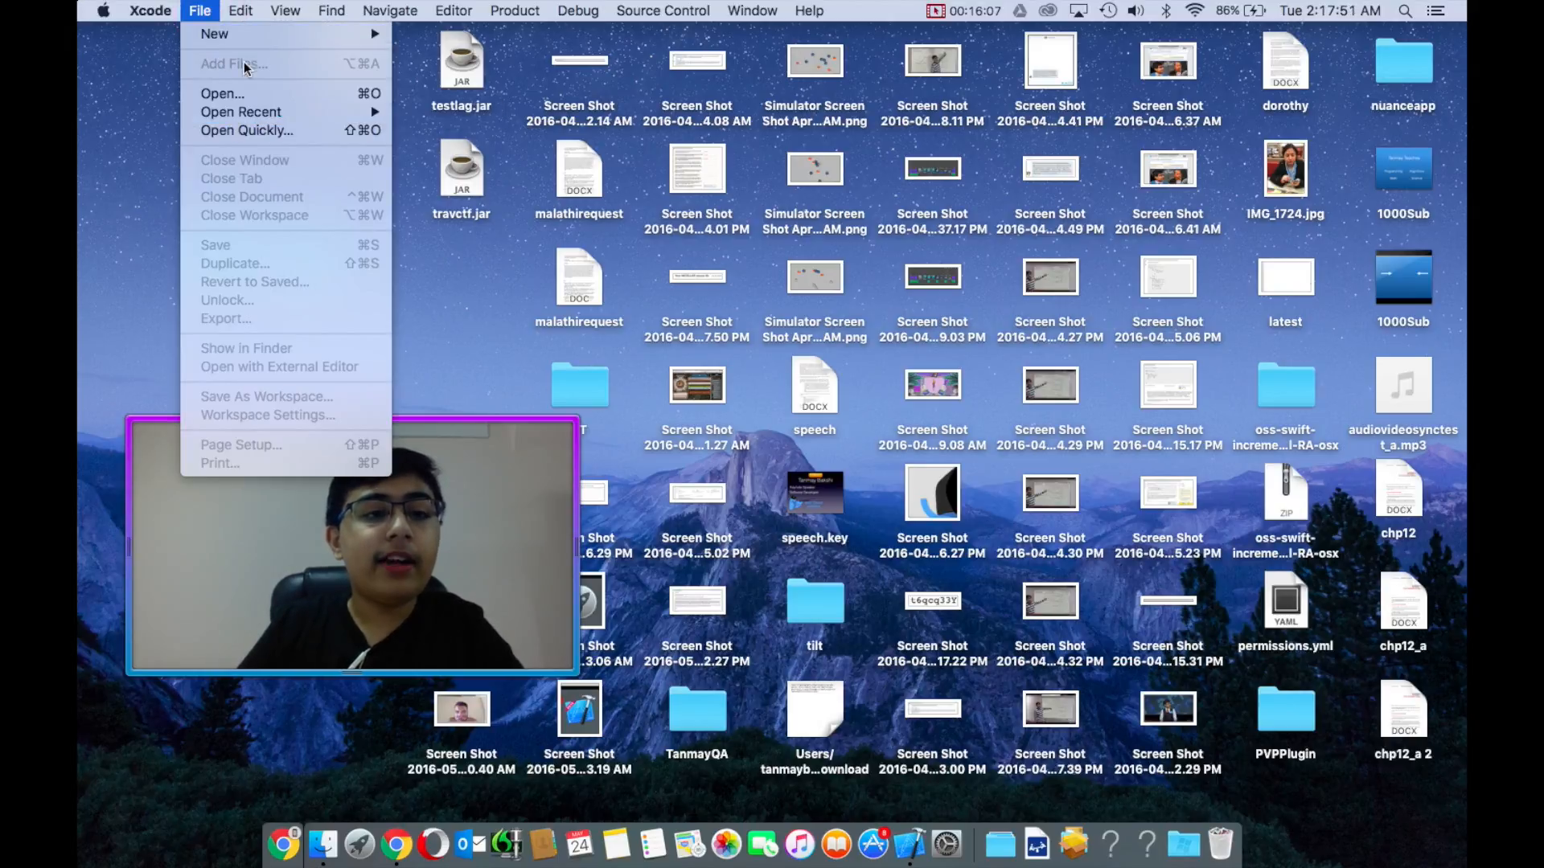
click(222, 94)
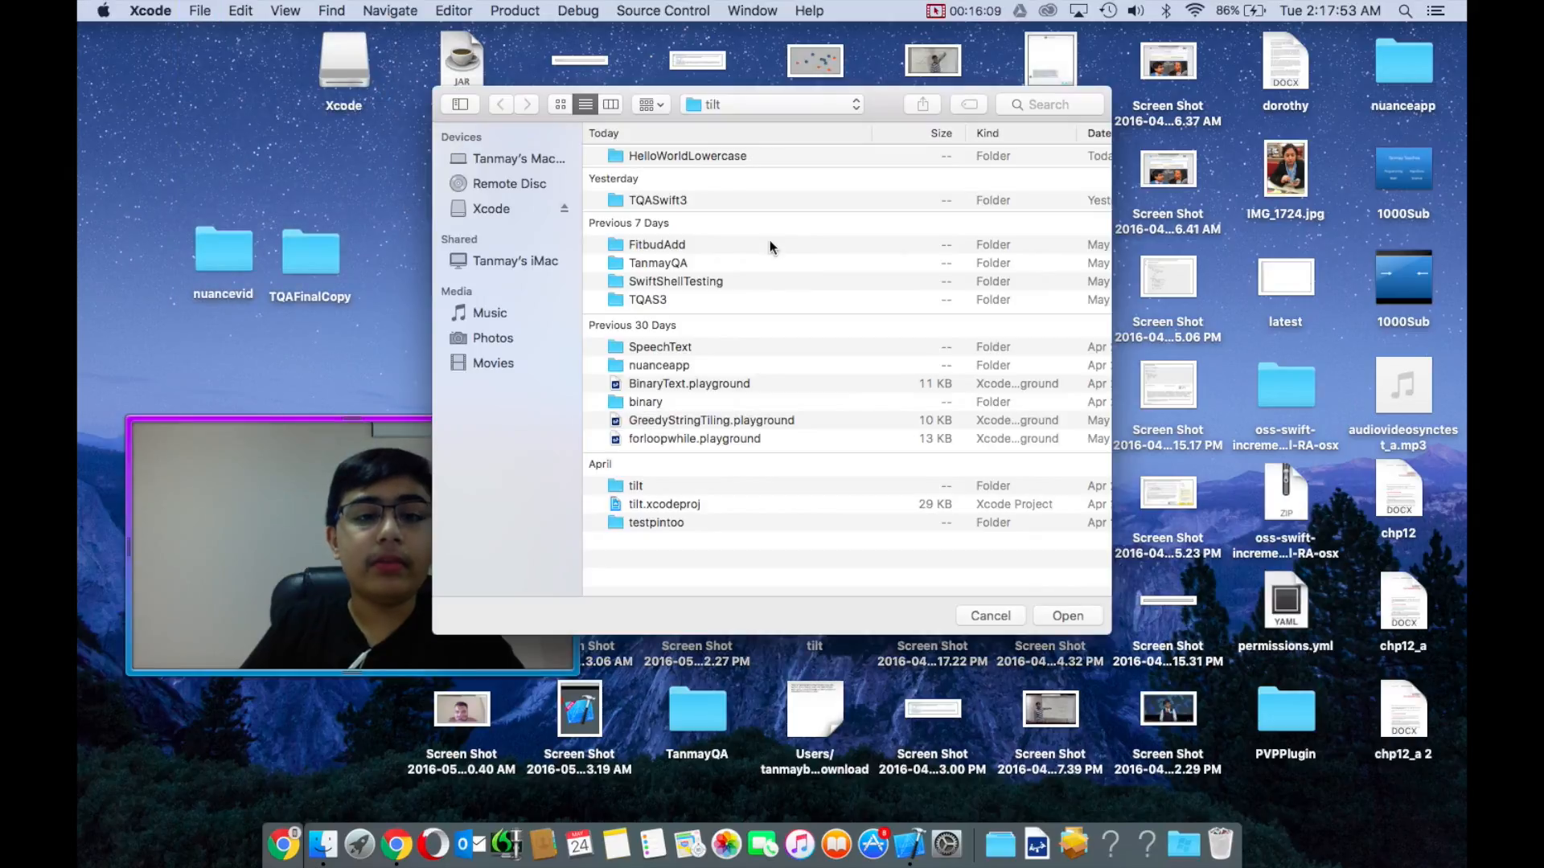
double_click(687, 156)
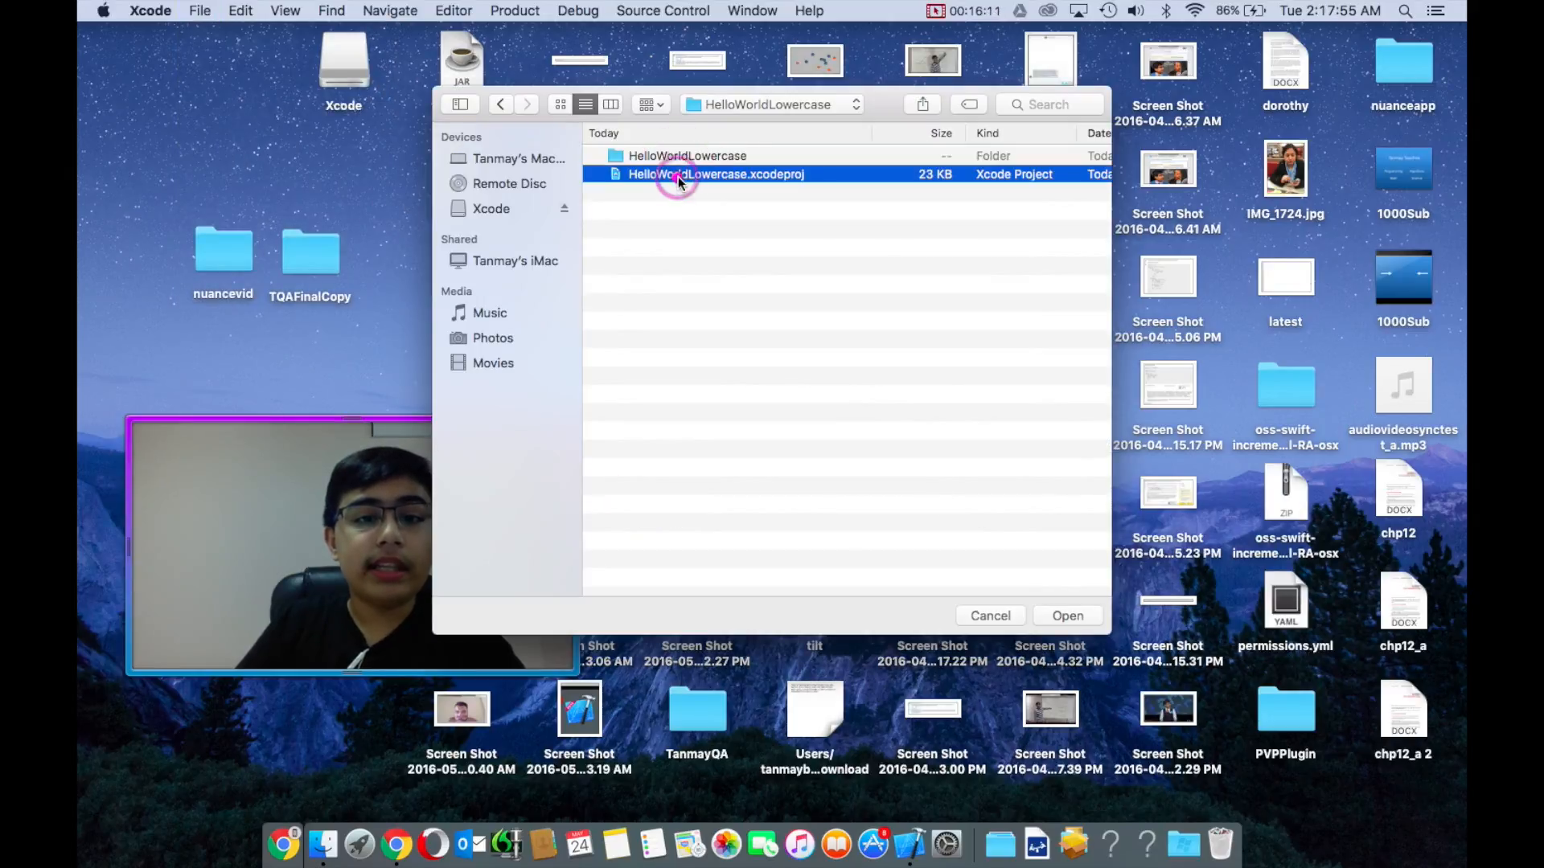
click(1066, 616)
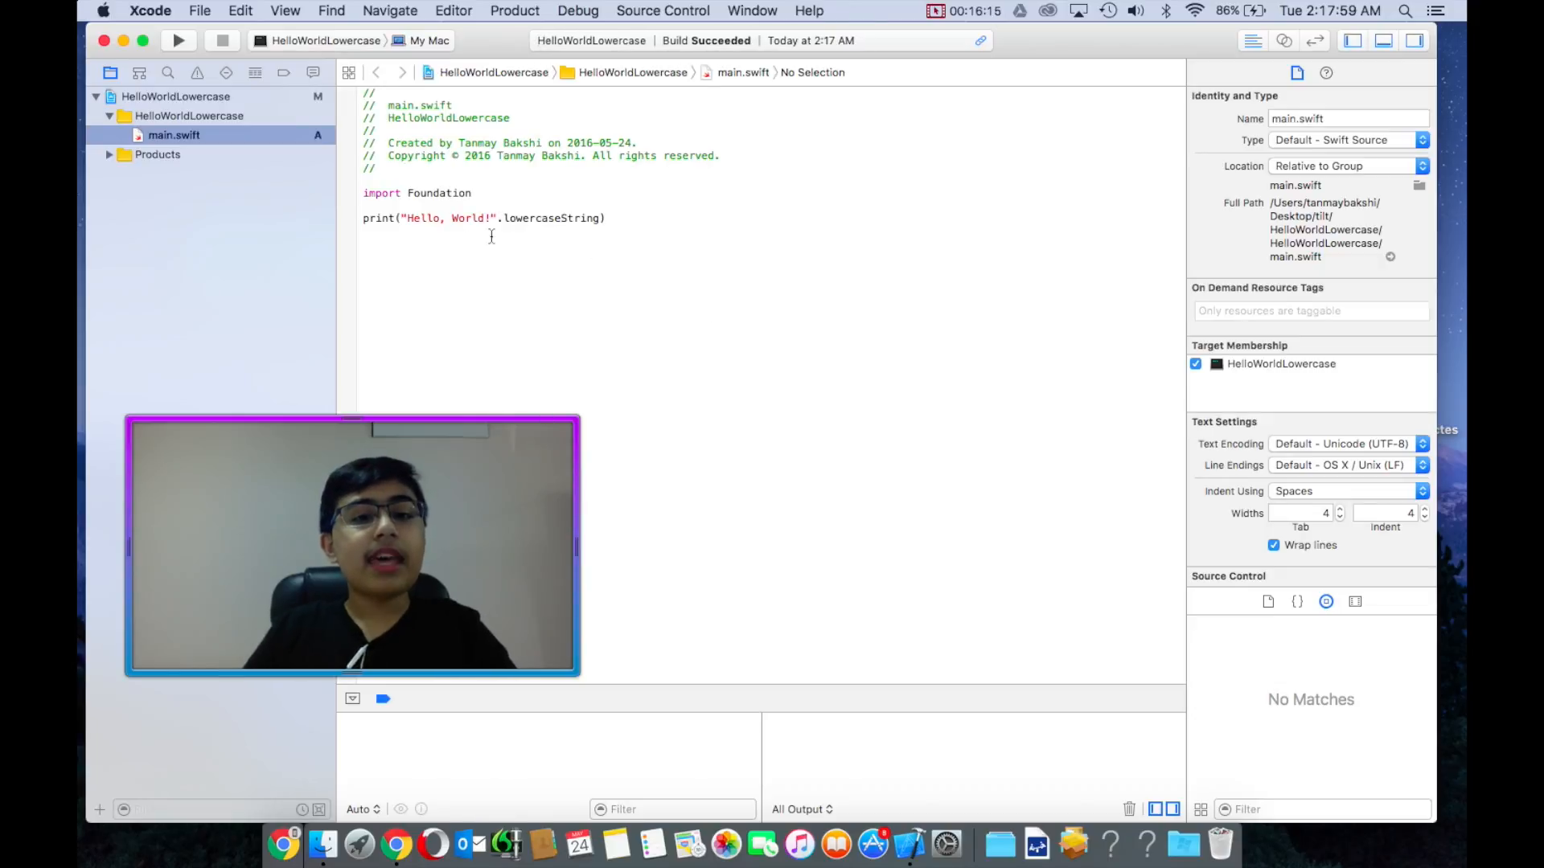
- Change .lowercaseString to .lowercased() in the print line and build successfully
click(177, 40)
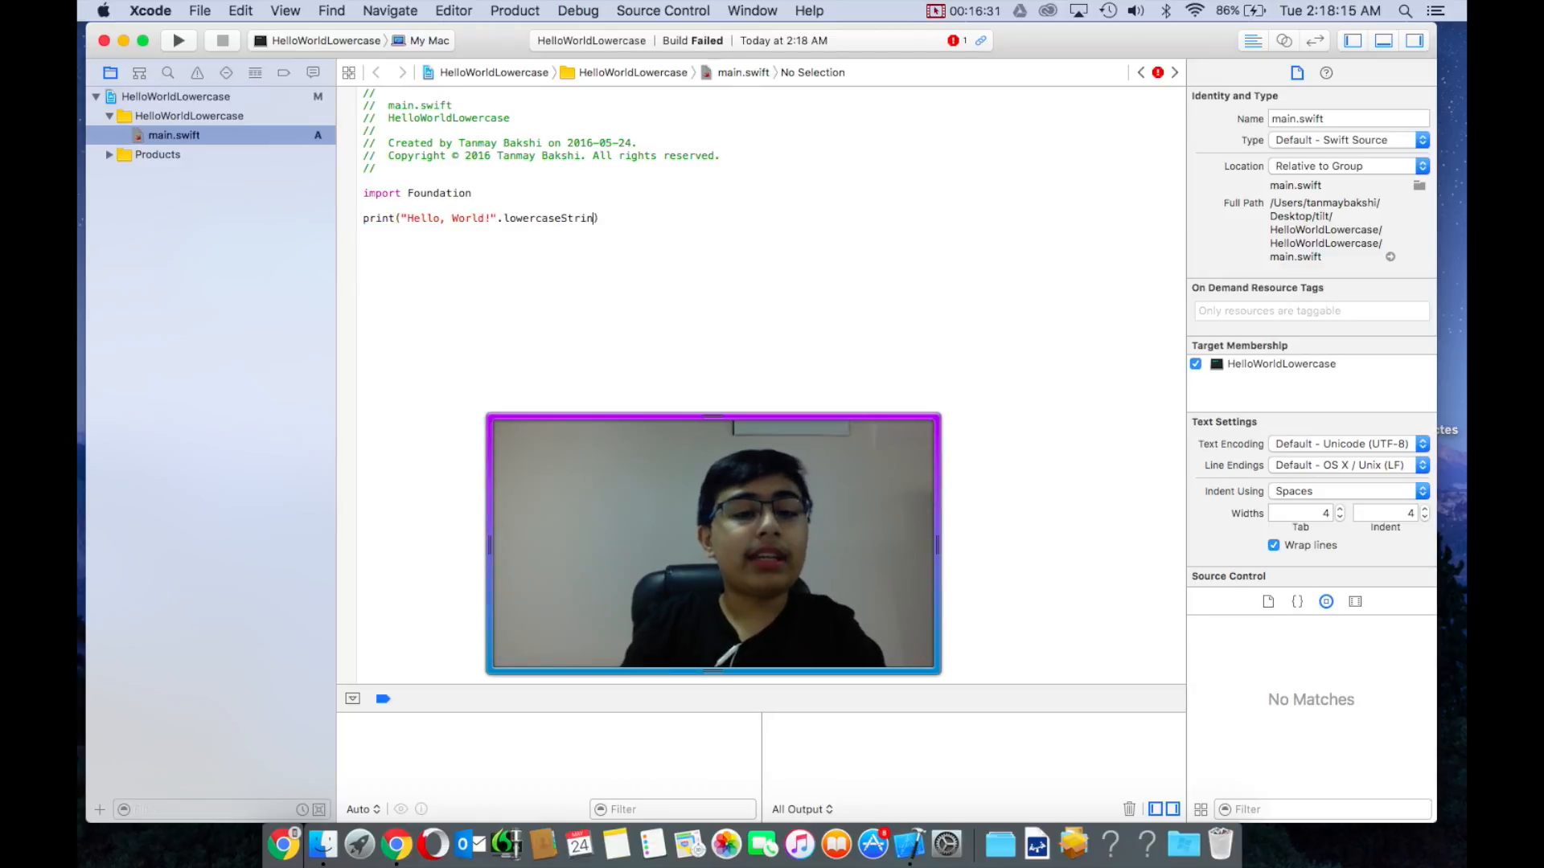
text(lowercased()
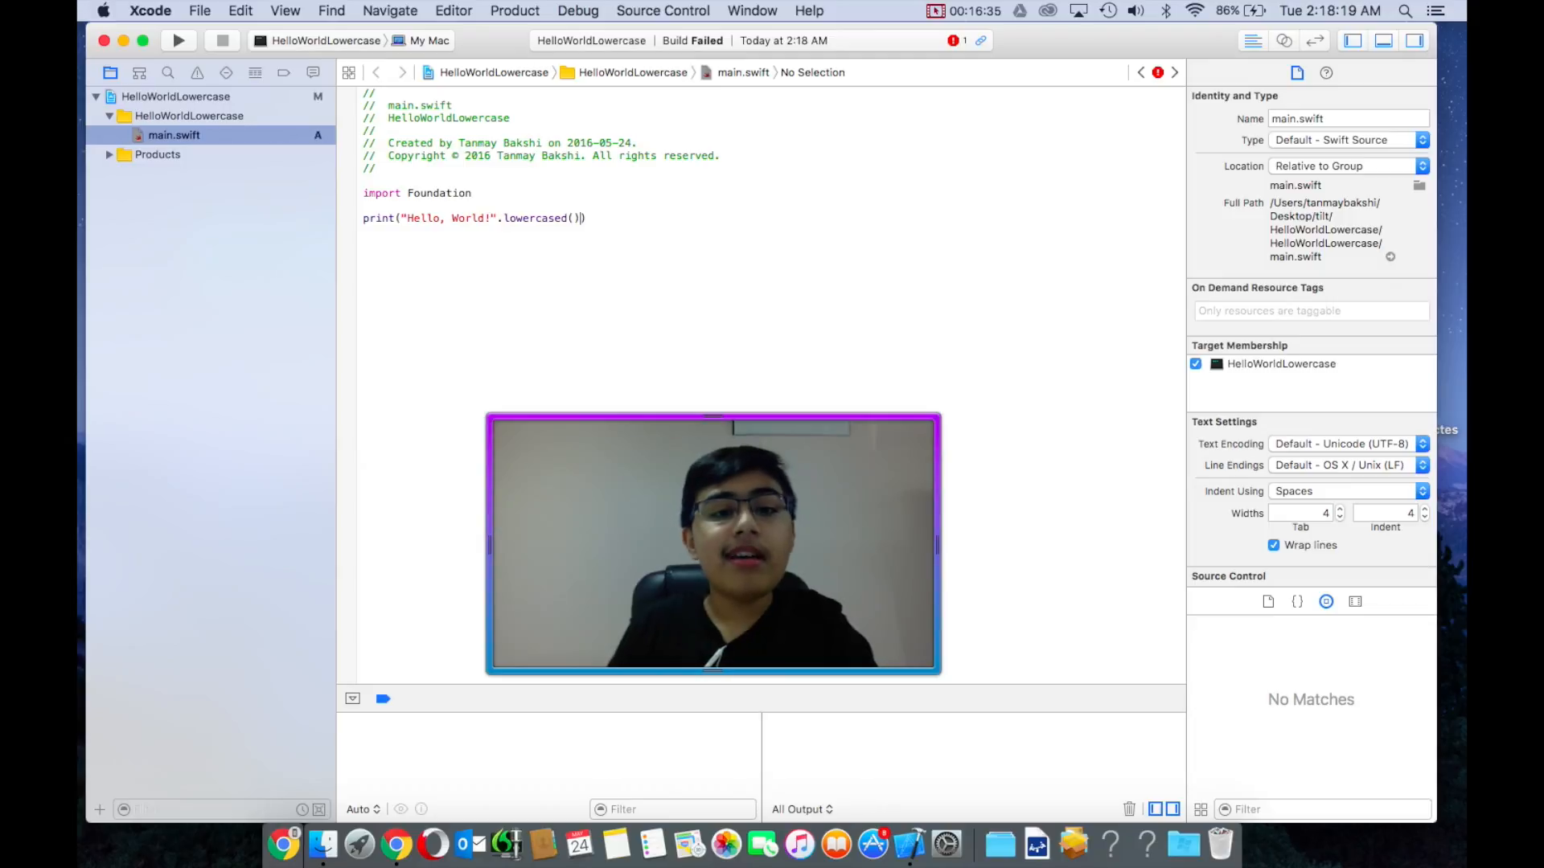
click(178, 40)
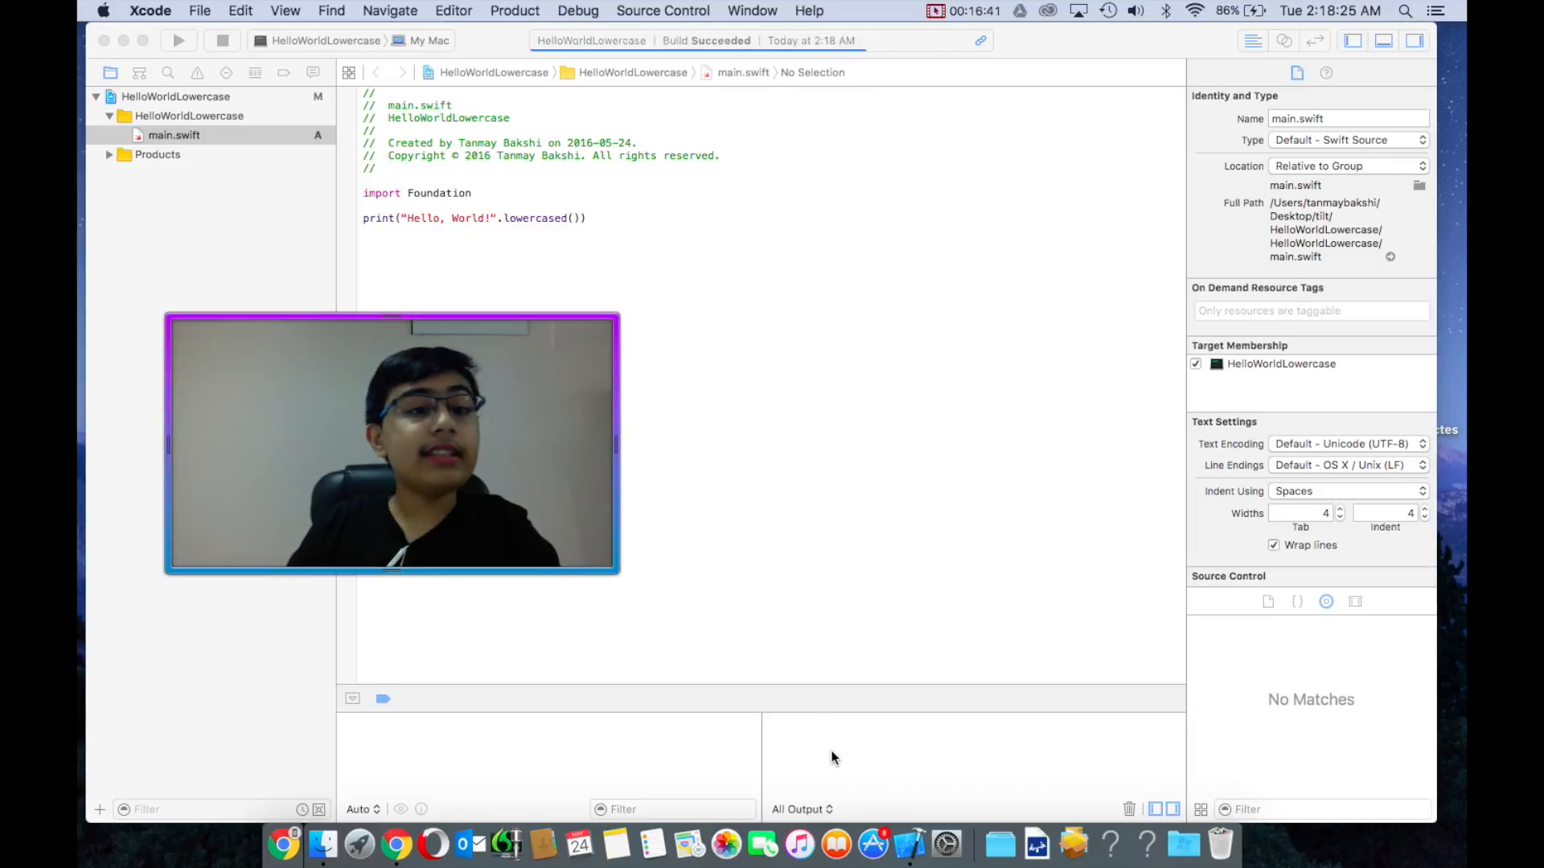
- Run the lowercased() version printing "hello, world!", then run the plain "Hello, World!" version for comparison
click(177, 40)
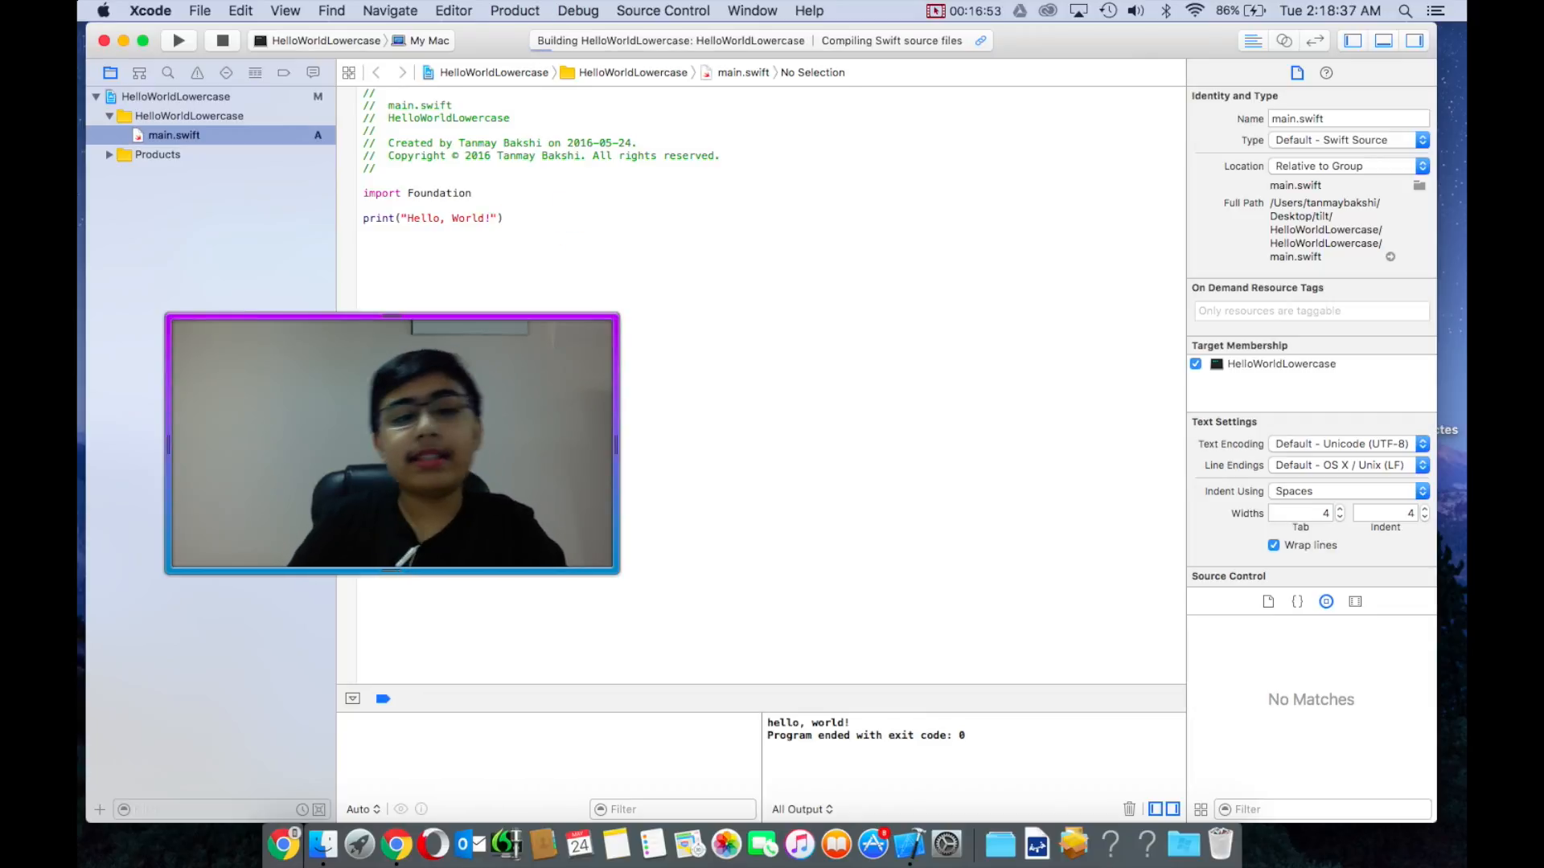
click(176, 40)
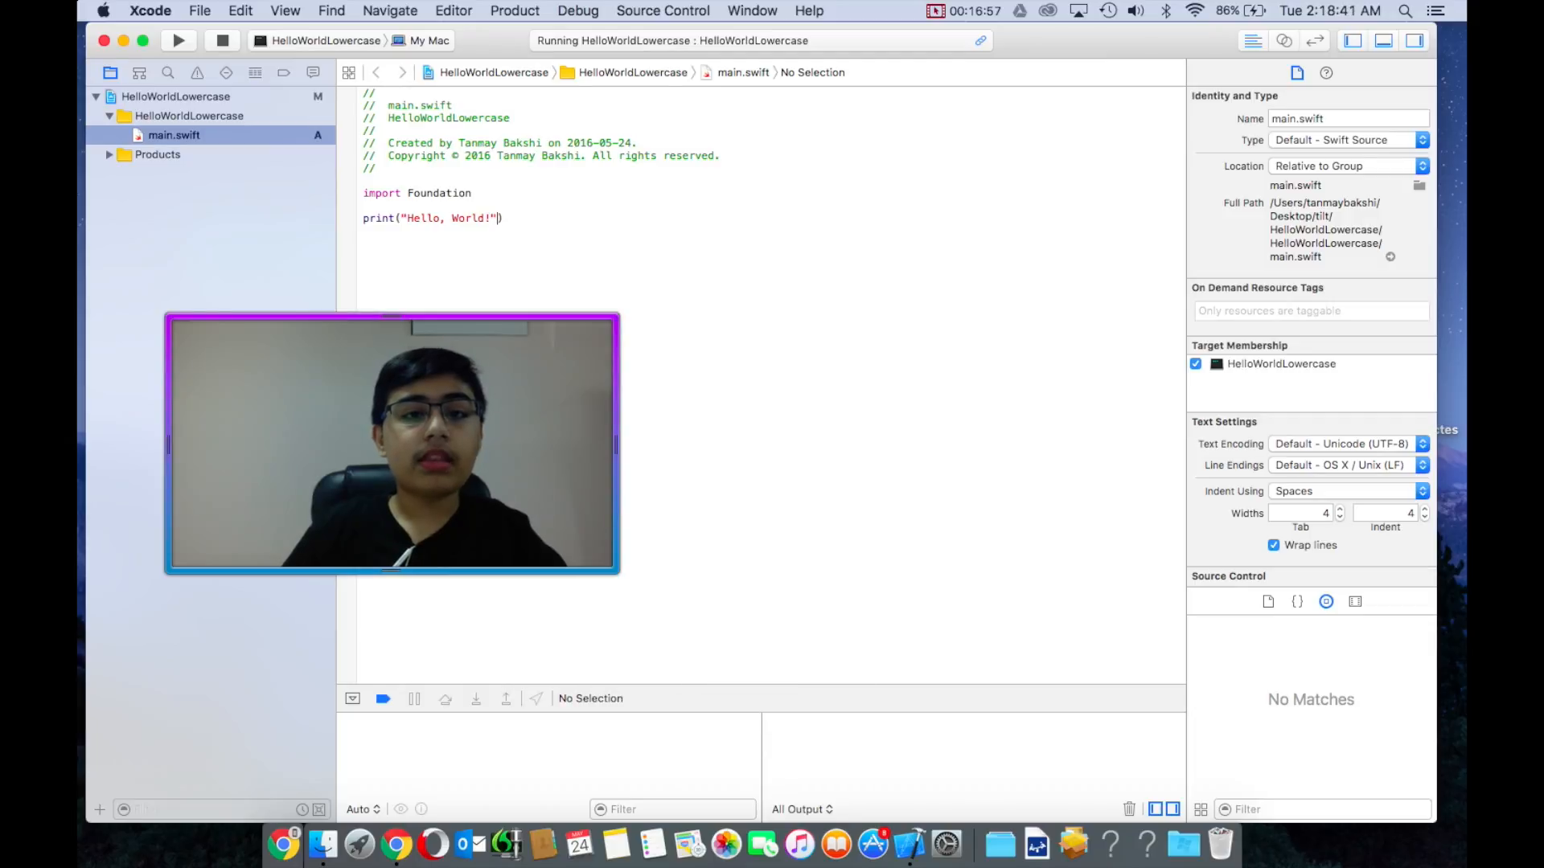
click(177, 40)
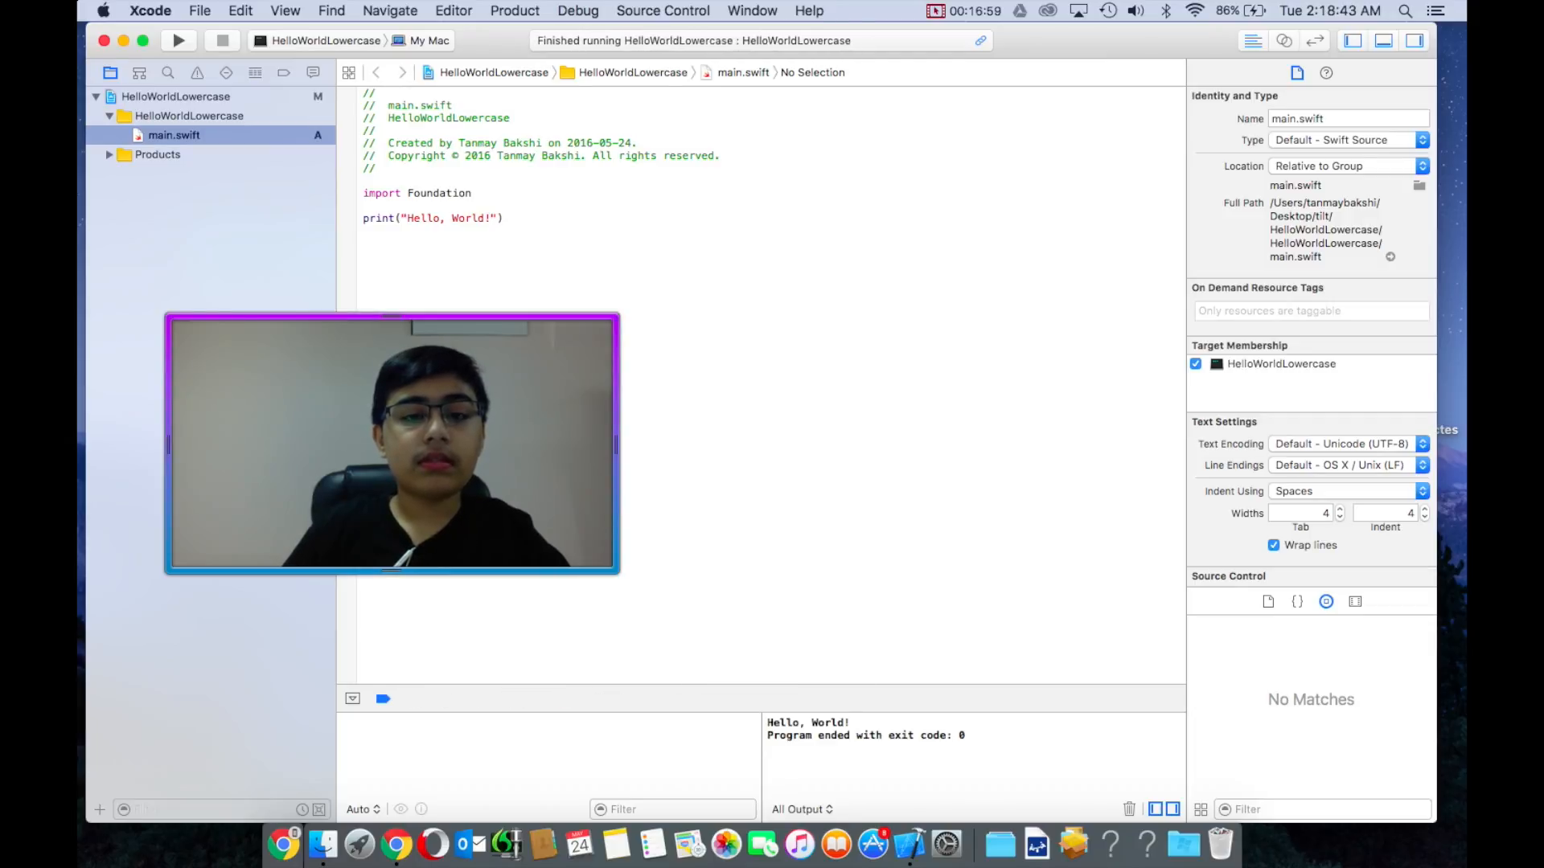